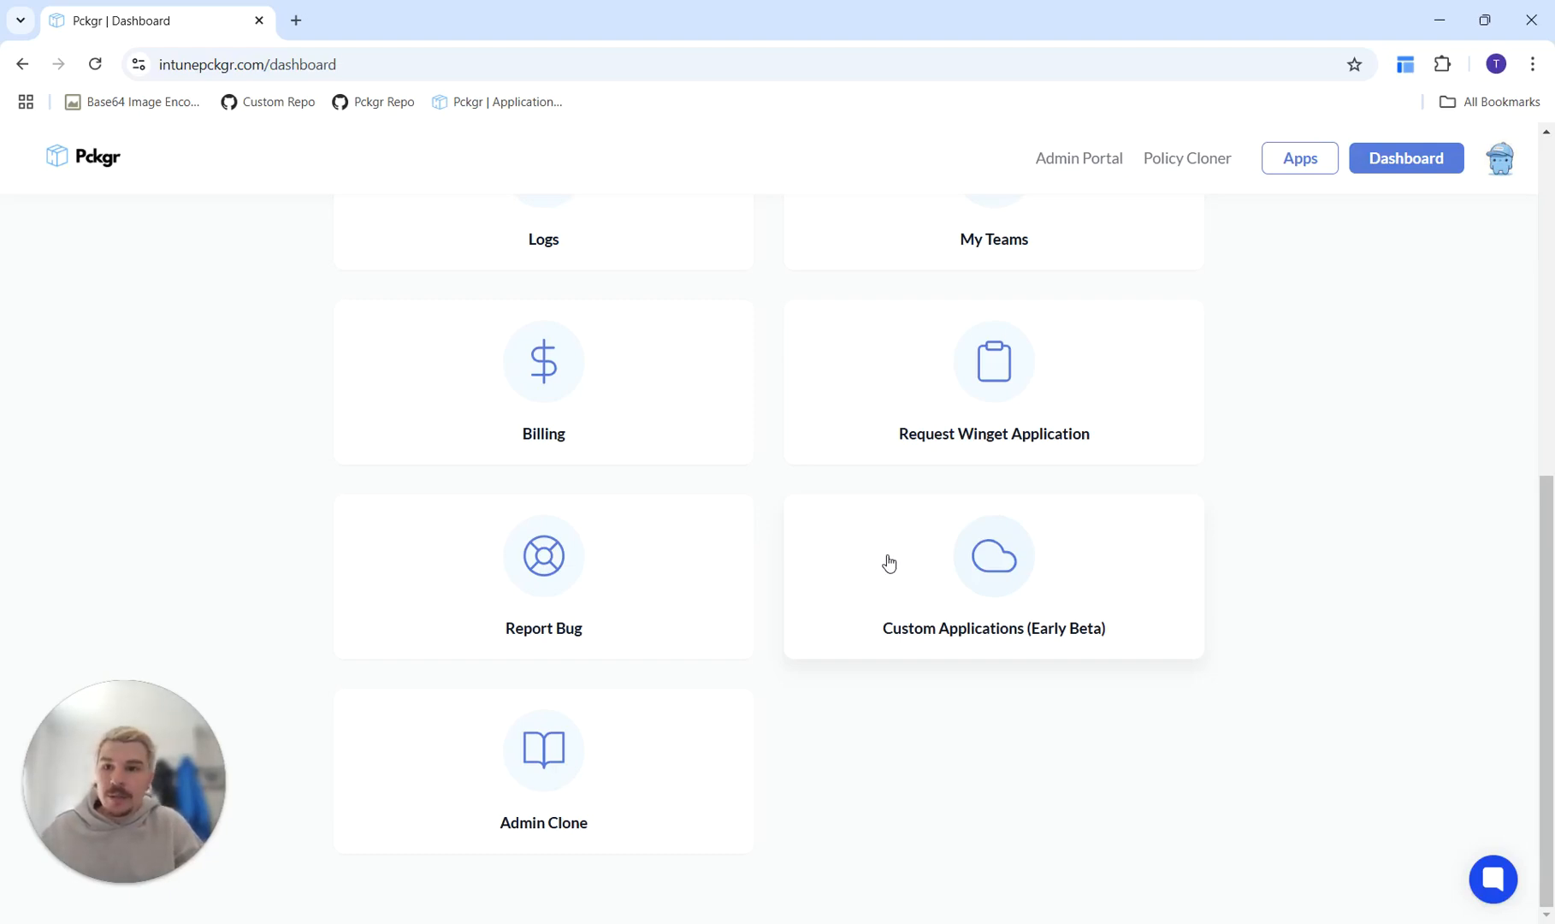
pyautogui.moveTo(881, 583)
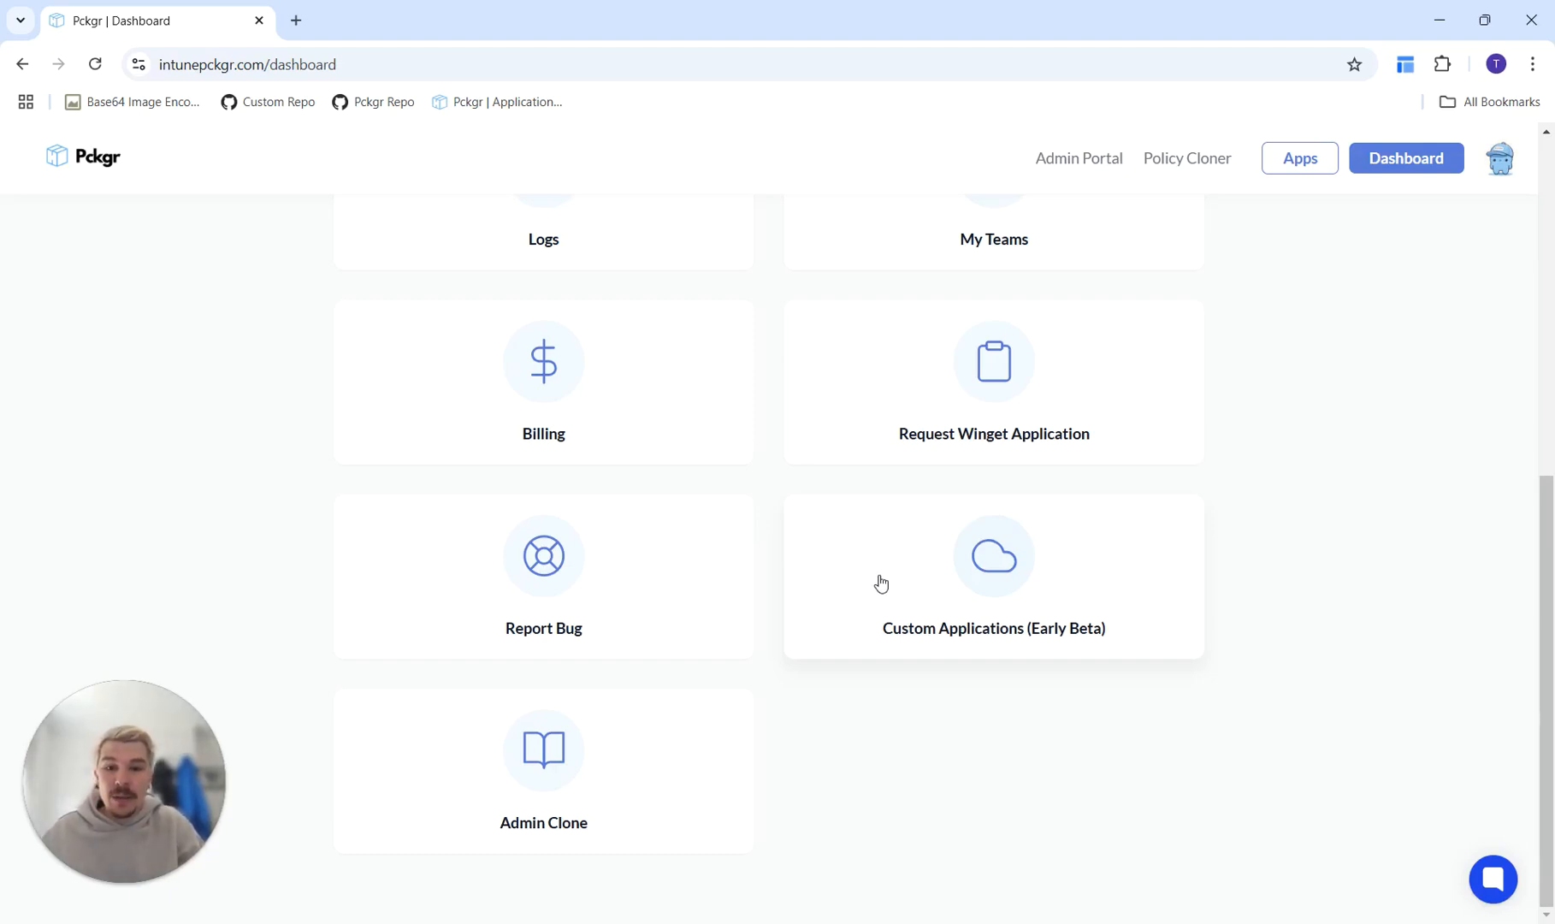
pyautogui.moveTo(933, 585)
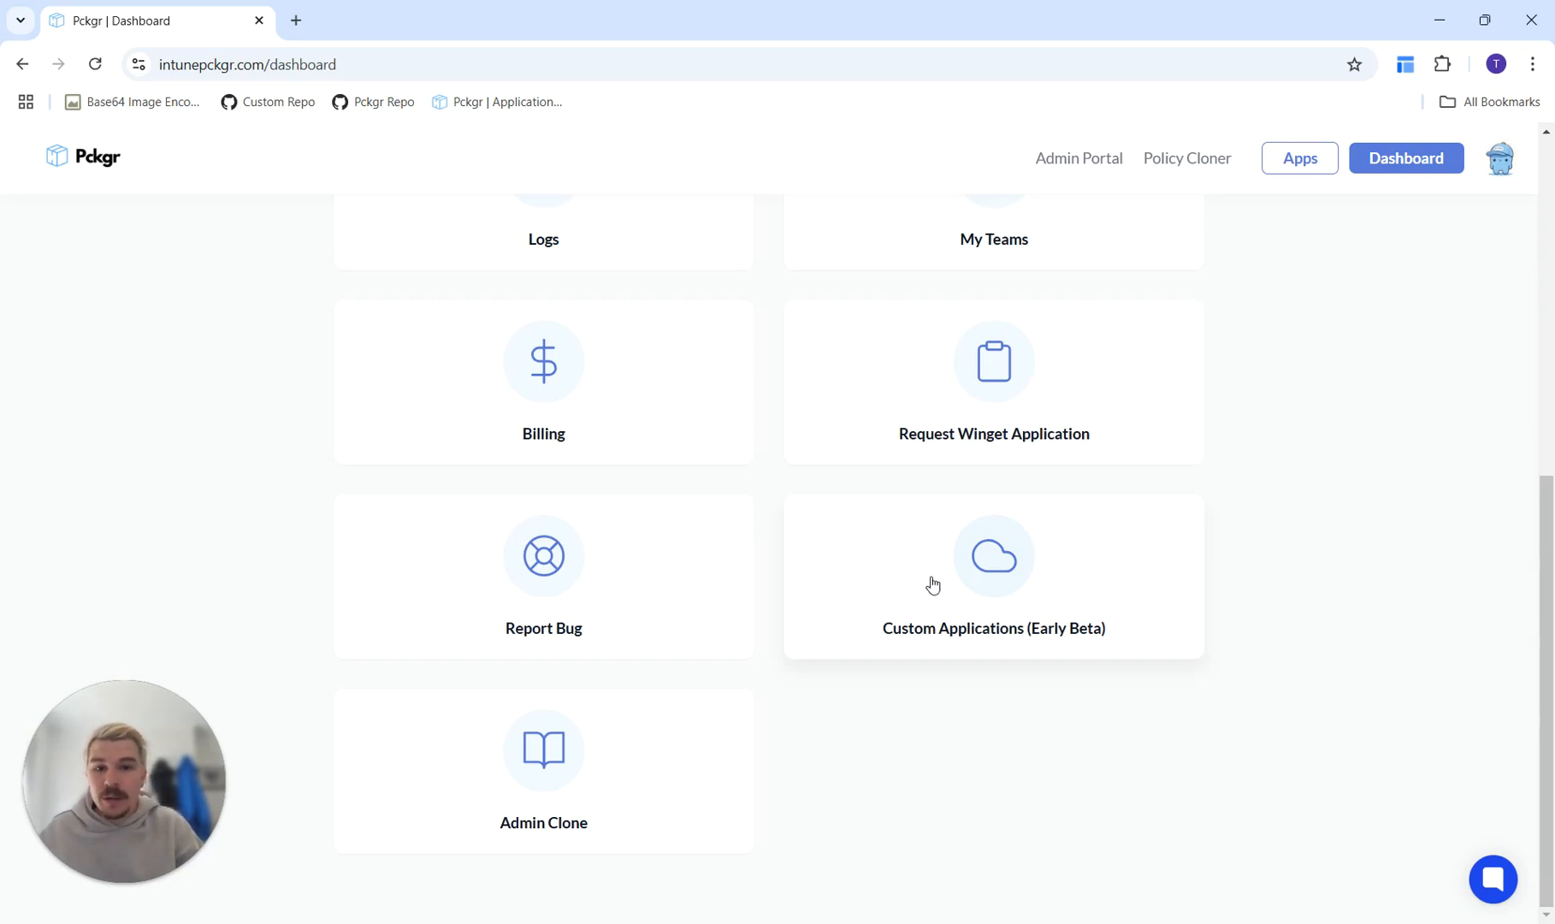
pyautogui.moveTo(936, 557)
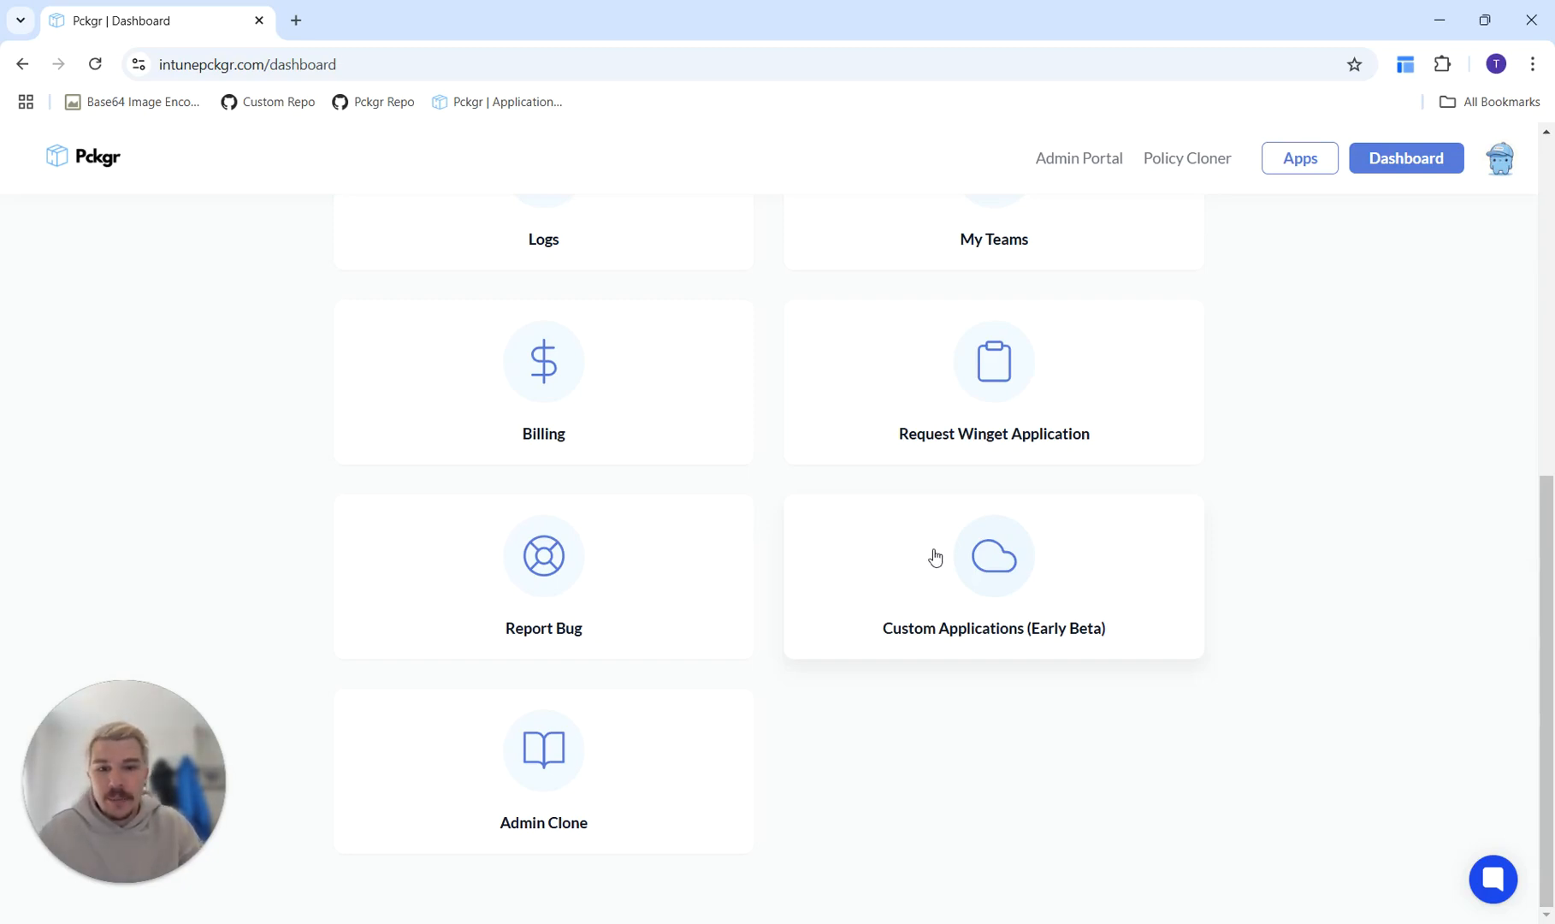
pyautogui.moveTo(950, 557)
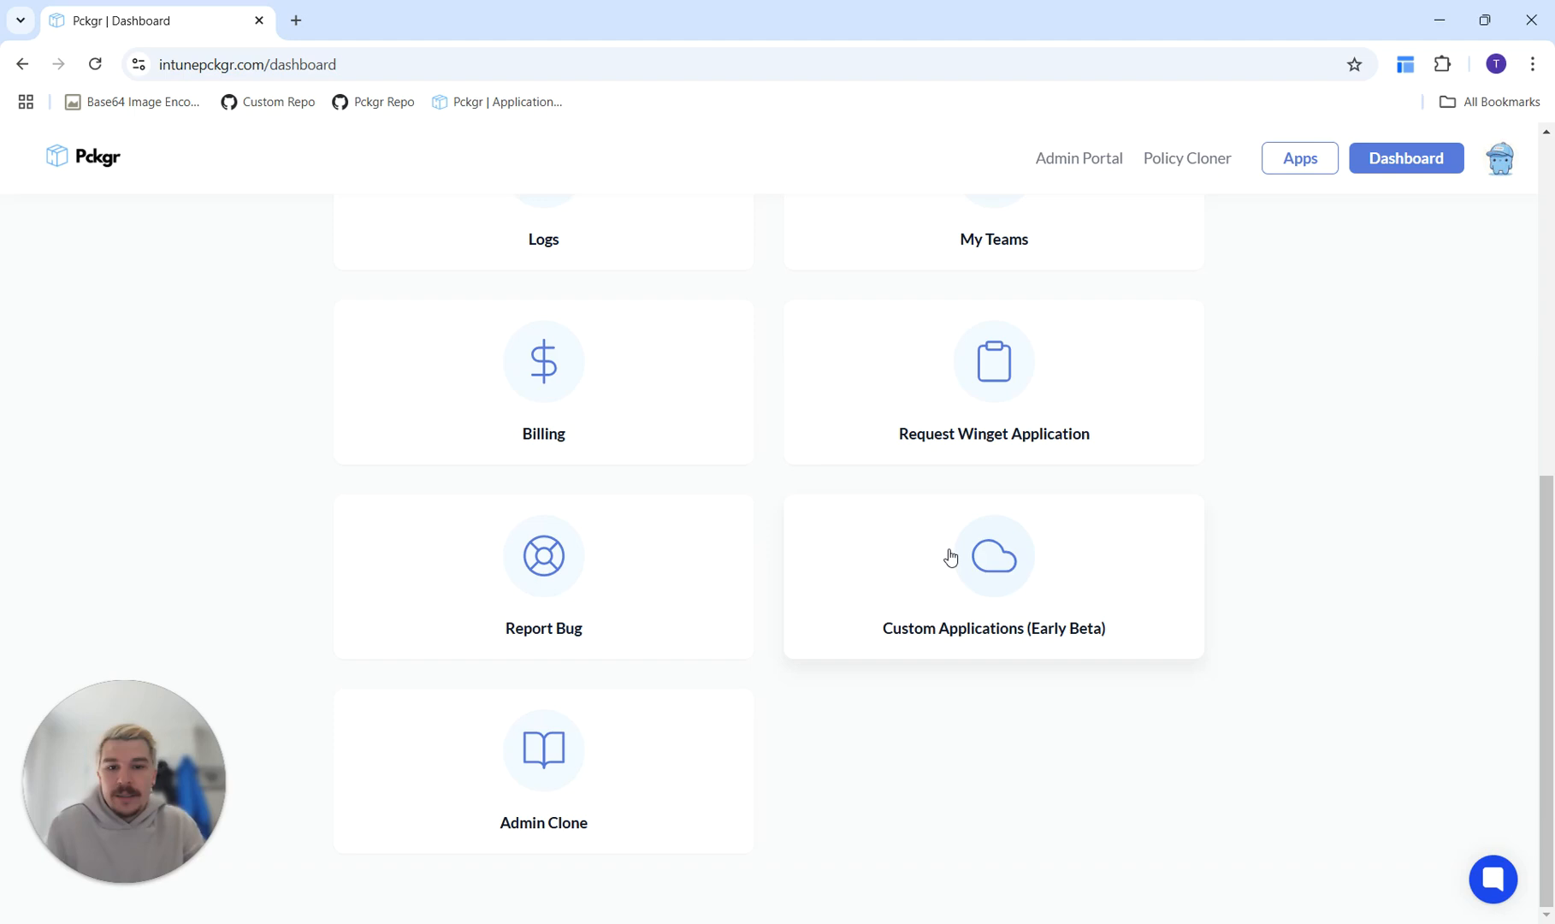
pyautogui.moveTo(1049, 600)
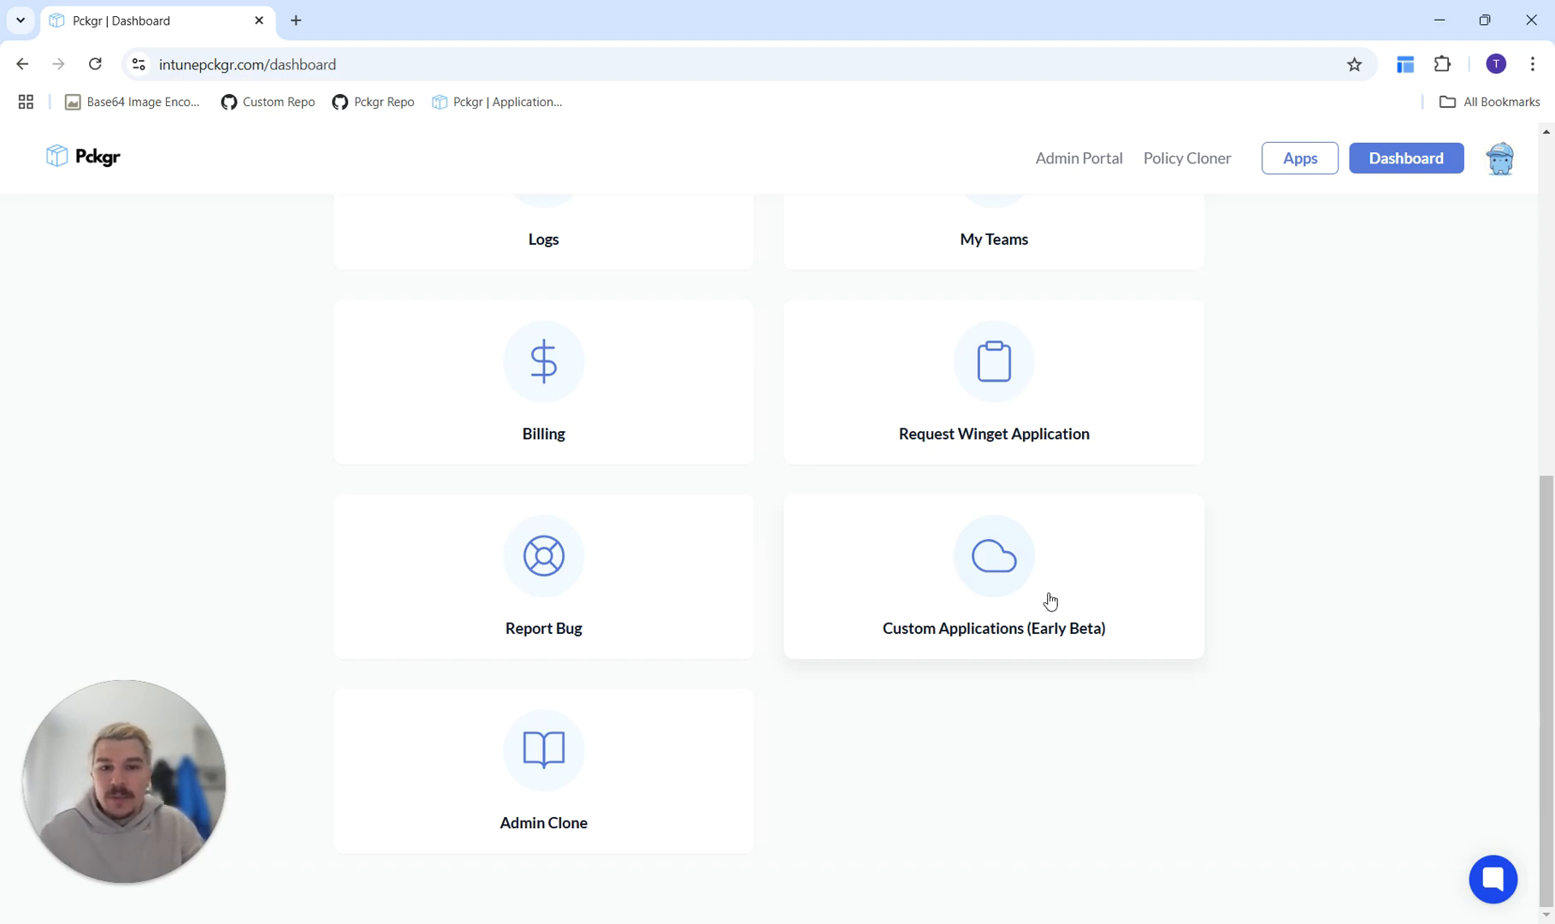
pyautogui.moveTo(1233, 548)
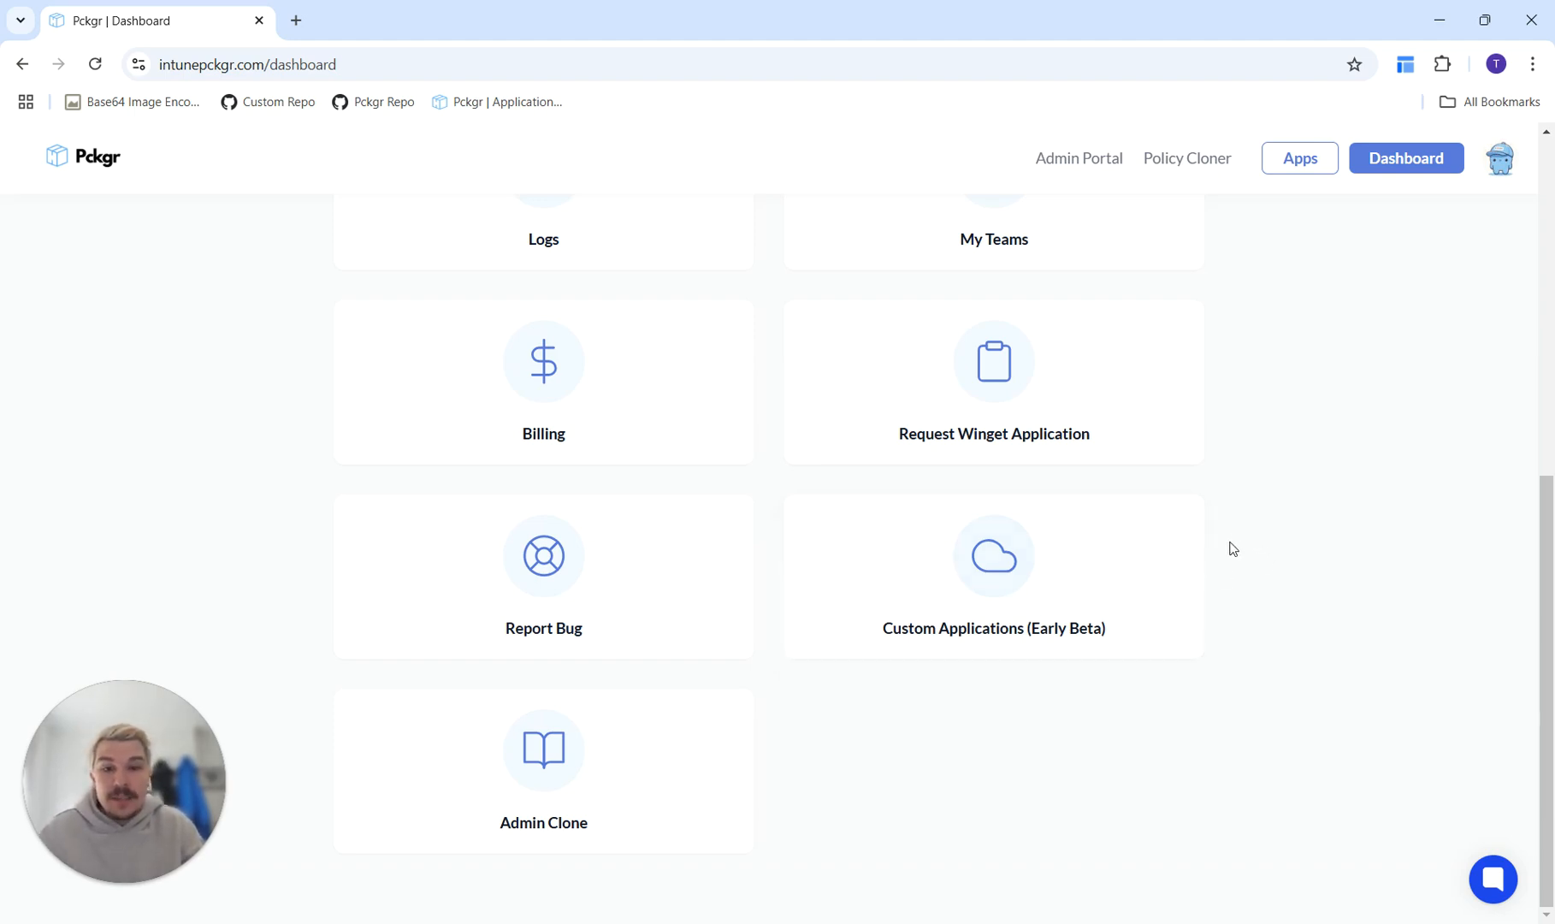
pyautogui.moveTo(1225, 573)
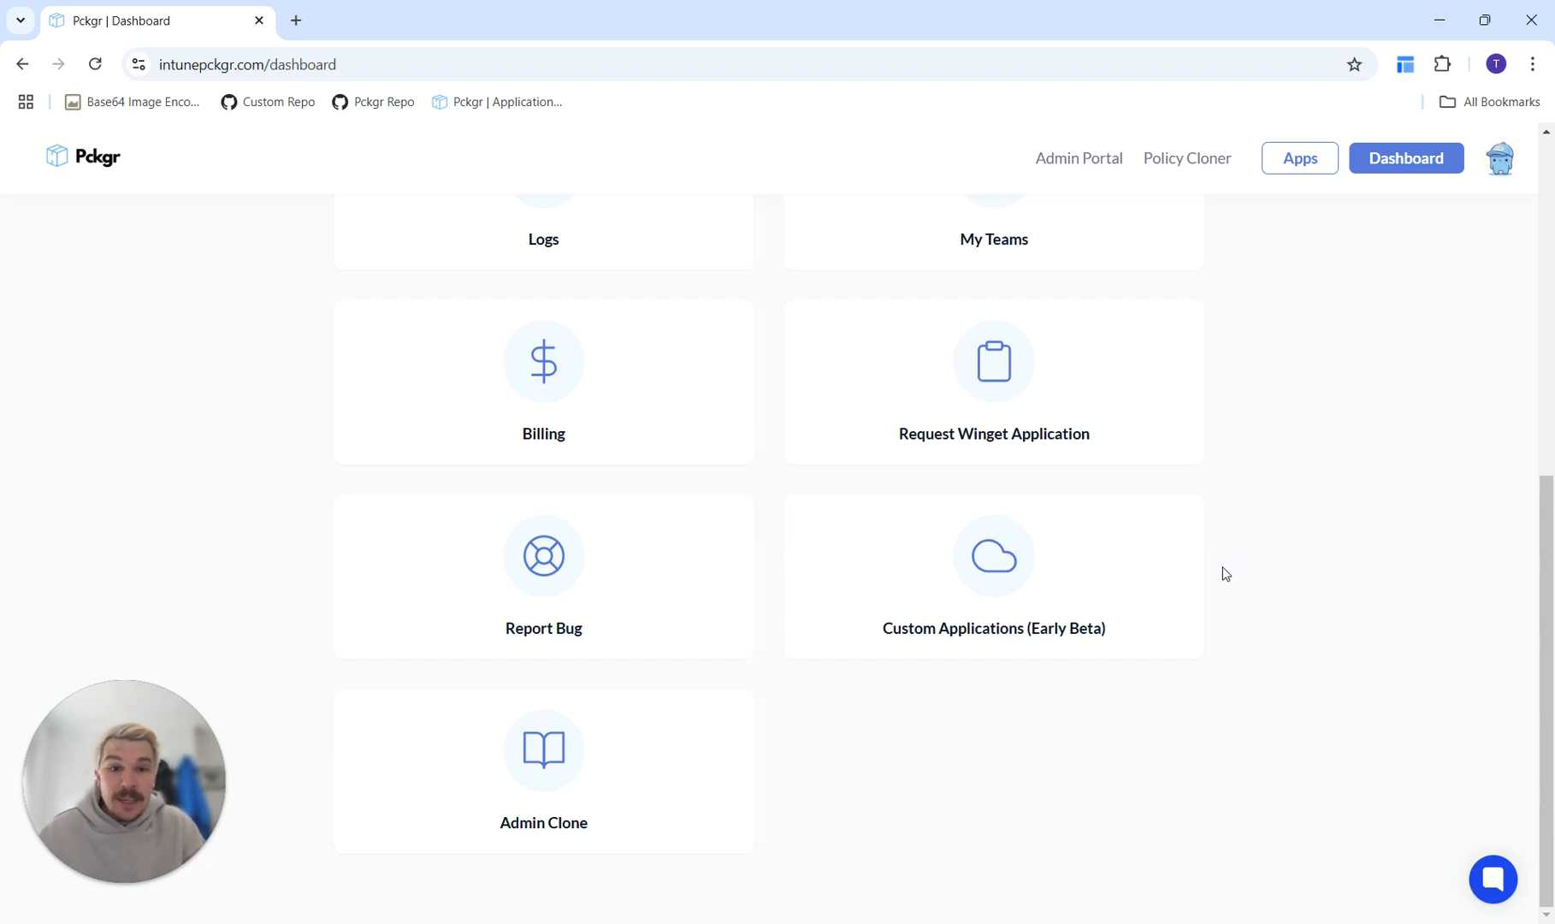
pyautogui.moveTo(1212, 569)
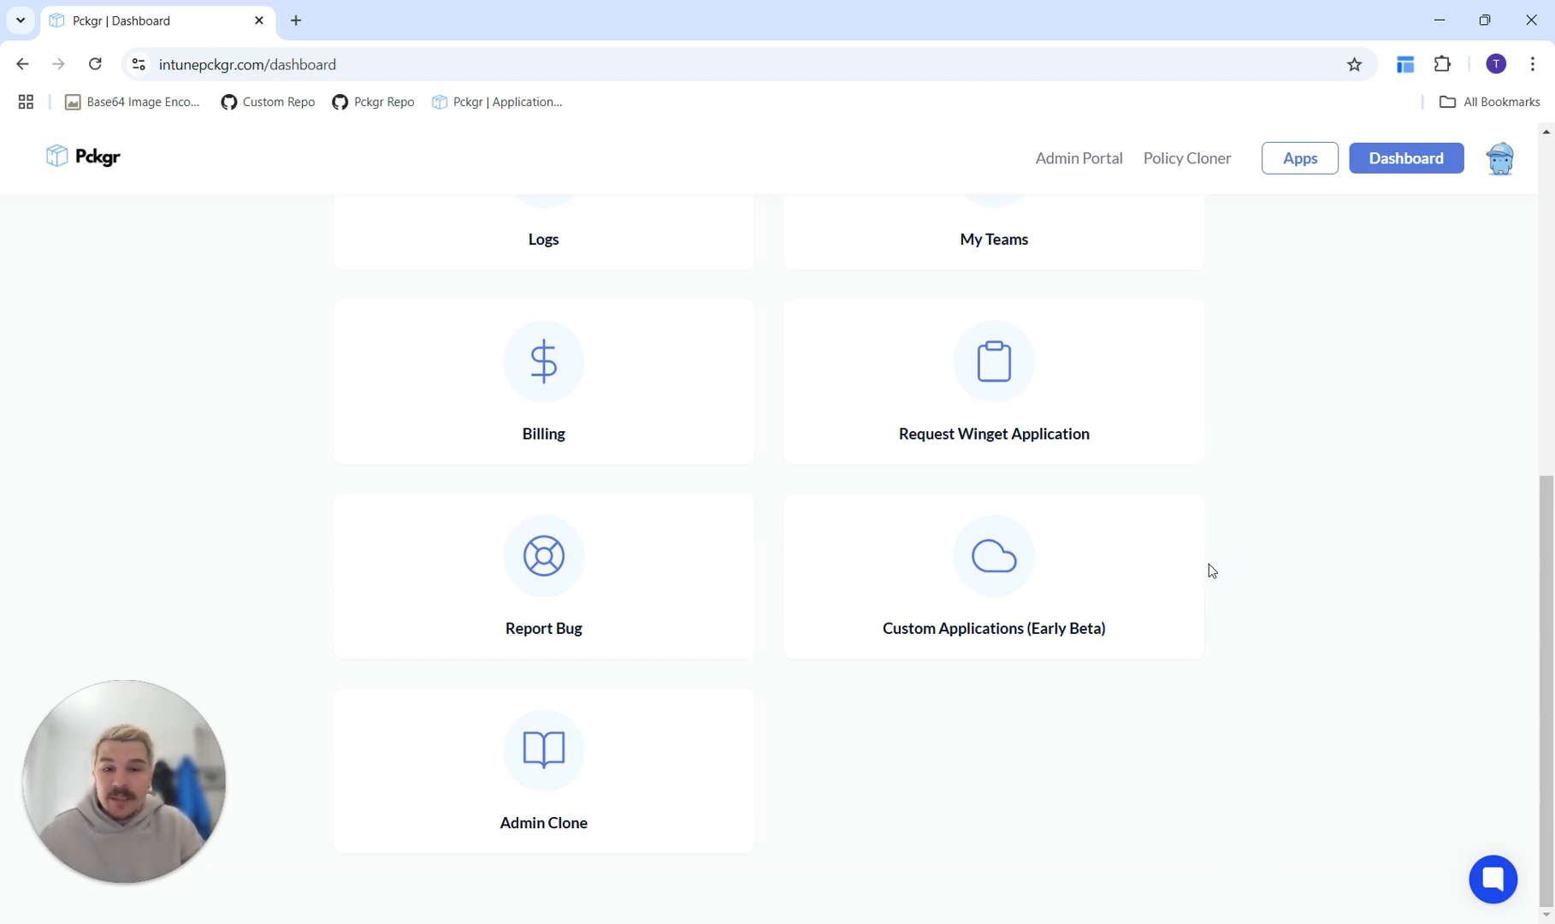
pyautogui.moveTo(1243, 572)
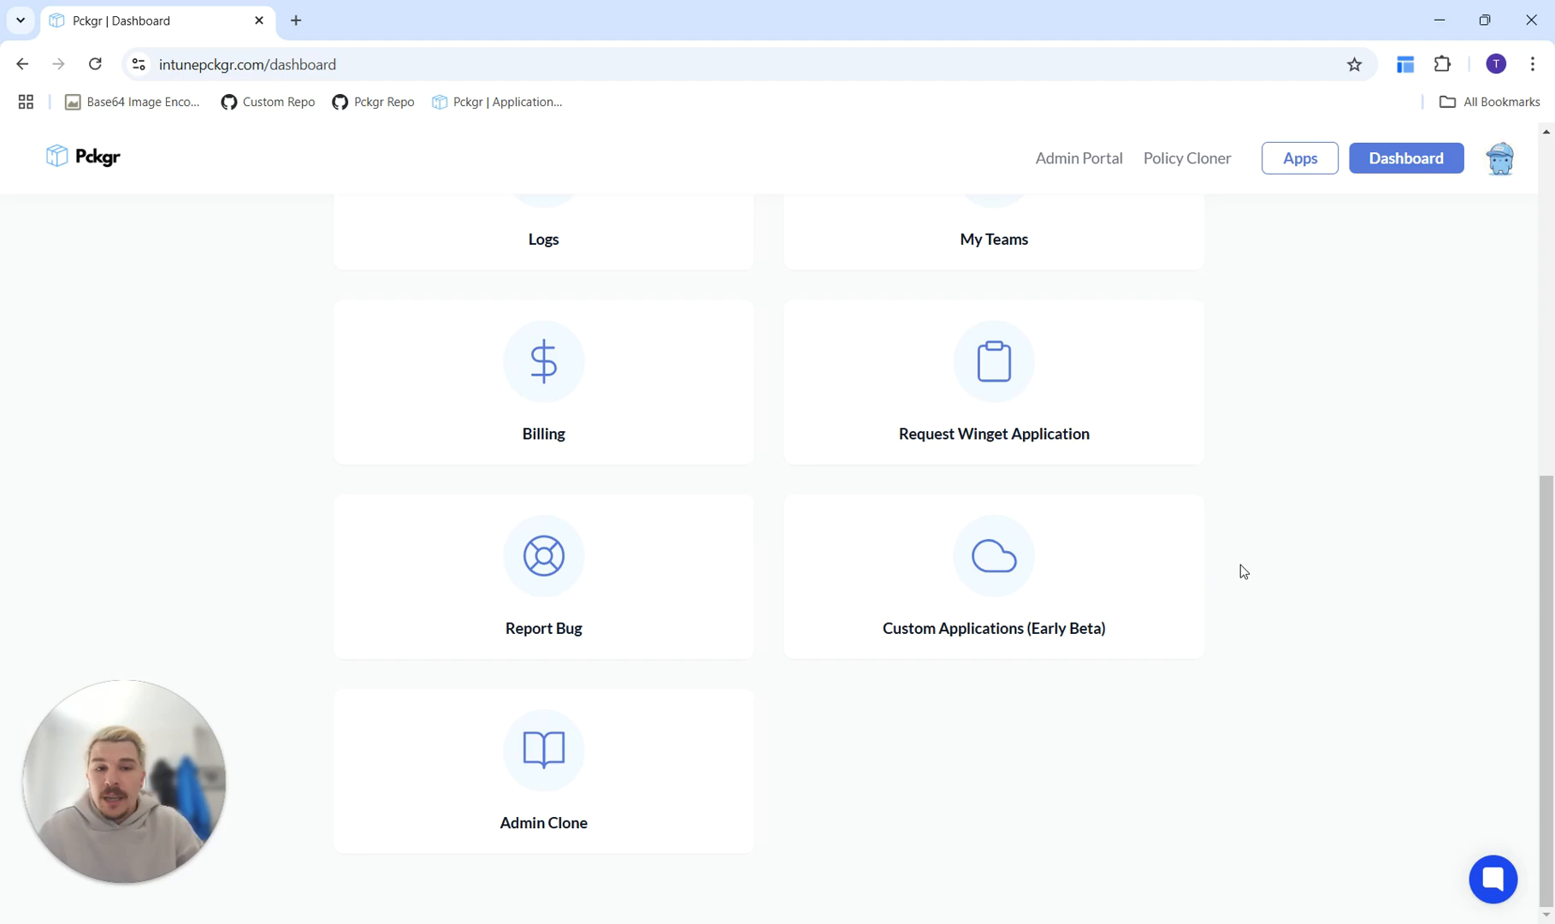
pyautogui.moveTo(1237, 579)
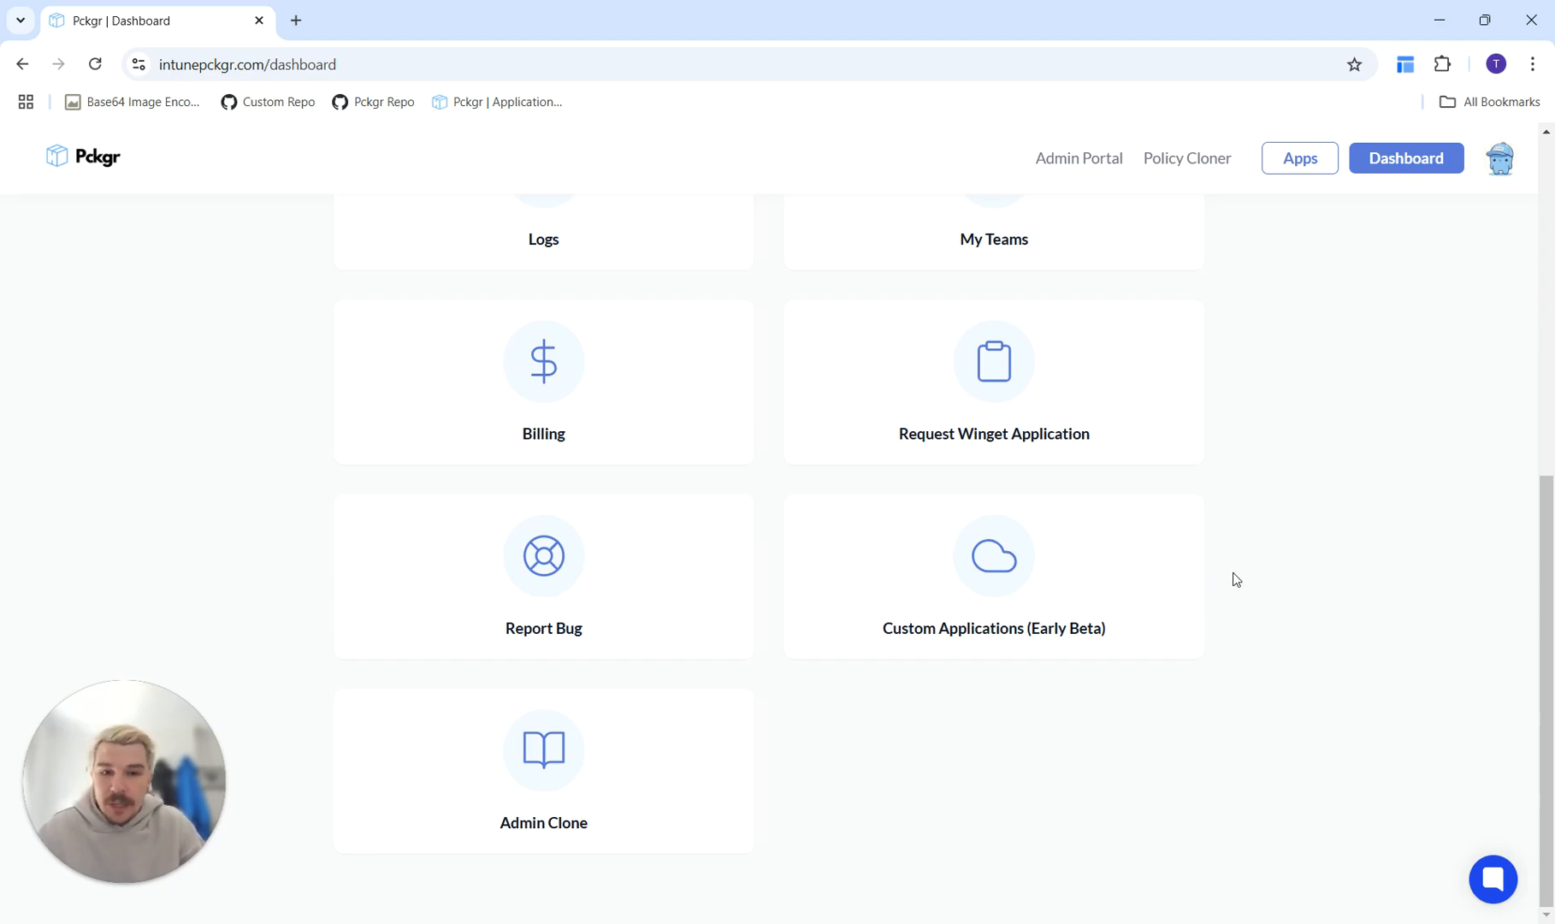
pyautogui.moveTo(1213, 599)
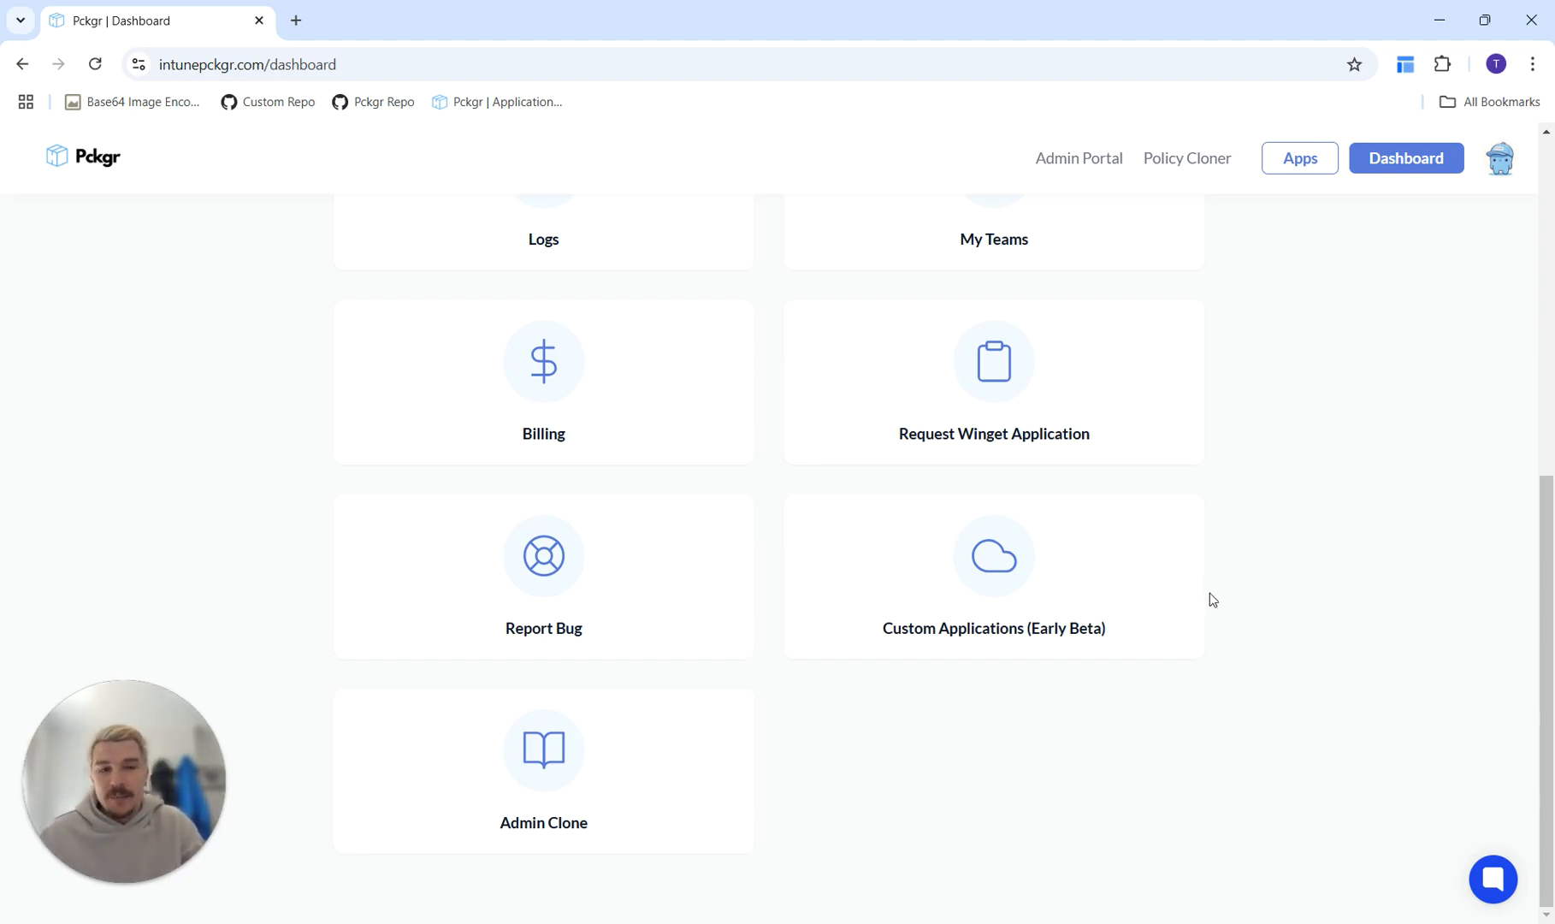
pyautogui.moveTo(1208, 591)
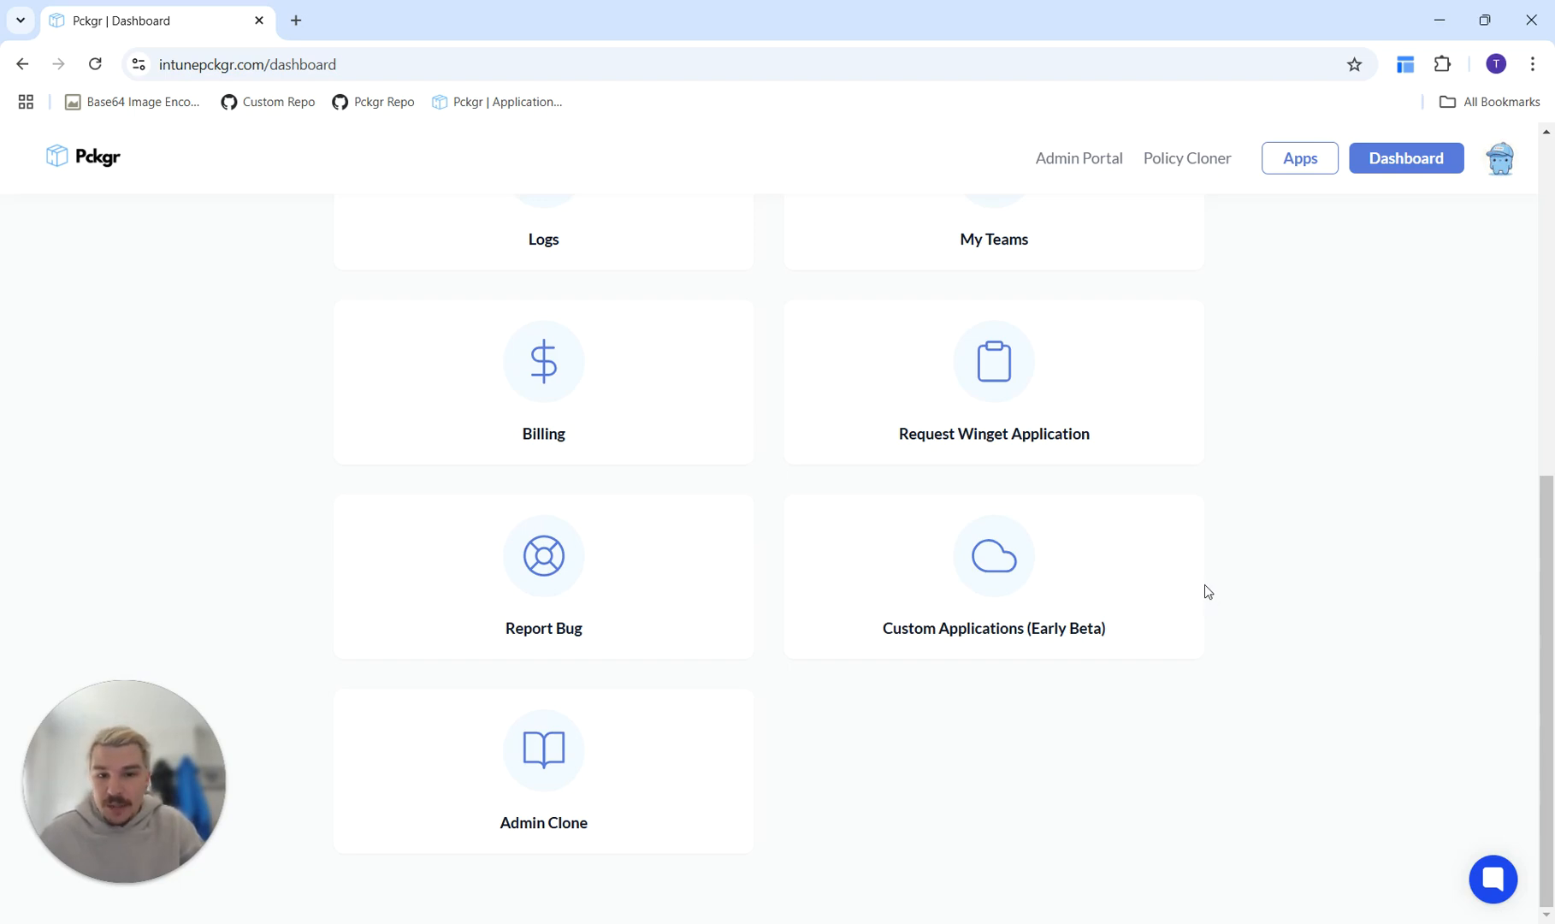
pyautogui.moveTo(1198, 596)
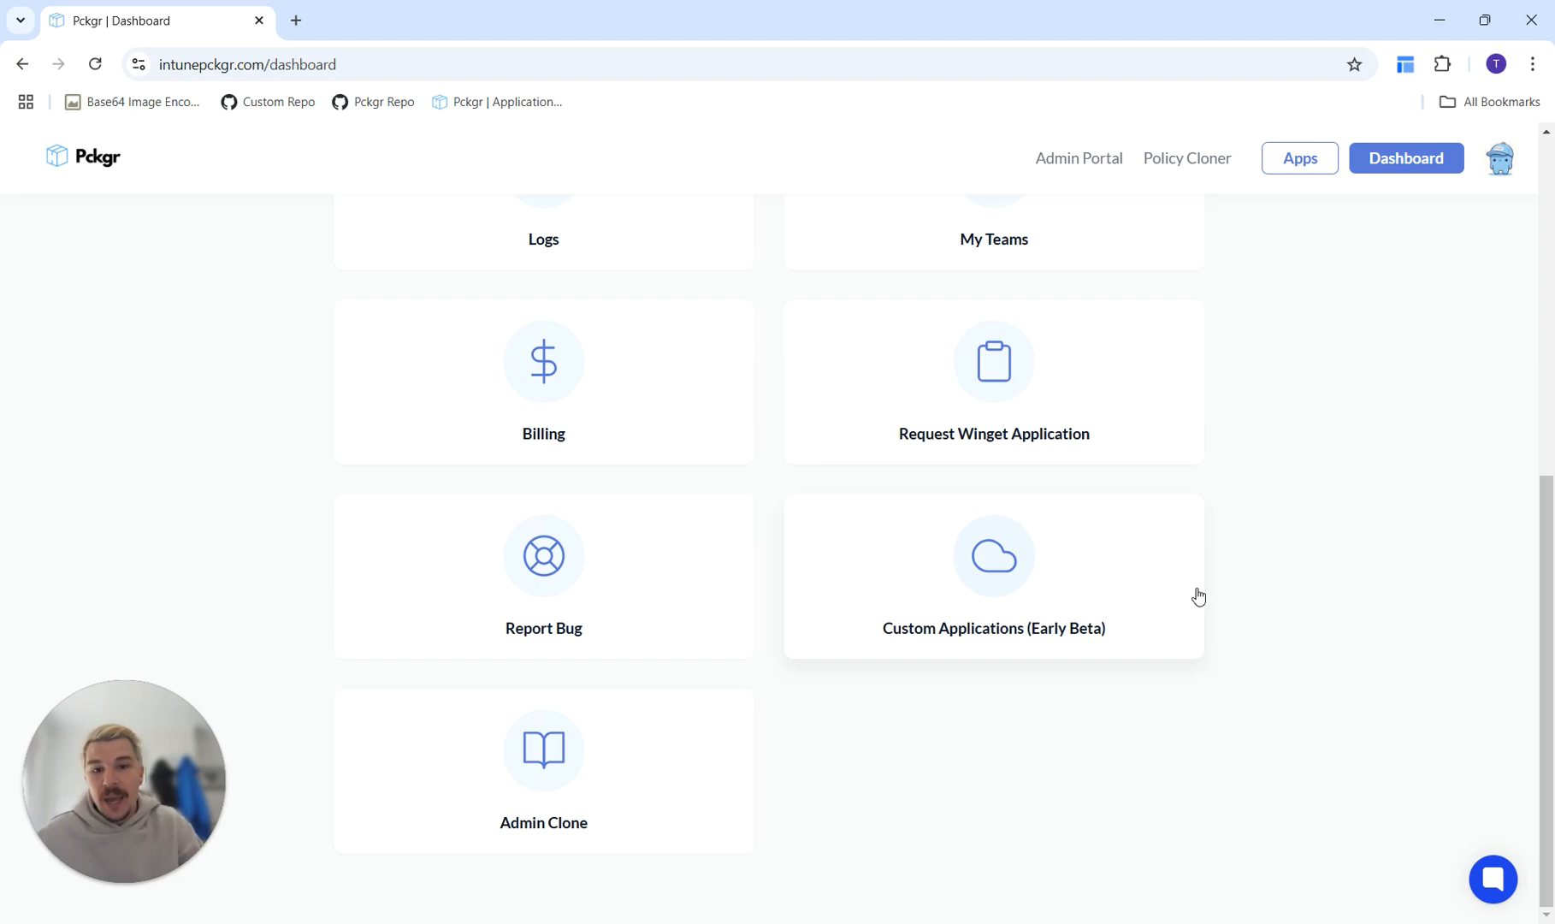
pyautogui.moveTo(1166, 596)
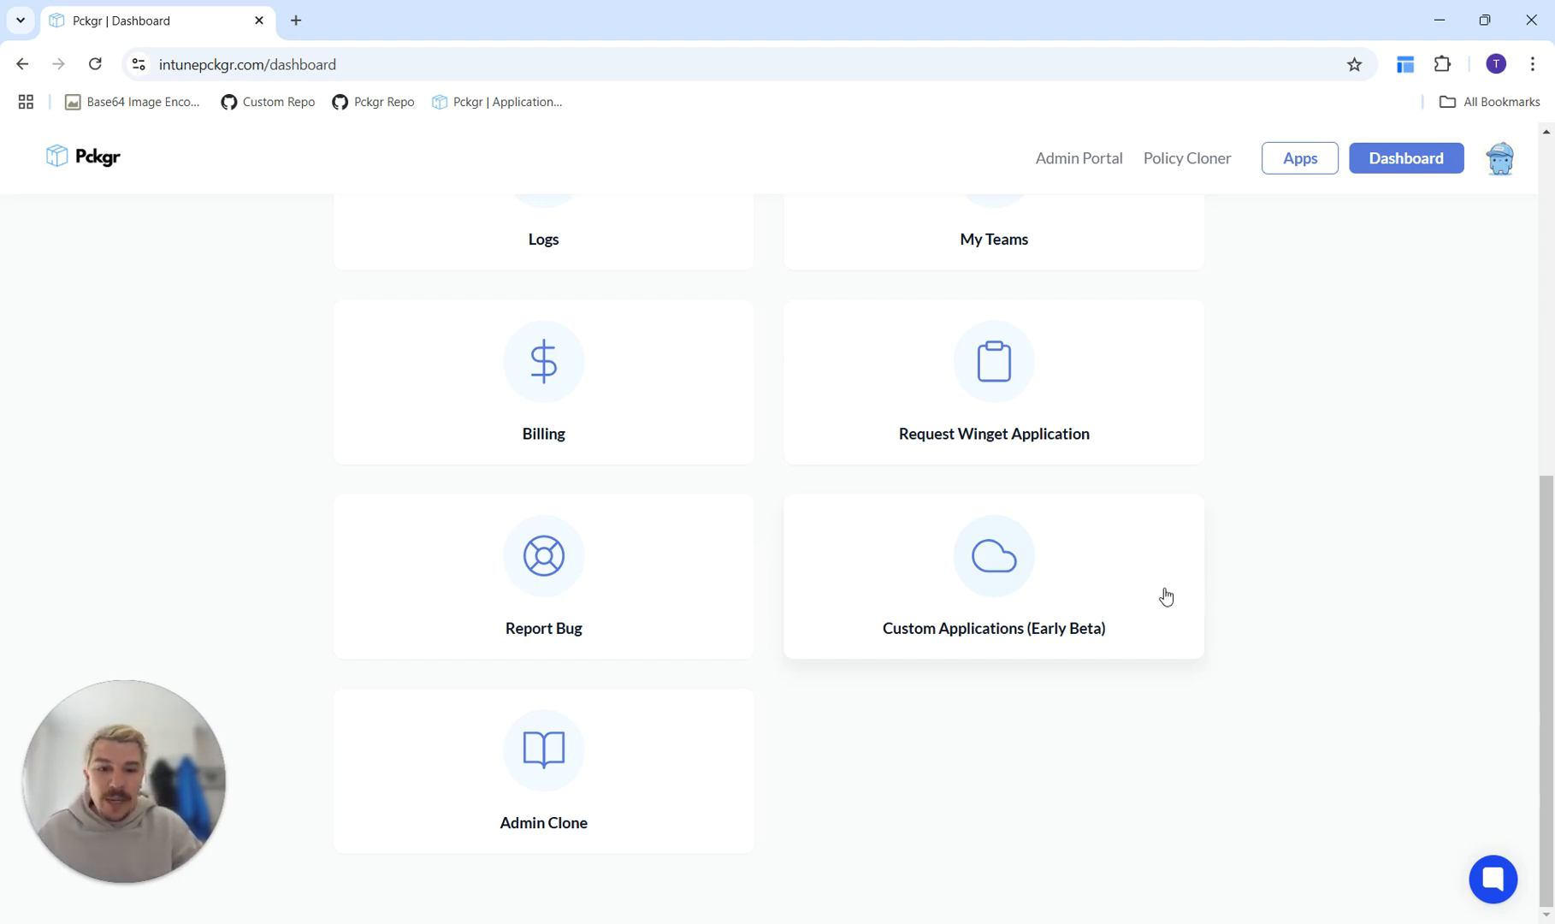
pyautogui.moveTo(1239, 550)
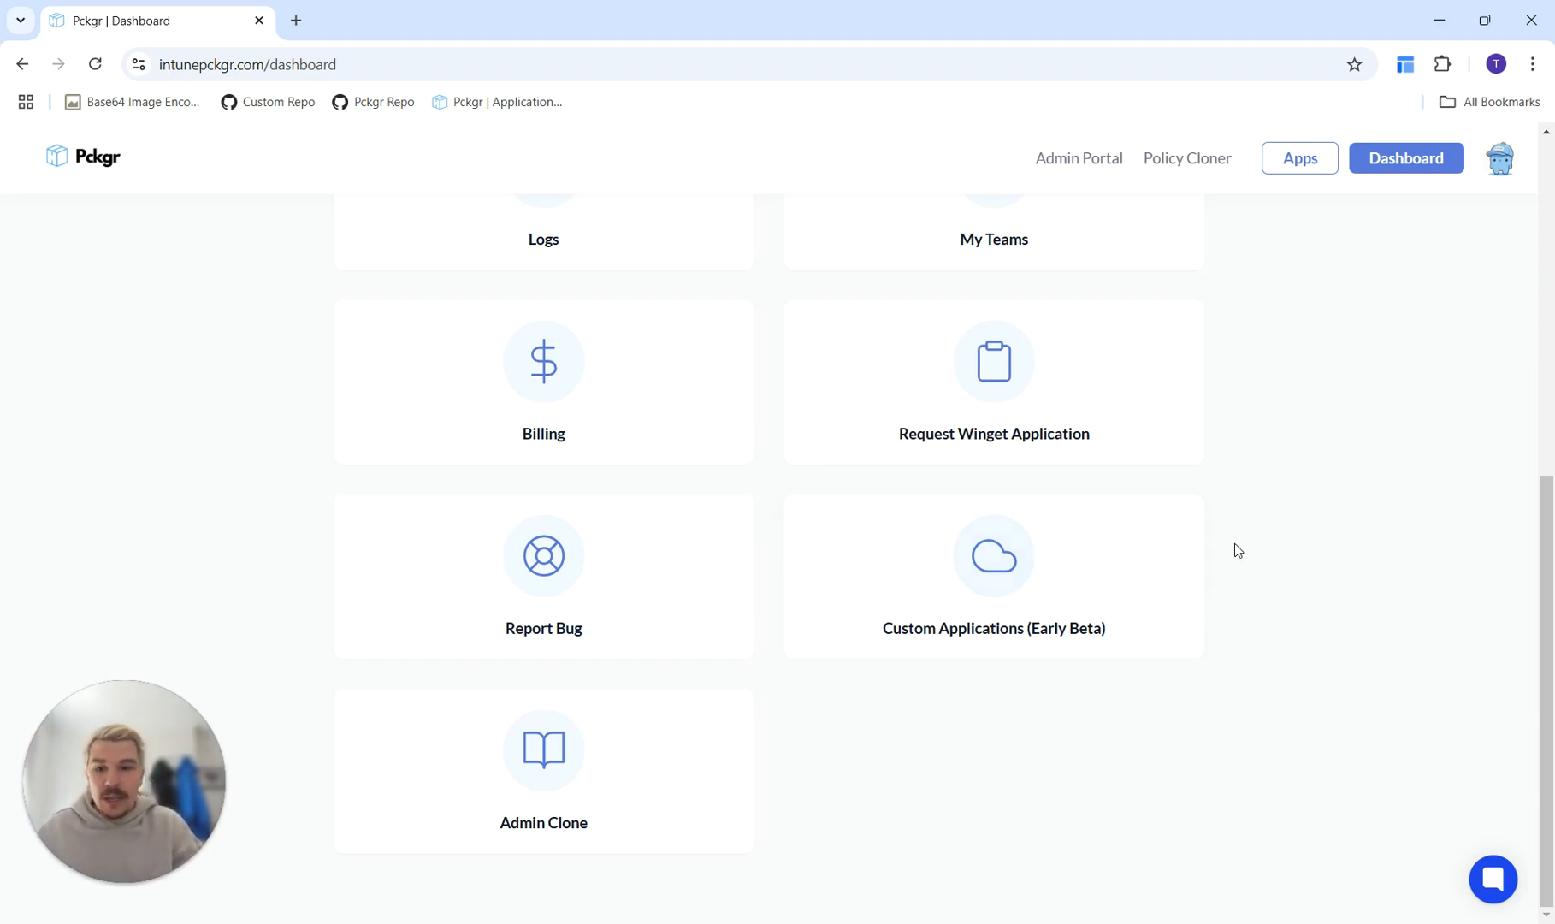
pyautogui.moveTo(1157, 588)
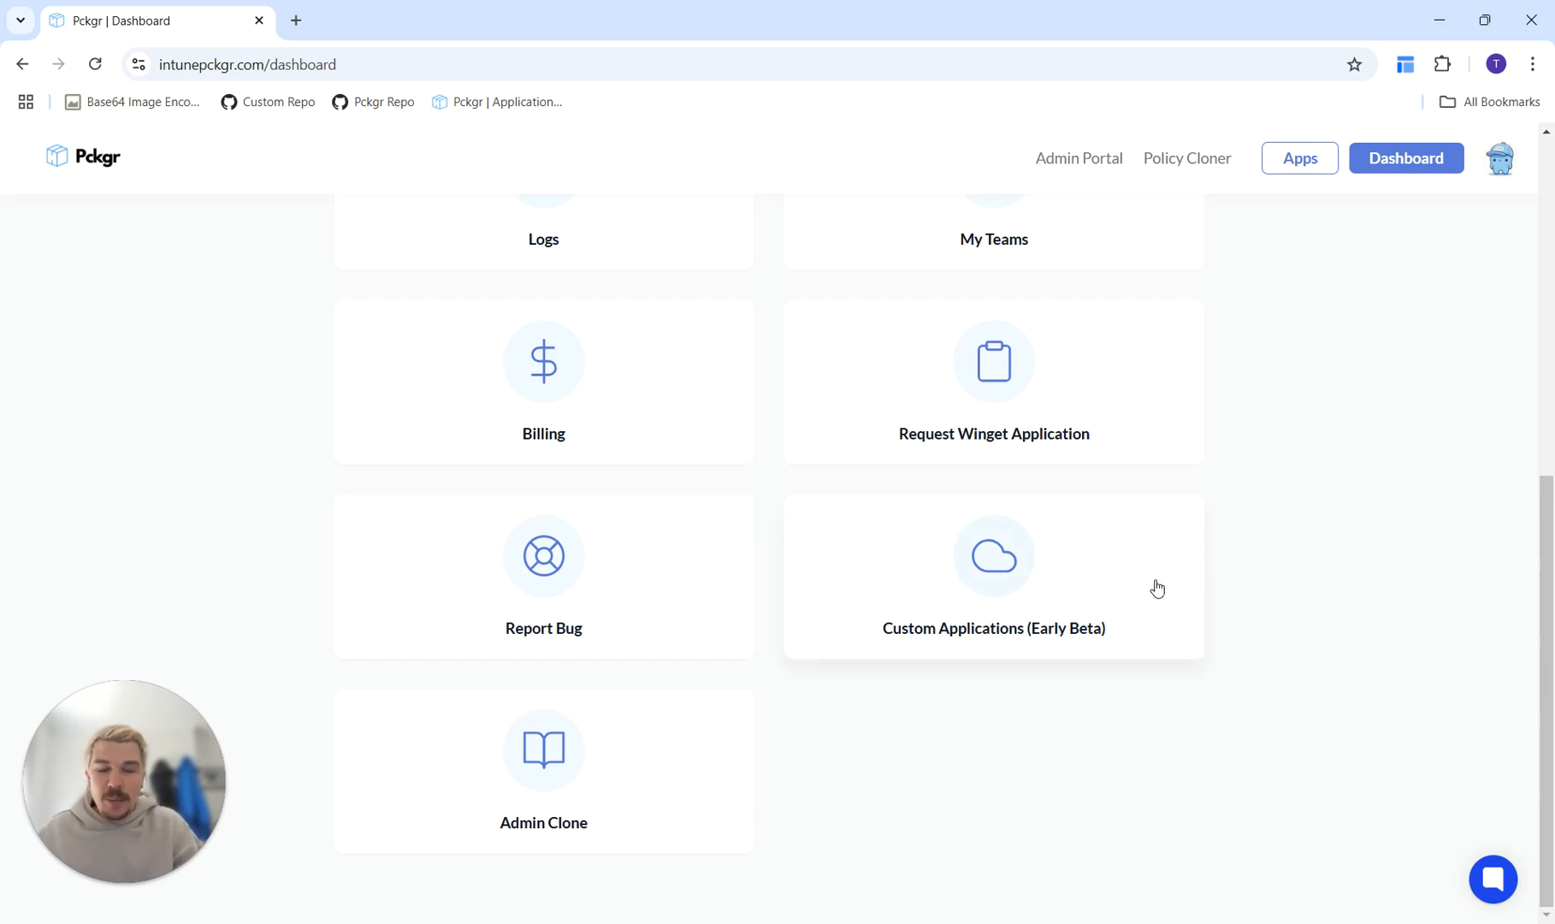
pyautogui.moveTo(1136, 603)
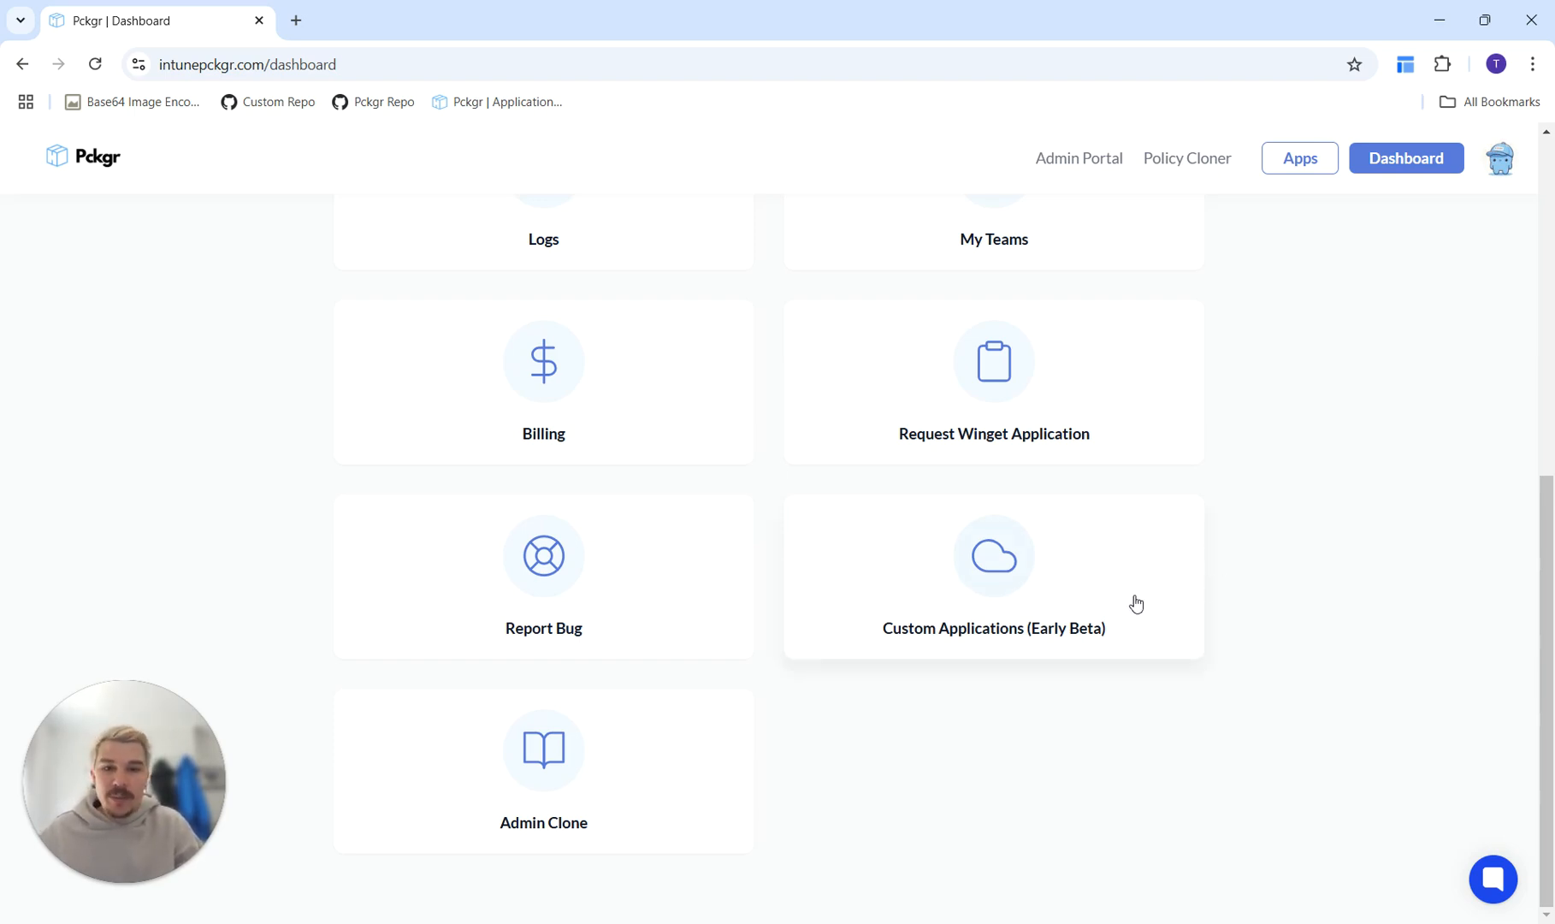
pyautogui.moveTo(1128, 607)
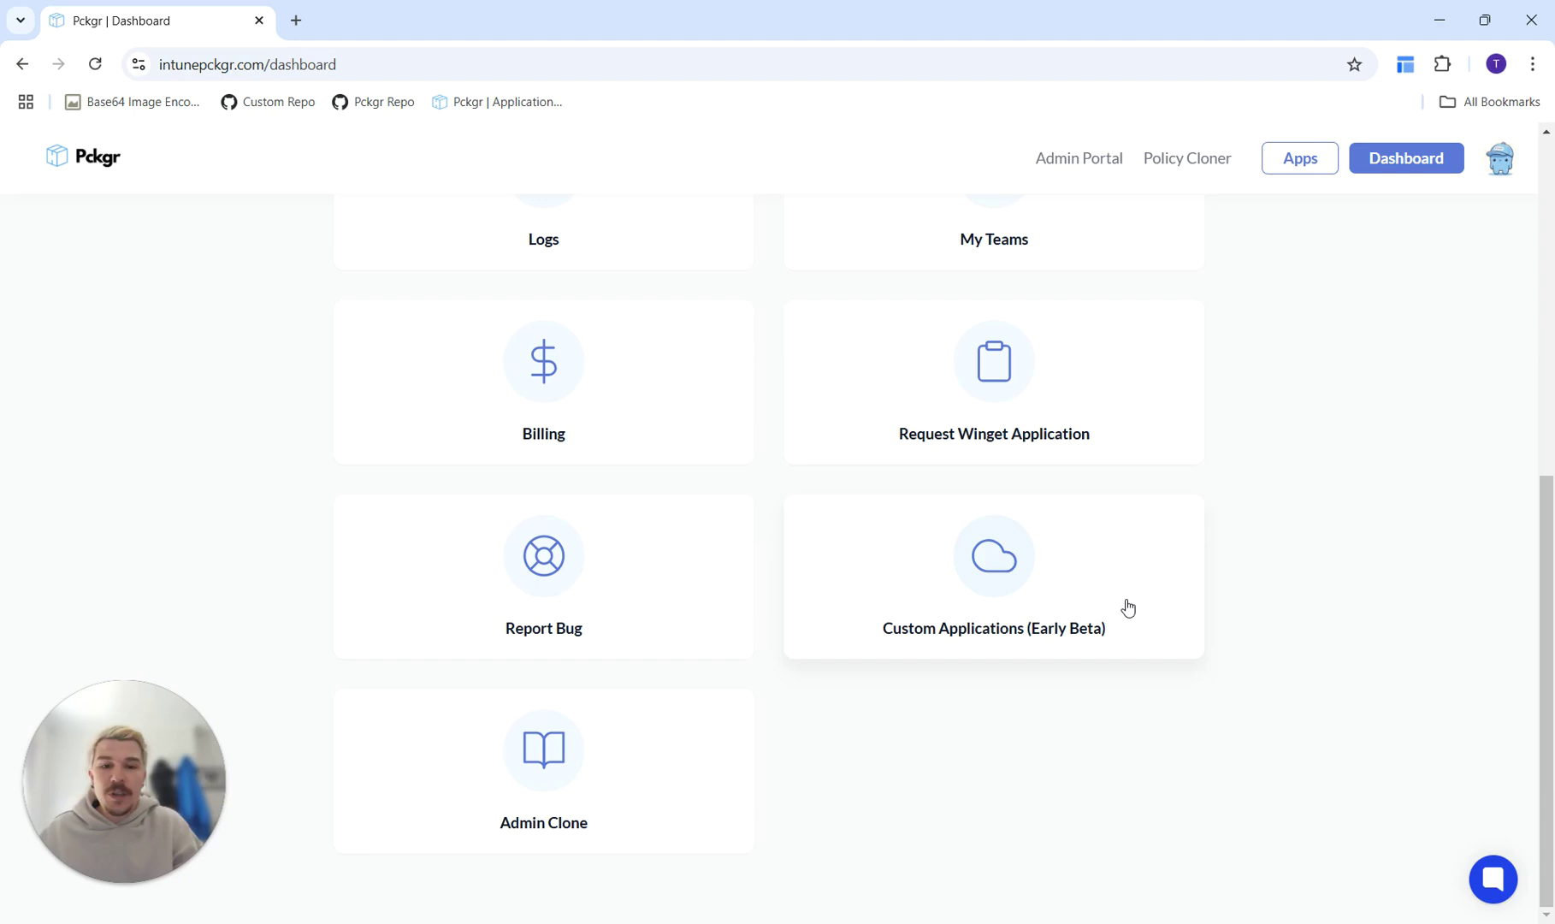
pyautogui.moveTo(1119, 619)
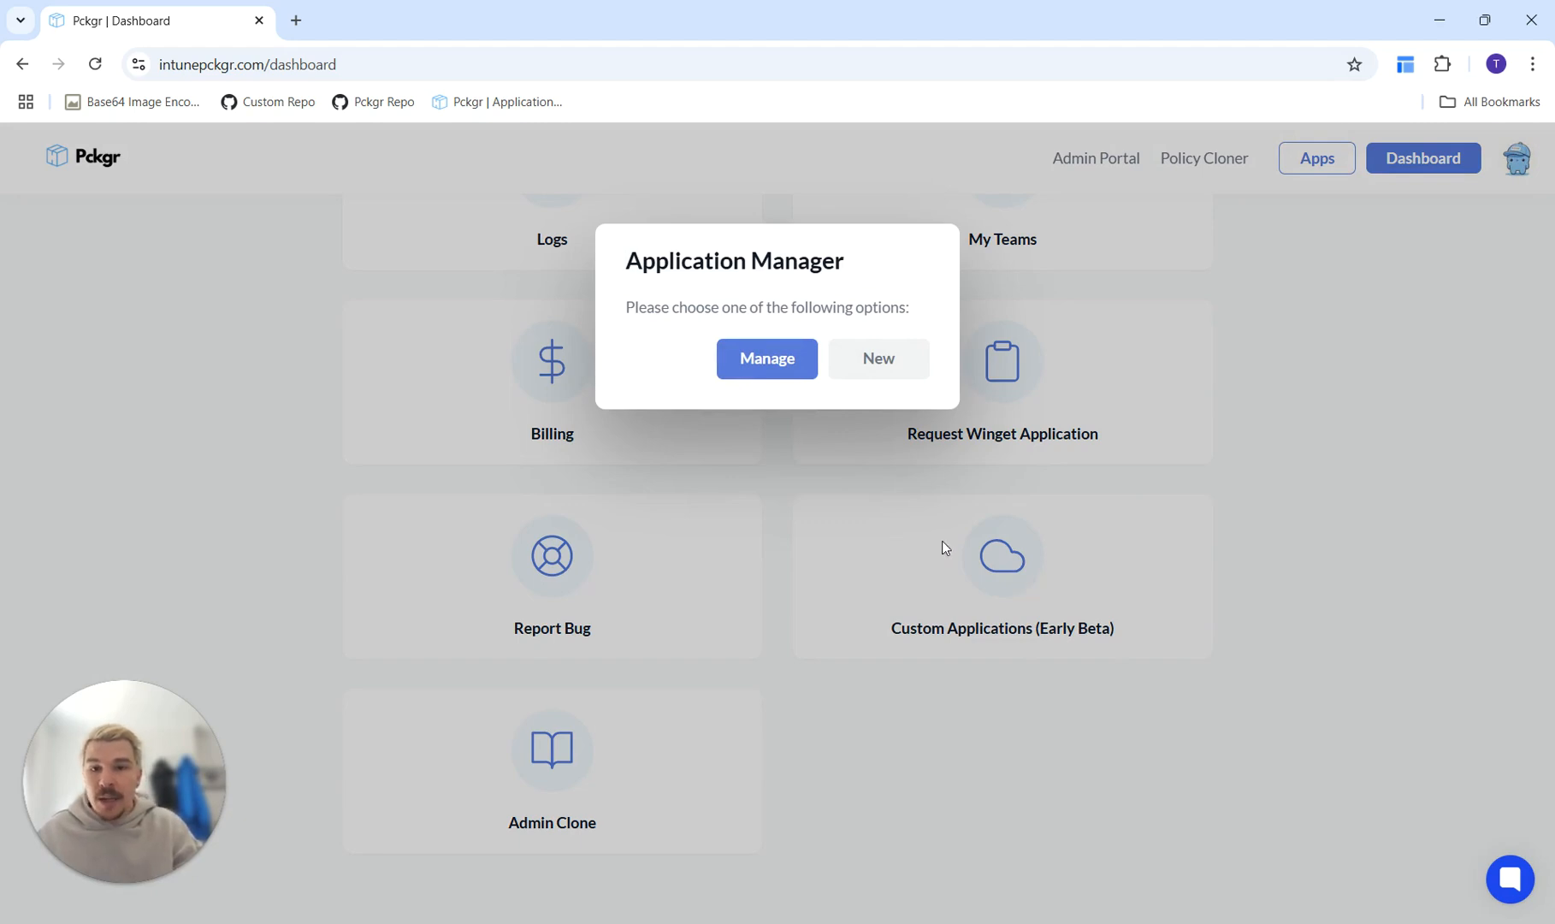
# Create a new custom app and attach npp.8.5.2.Installer.x64.exe from Downloads
pyautogui.click(879, 359)
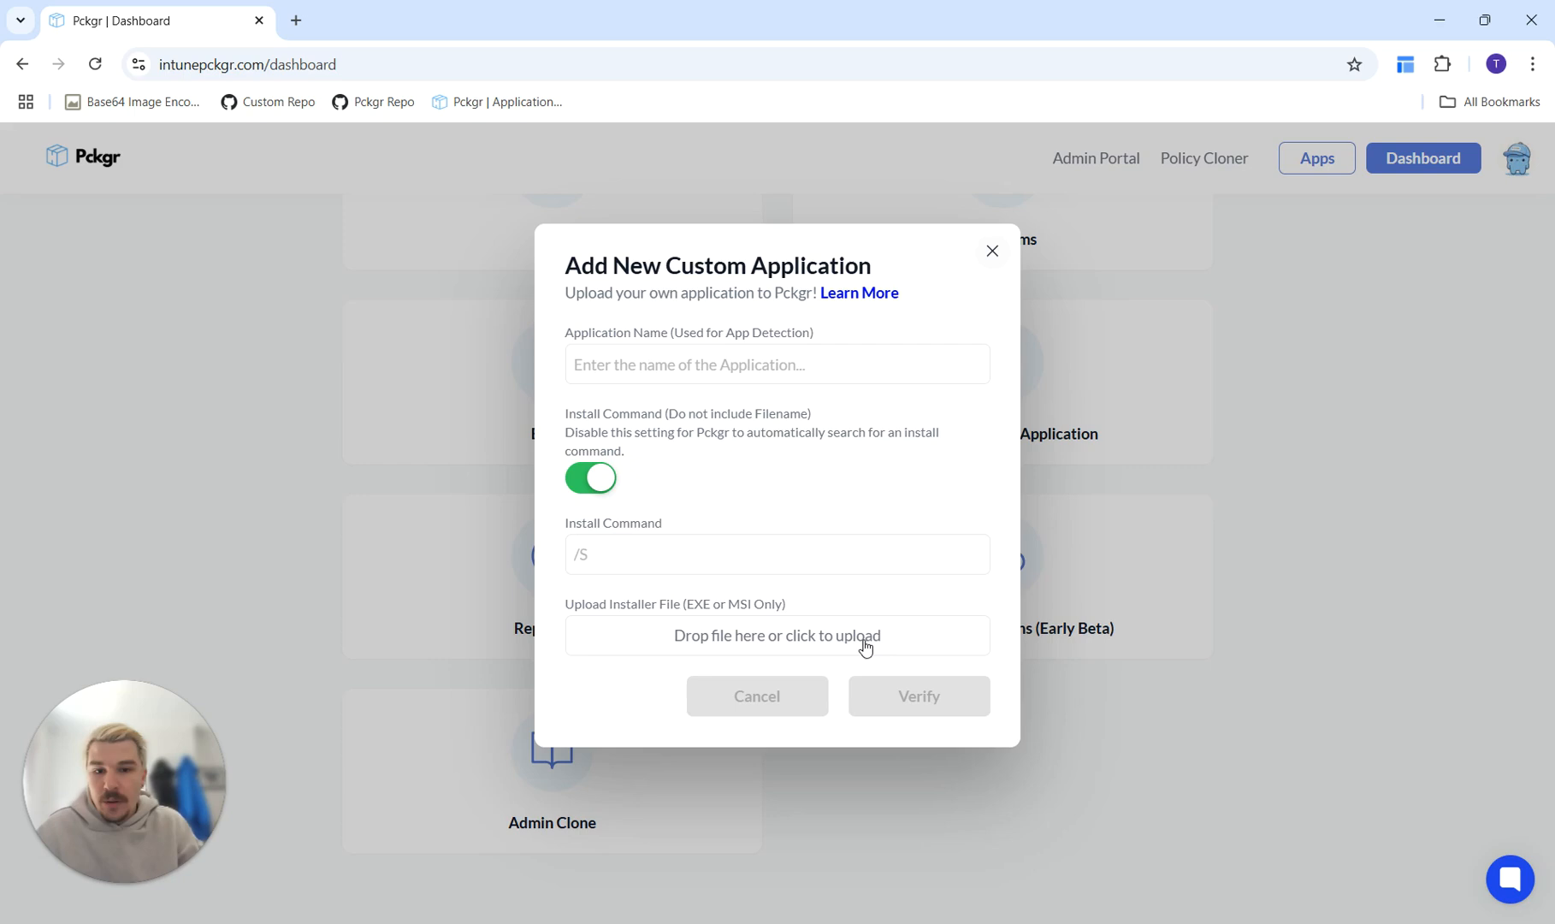
pyautogui.click(777, 634)
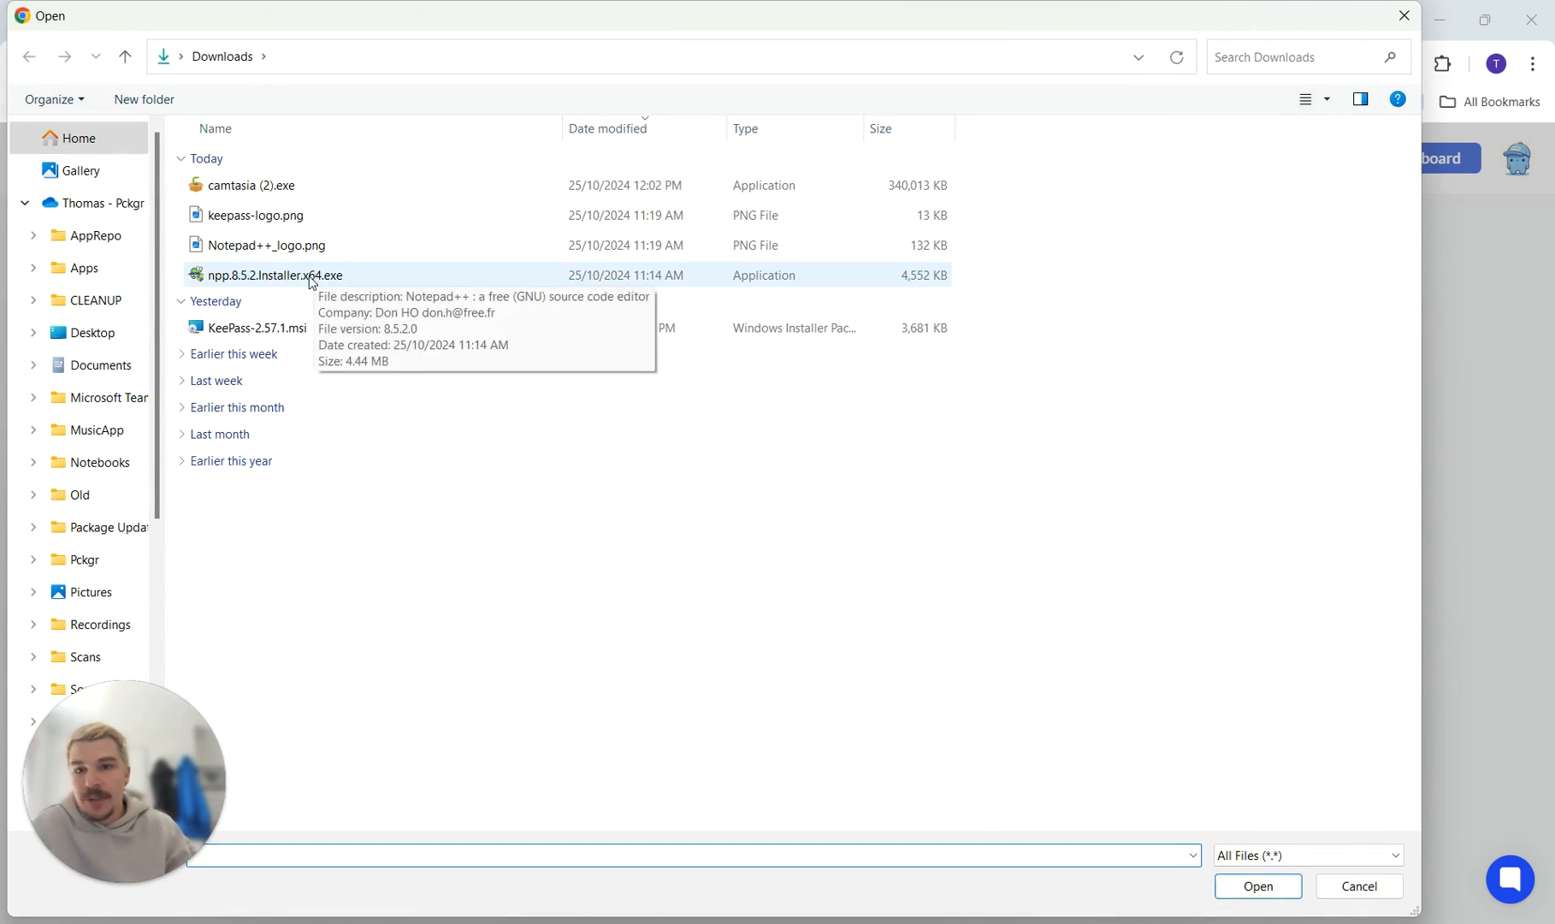
pyautogui.click(274, 275)
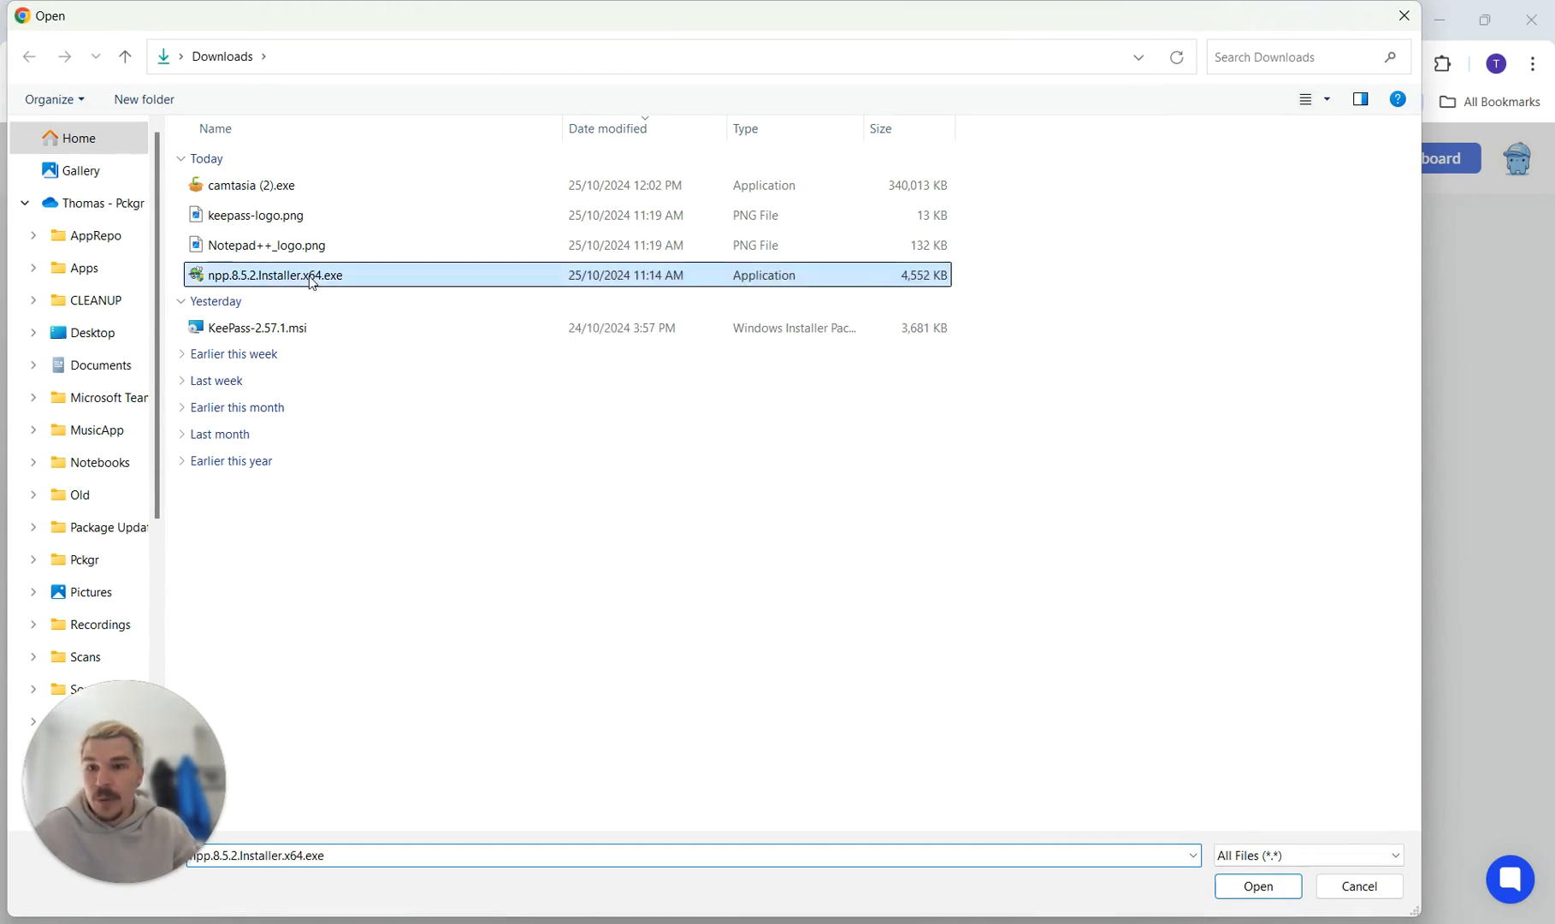
pyautogui.click(1257, 886)
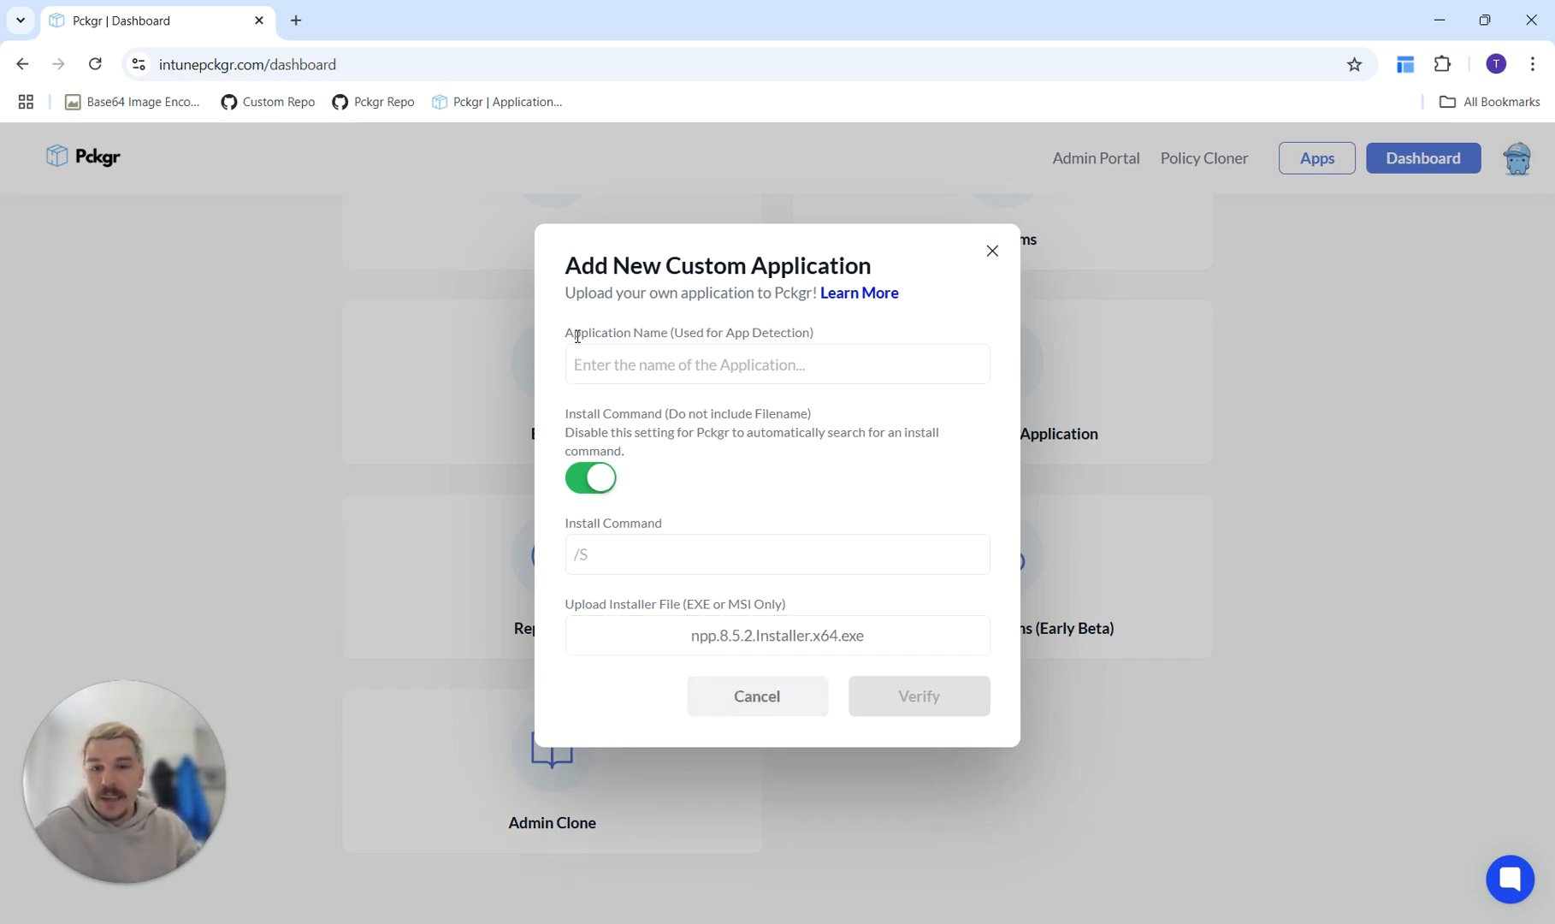
pyautogui.moveTo(689, 409)
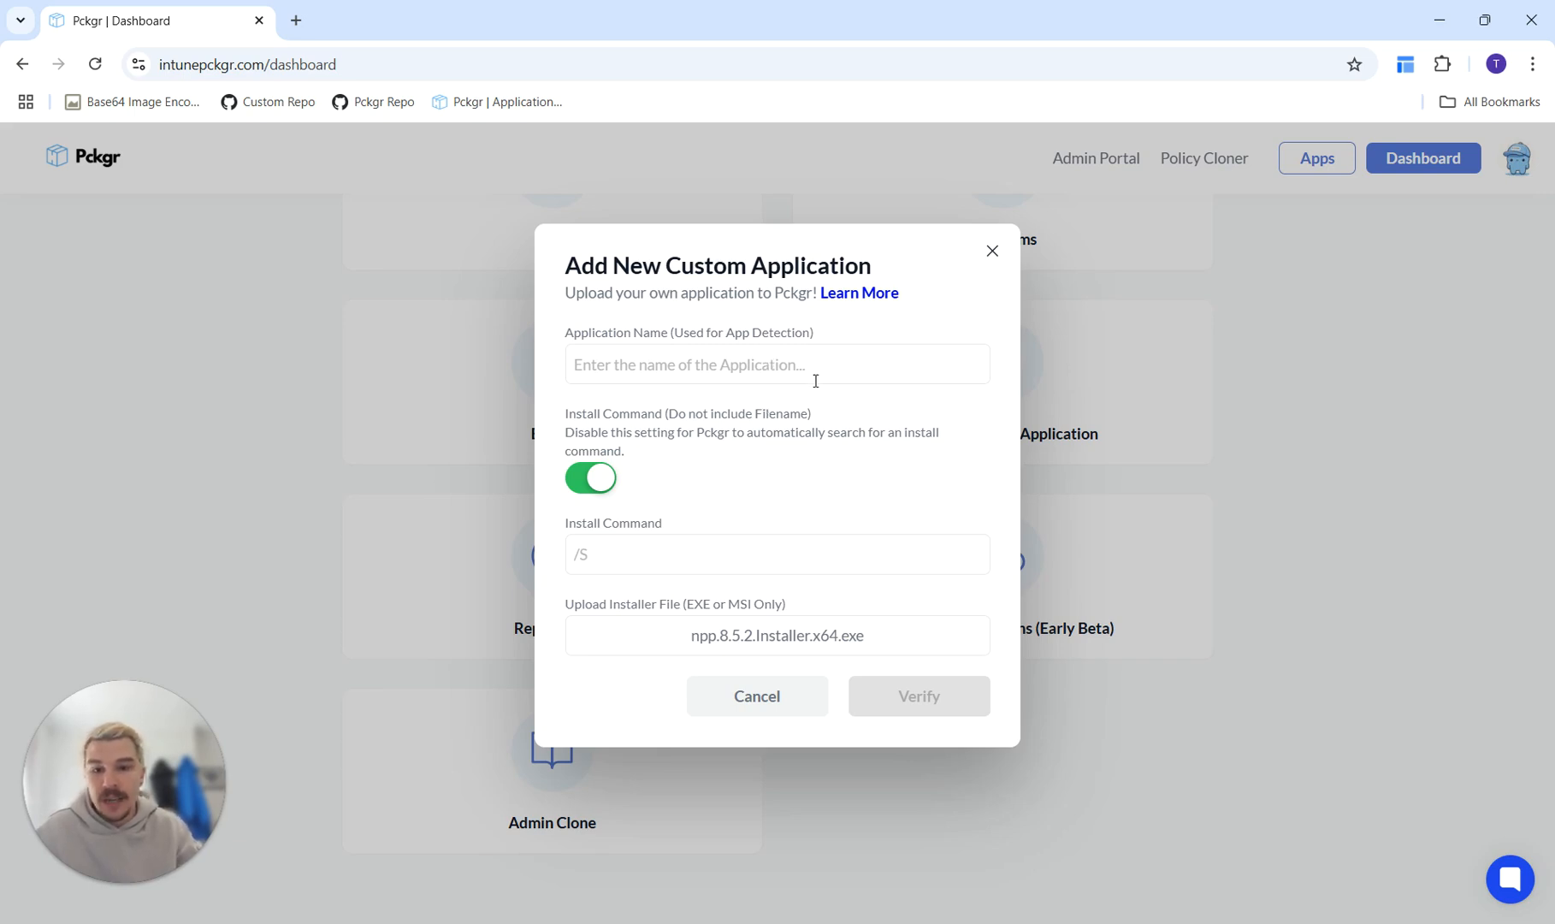
pyautogui.moveTo(765, 390)
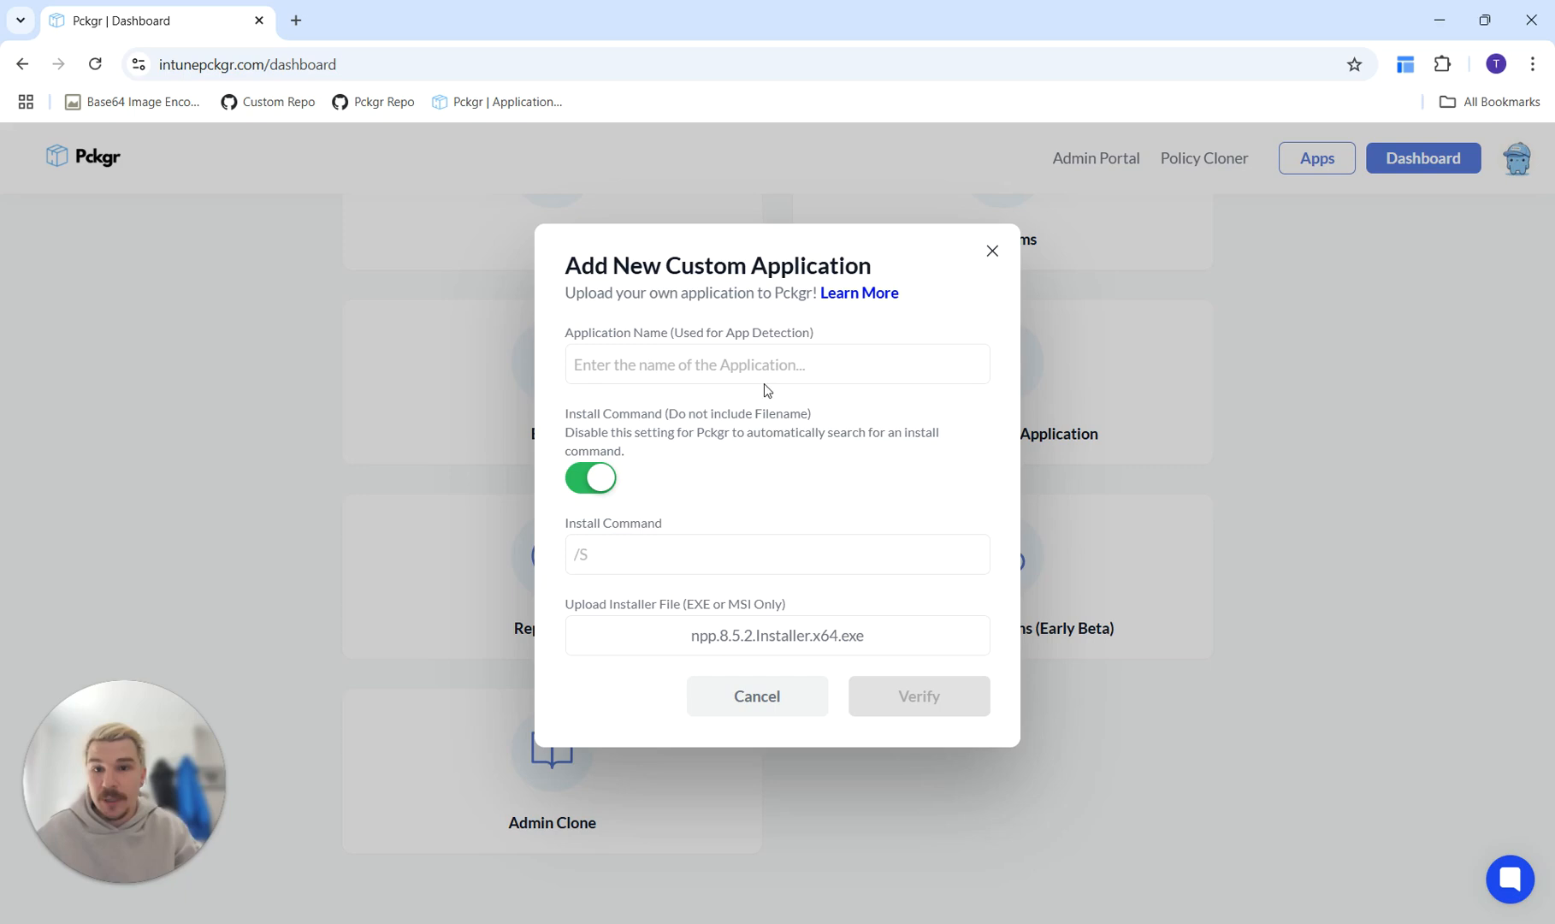
# Name the app 'Notepad++' and turn off the Install Command toggle for auto-detection
pyautogui.write('N')
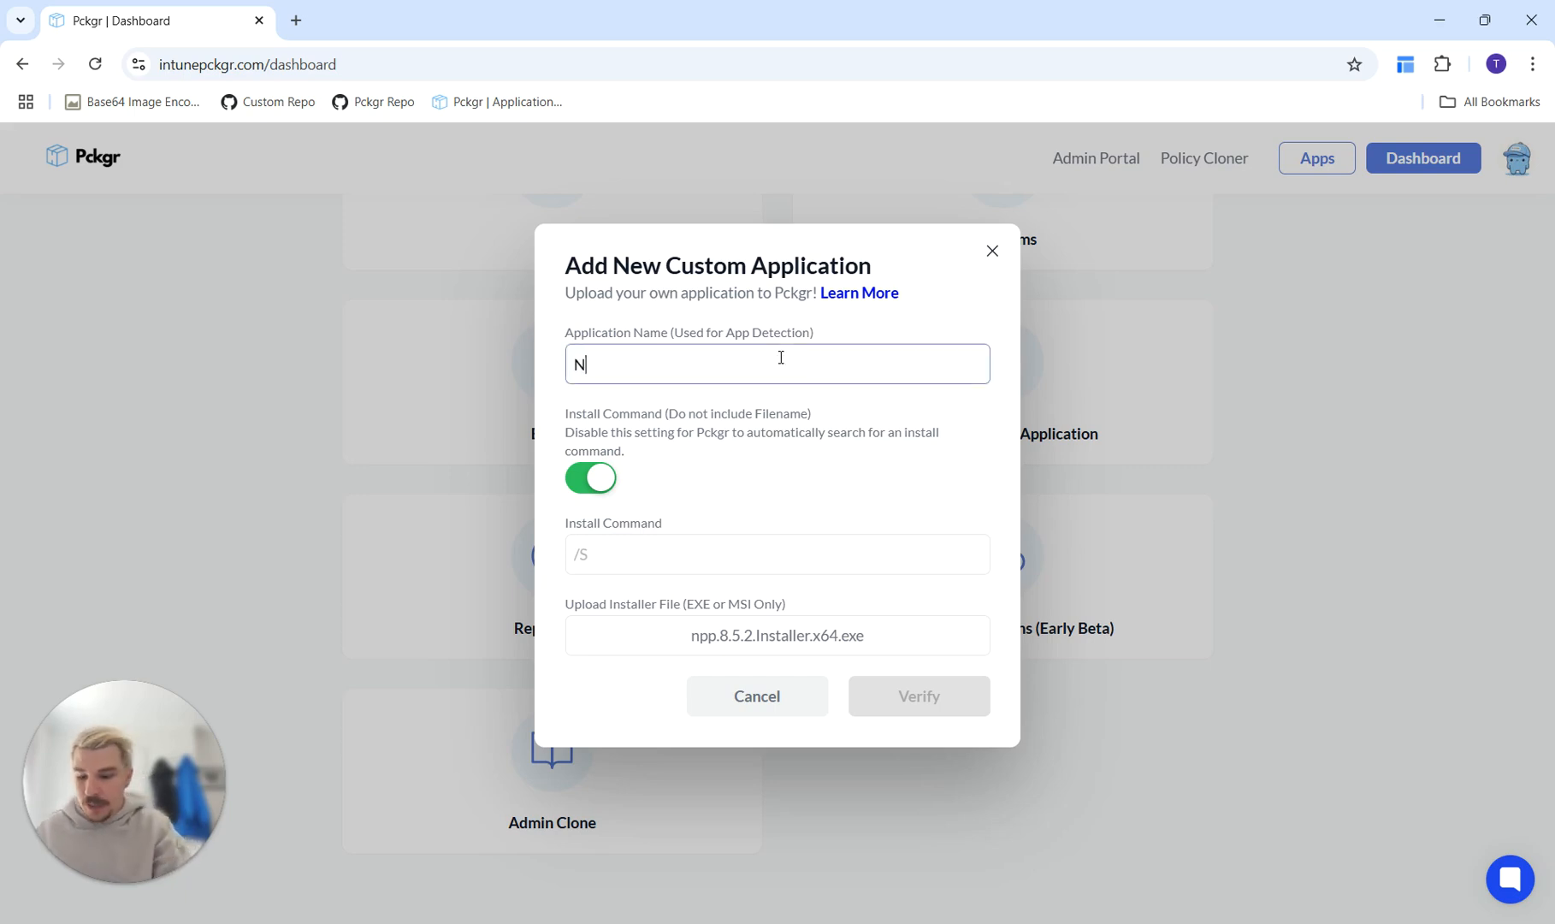
pyautogui.write('otepad')
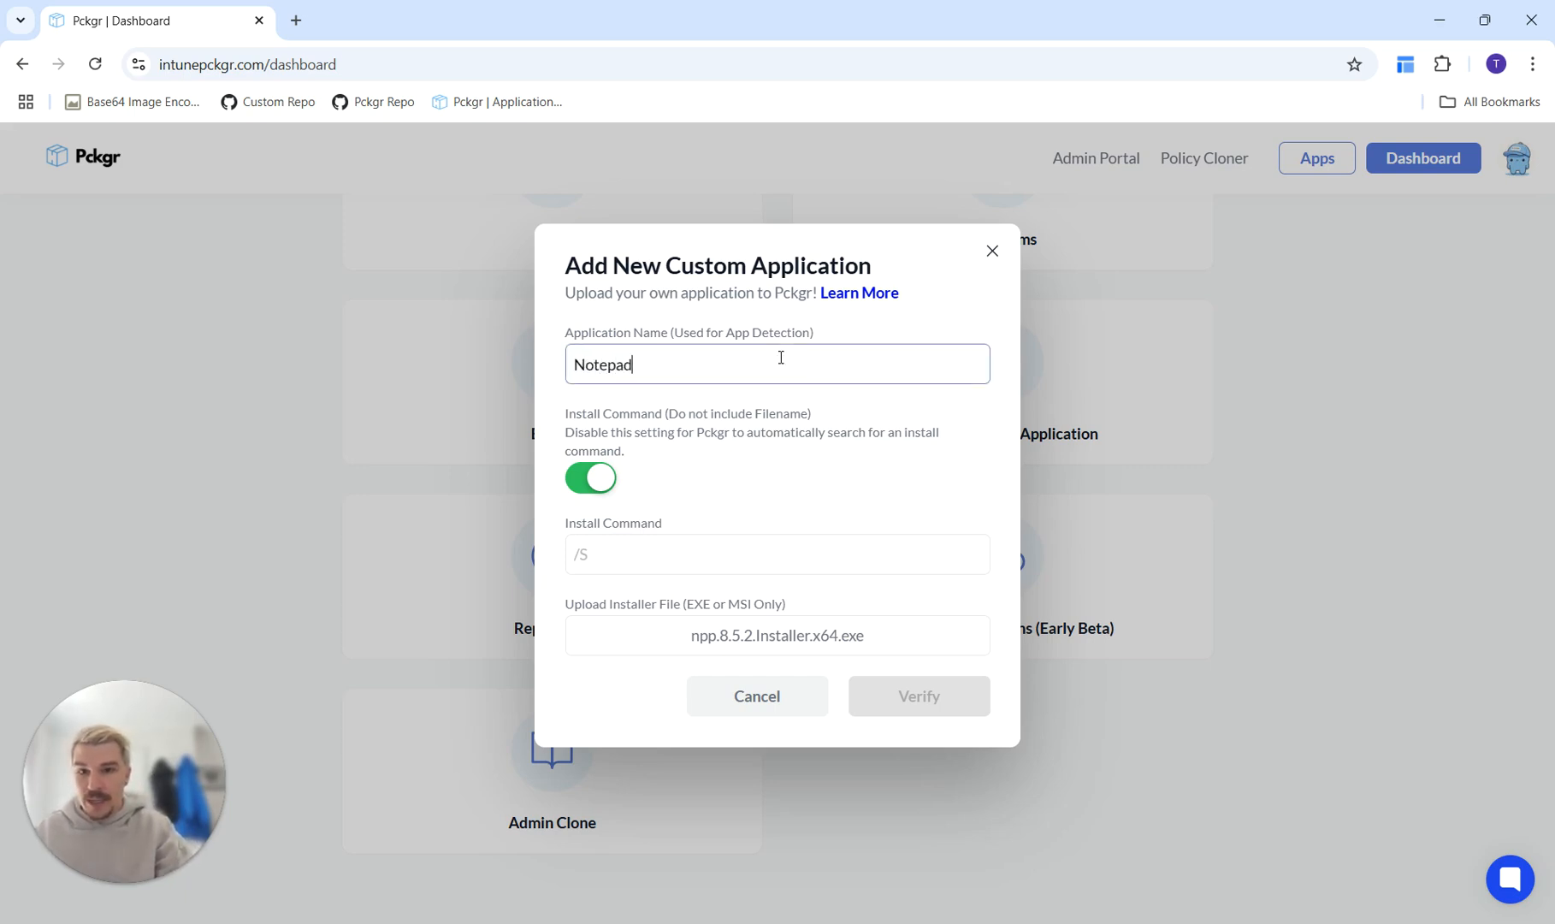
pyautogui.write('++')
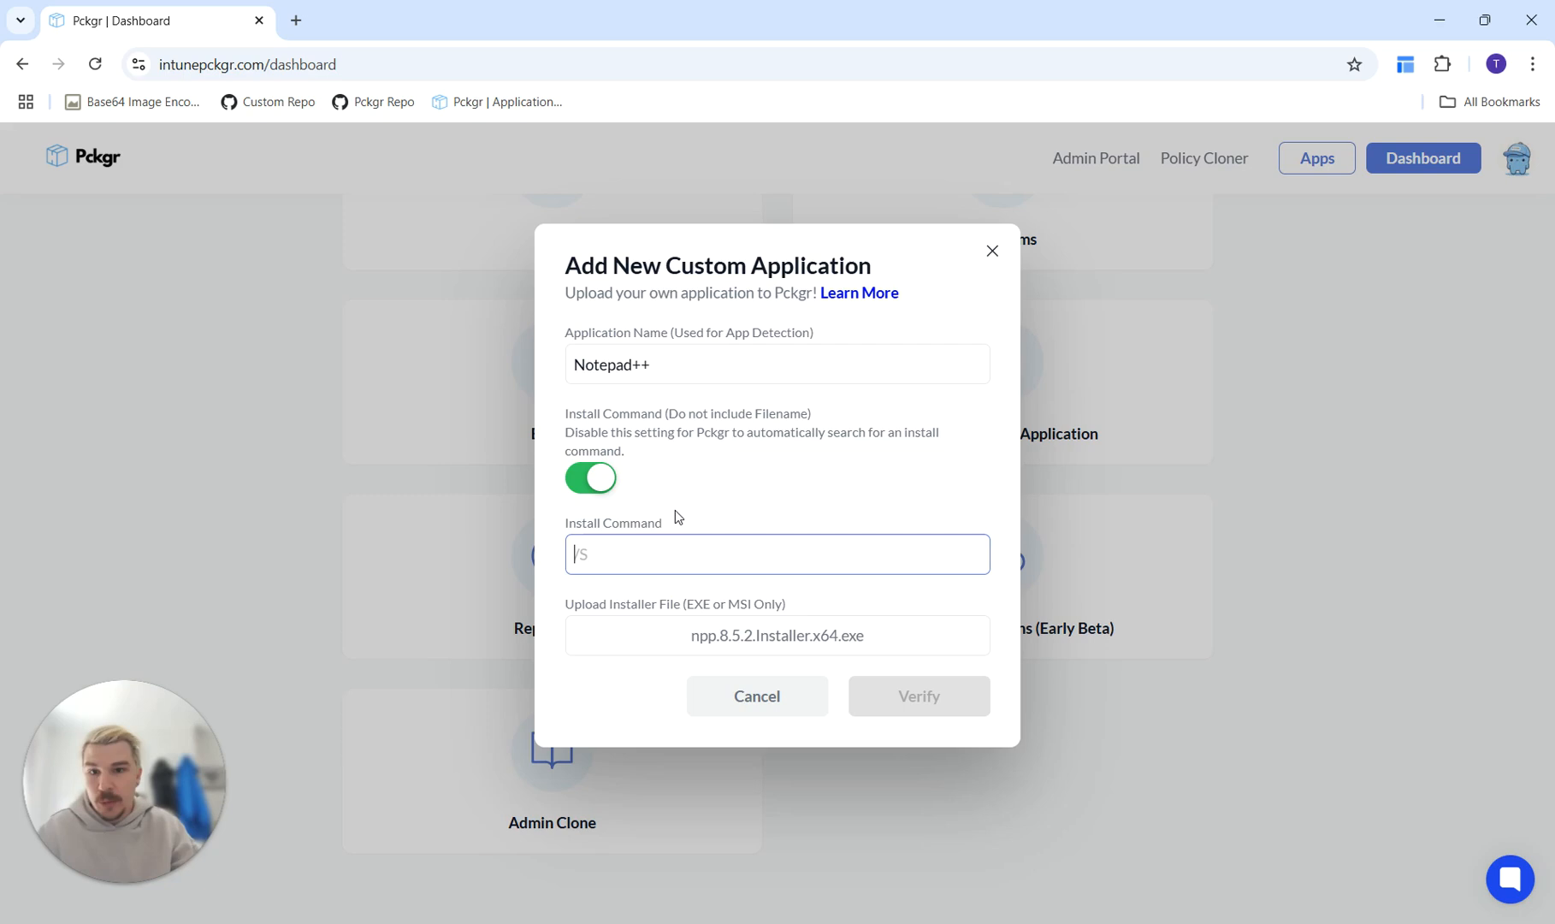
pyautogui.moveTo(567, 420)
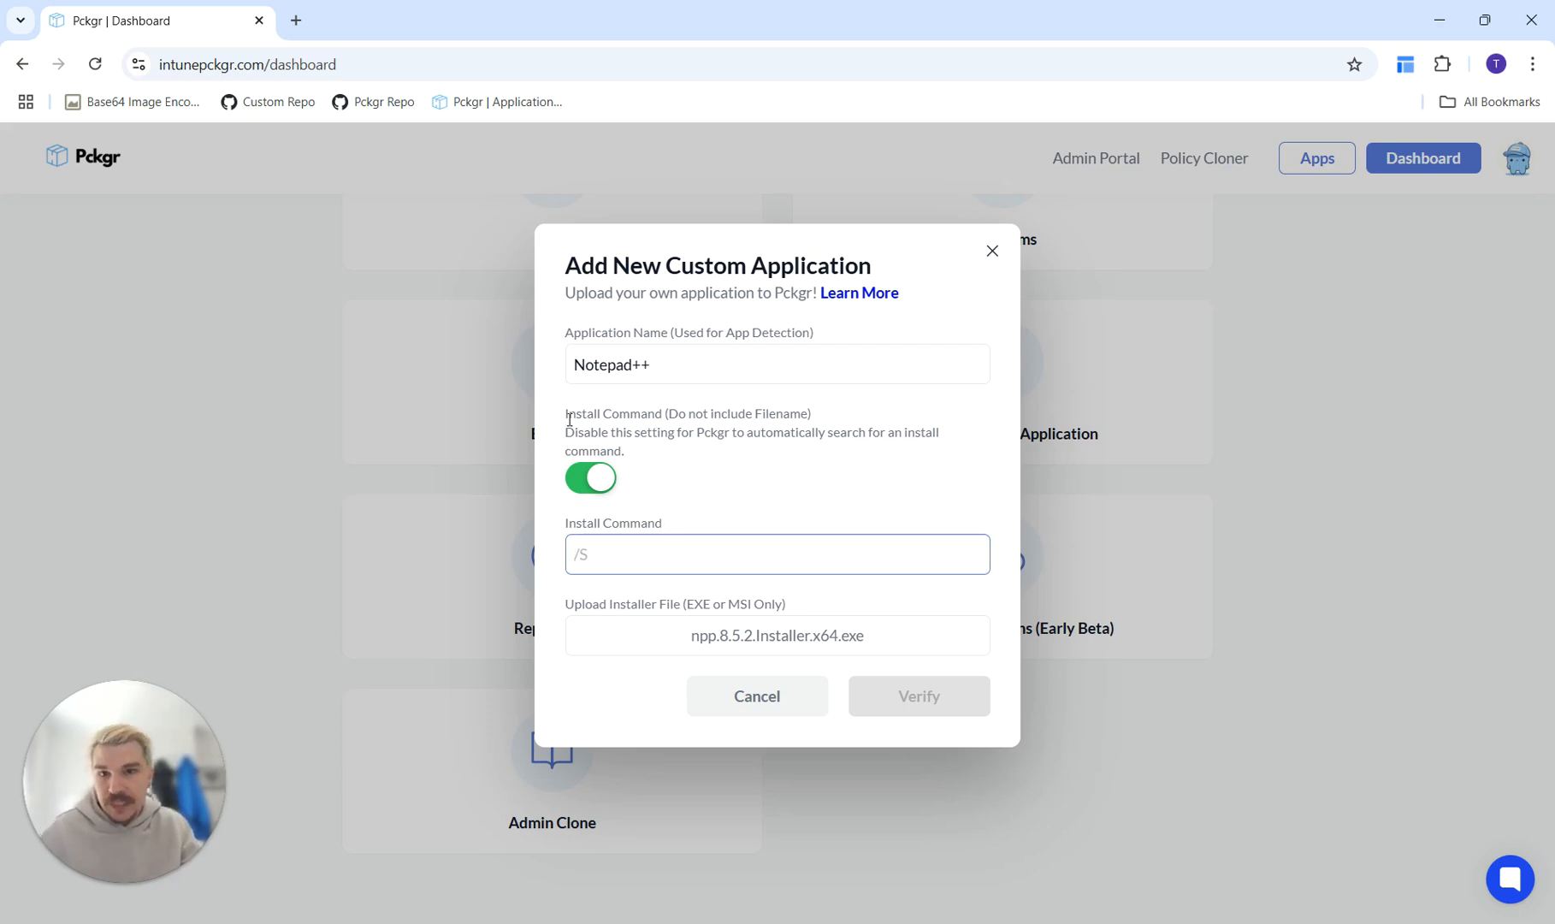
pyautogui.moveTo(567, 443)
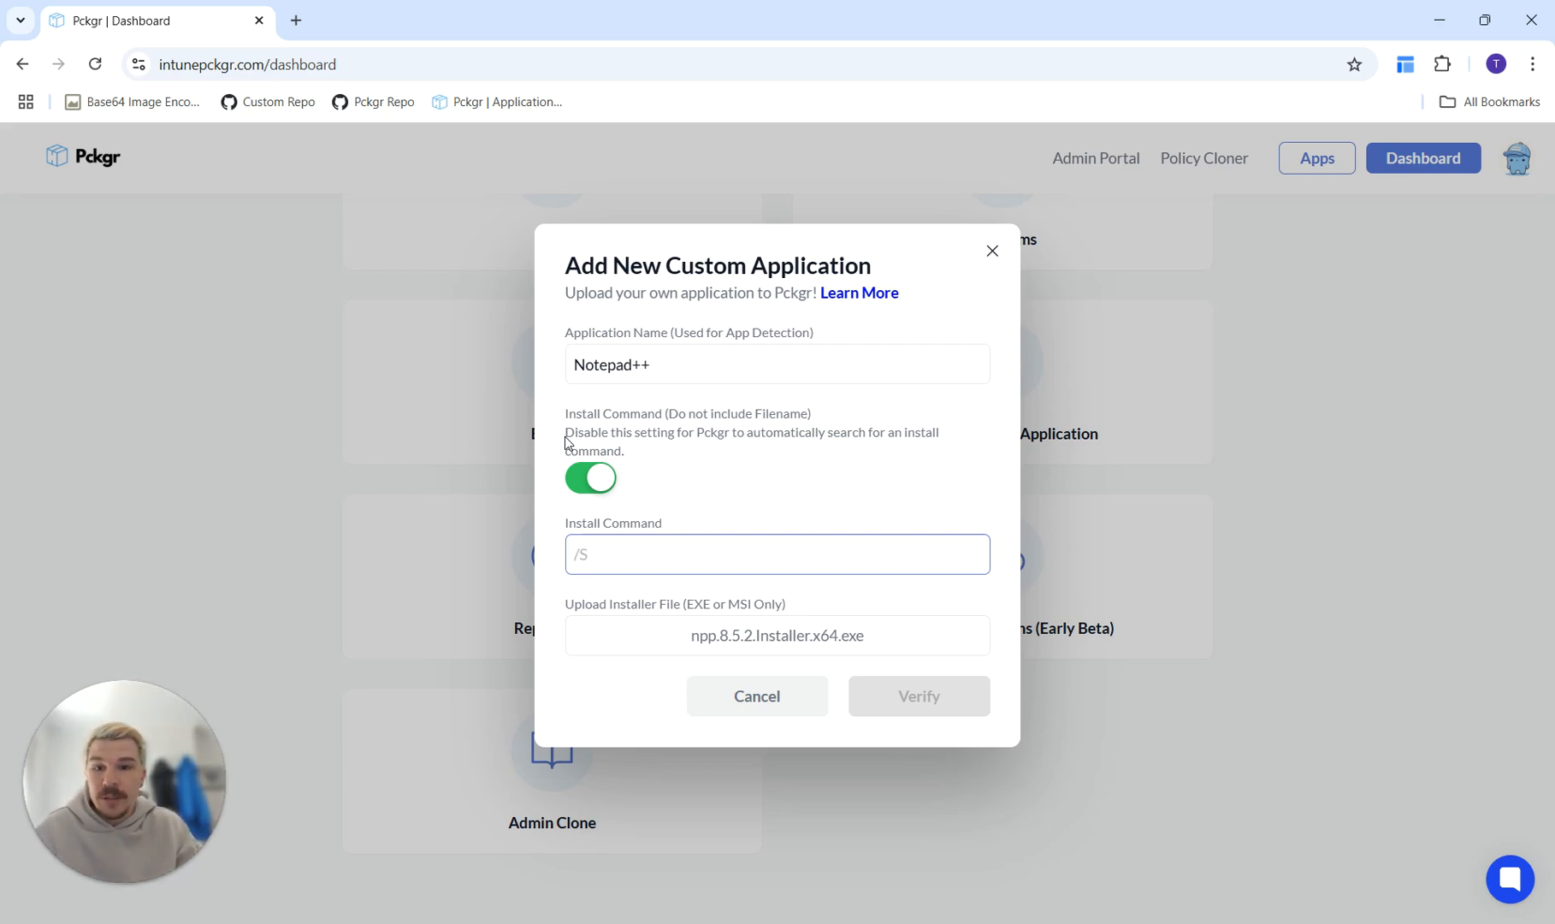
pyautogui.moveTo(594, 453)
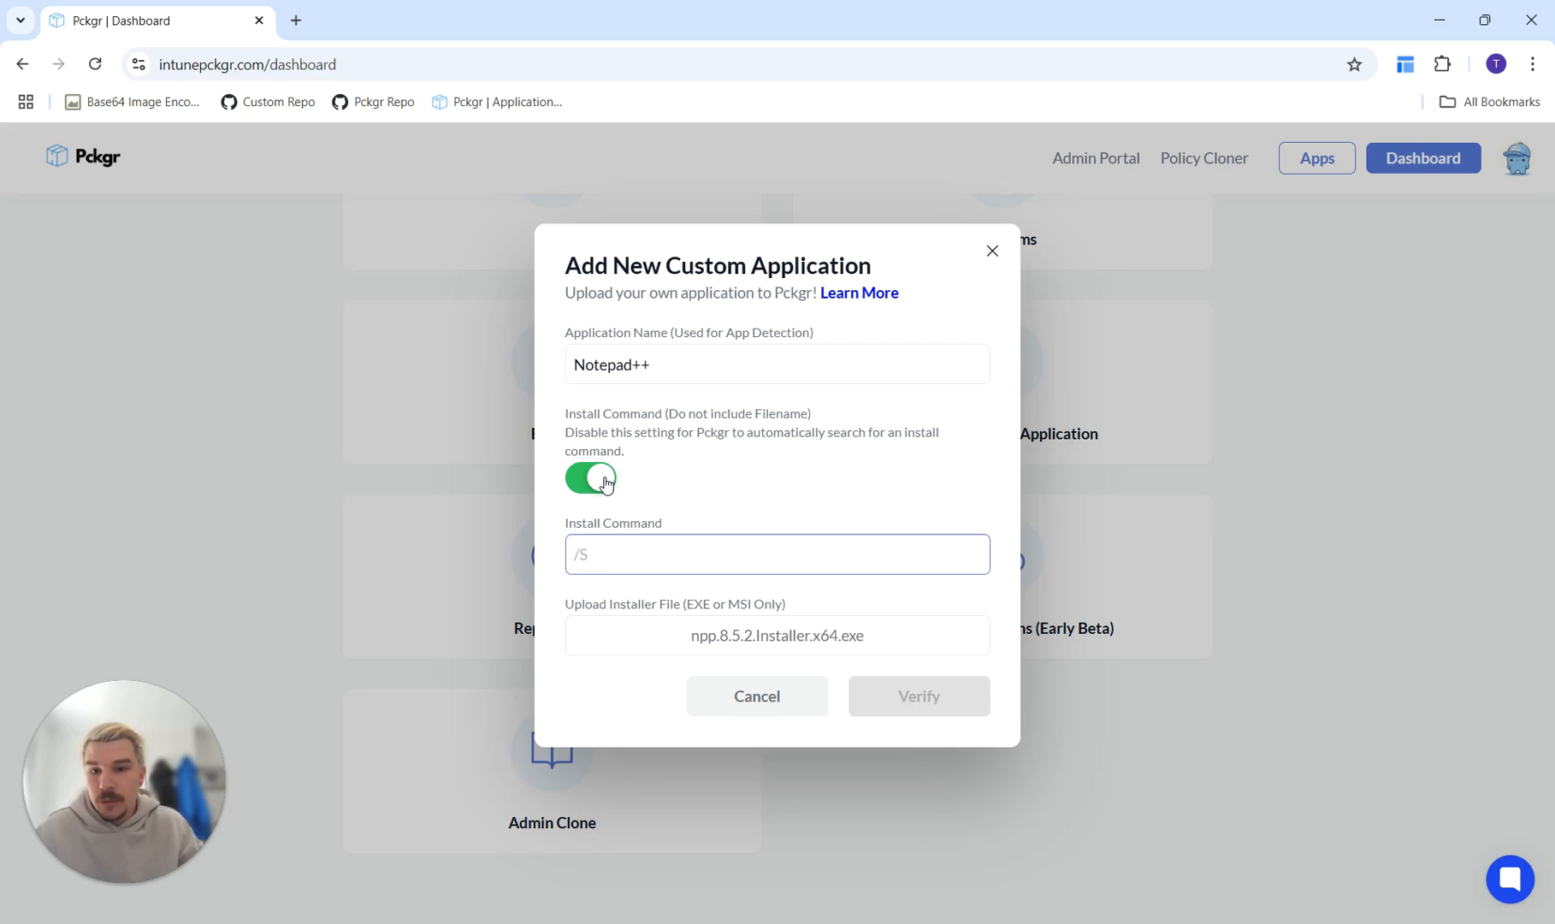
pyautogui.click(590, 478)
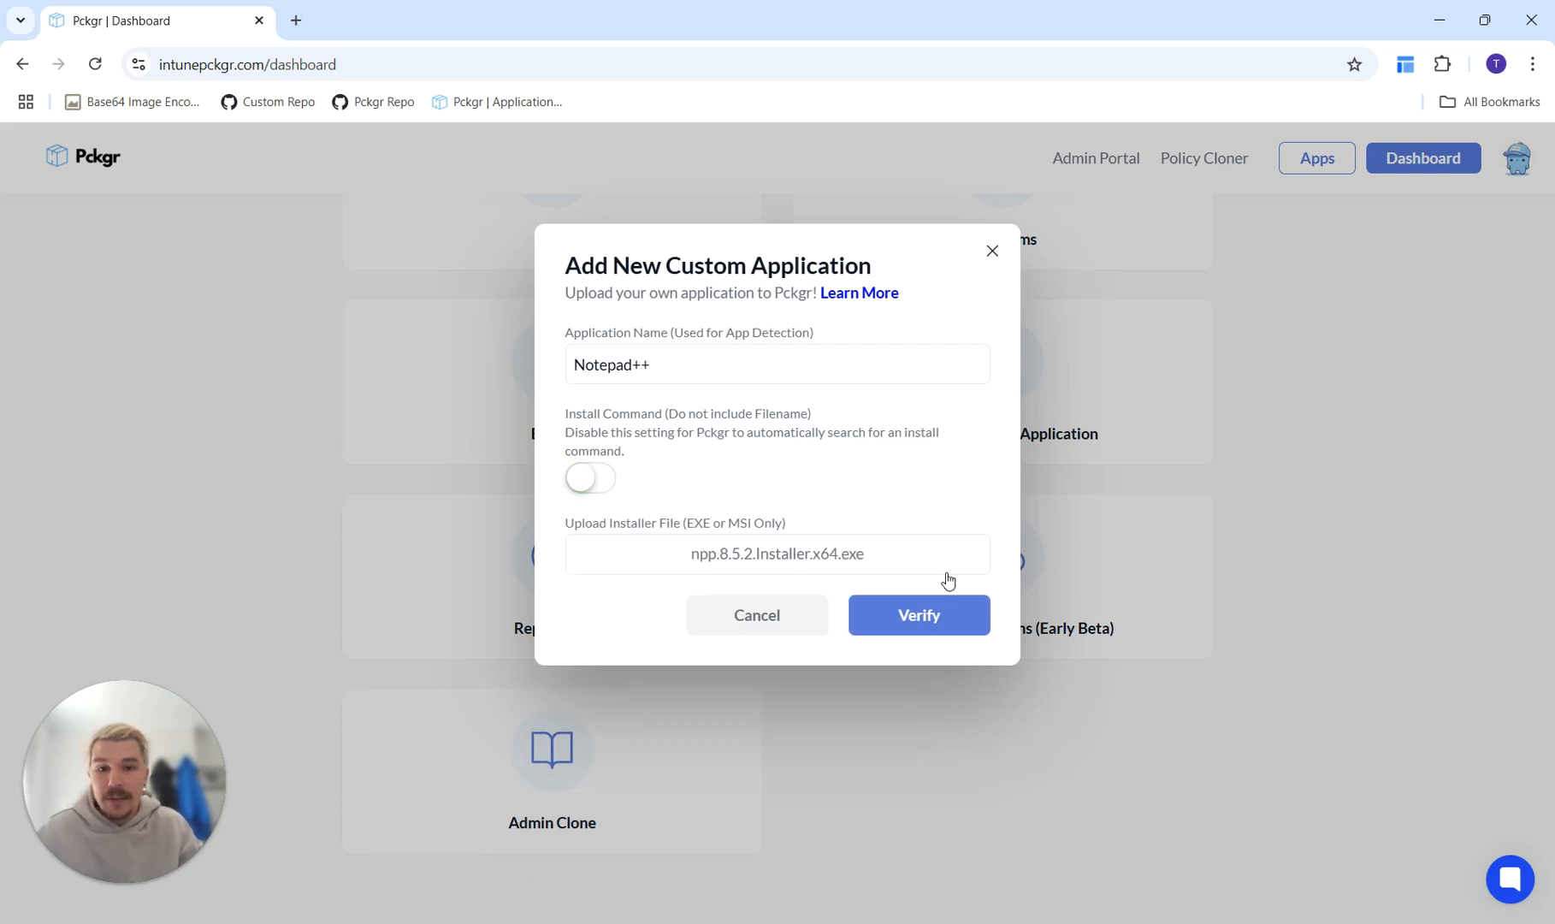
# Verify the Notepad++ installer and wait for the Verification Complete dialog
pyautogui.click(919, 615)
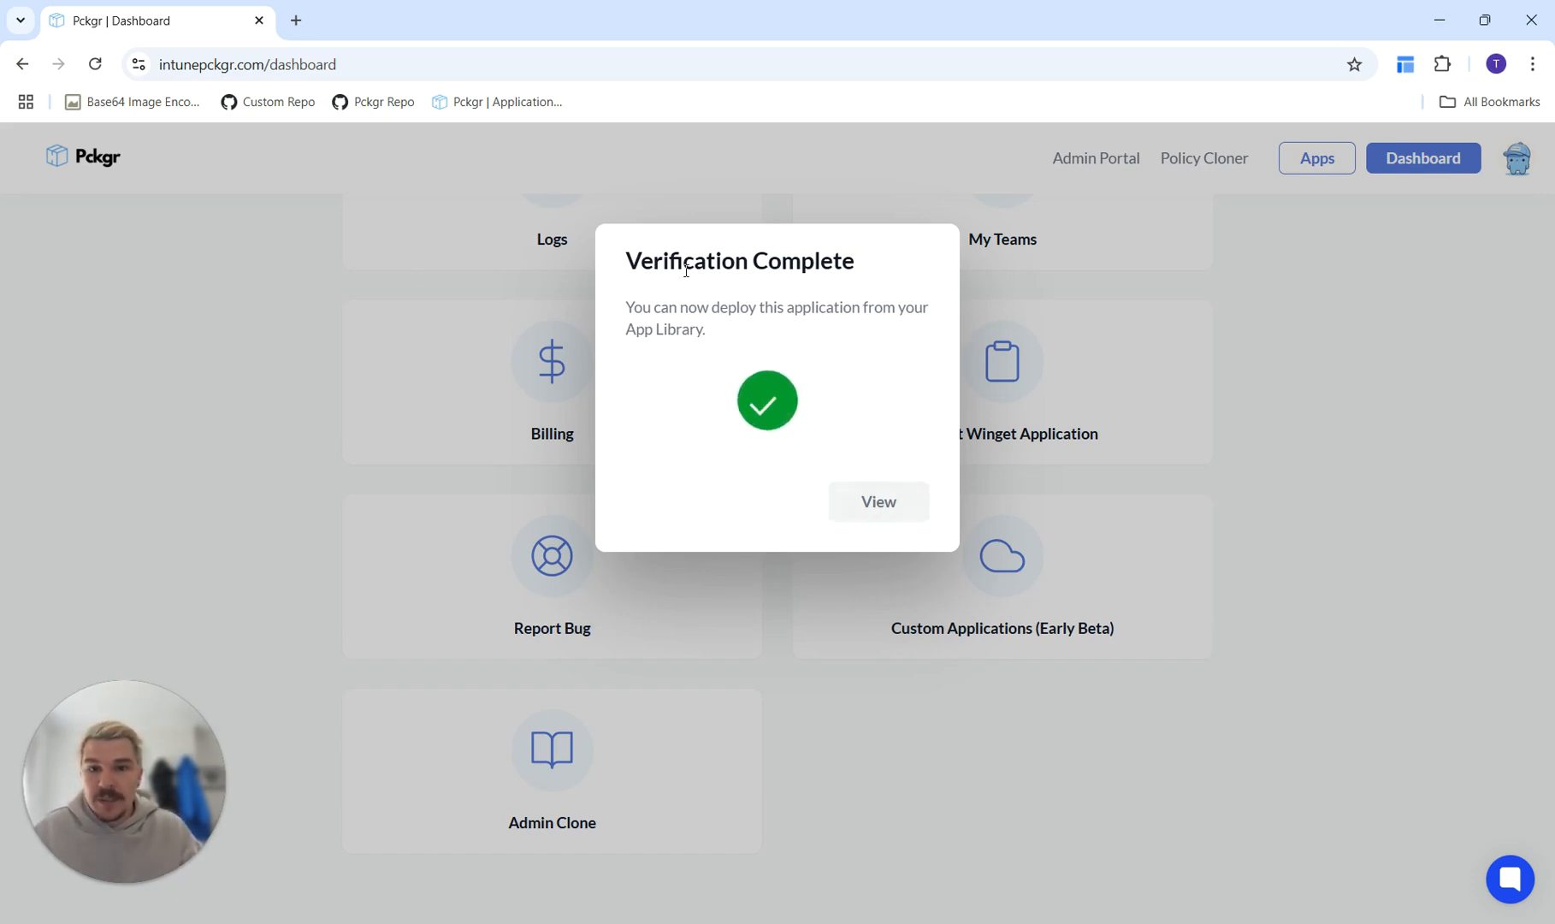
# In the verified app's details, set the friendly name to 'Notepad++ (Pckgr Test)'
pyautogui.click(878, 501)
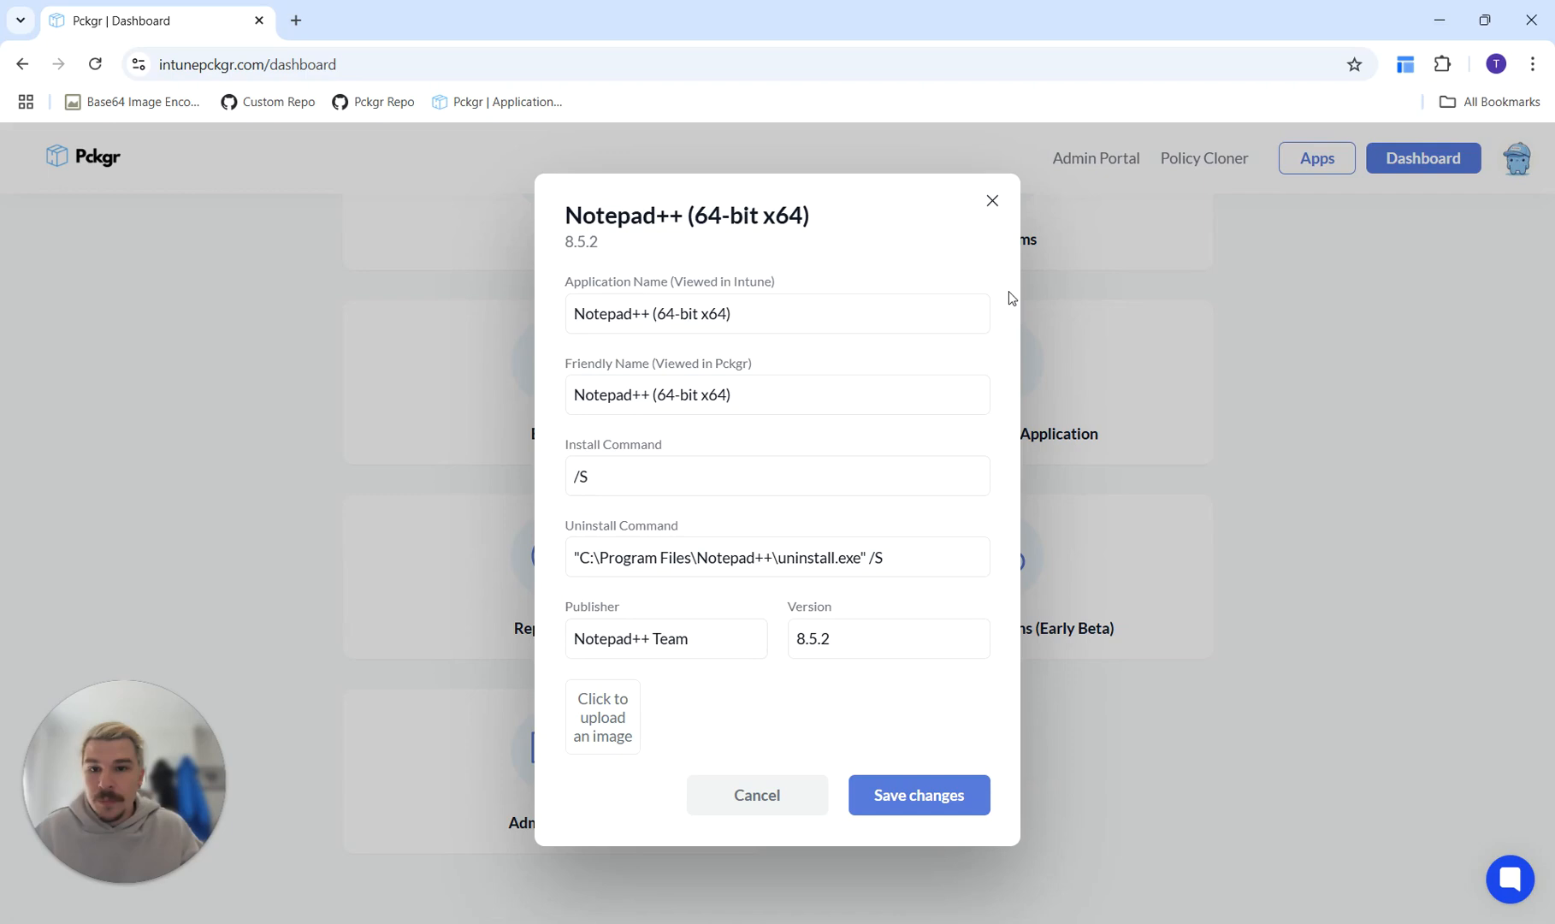
pyautogui.moveTo(790, 368)
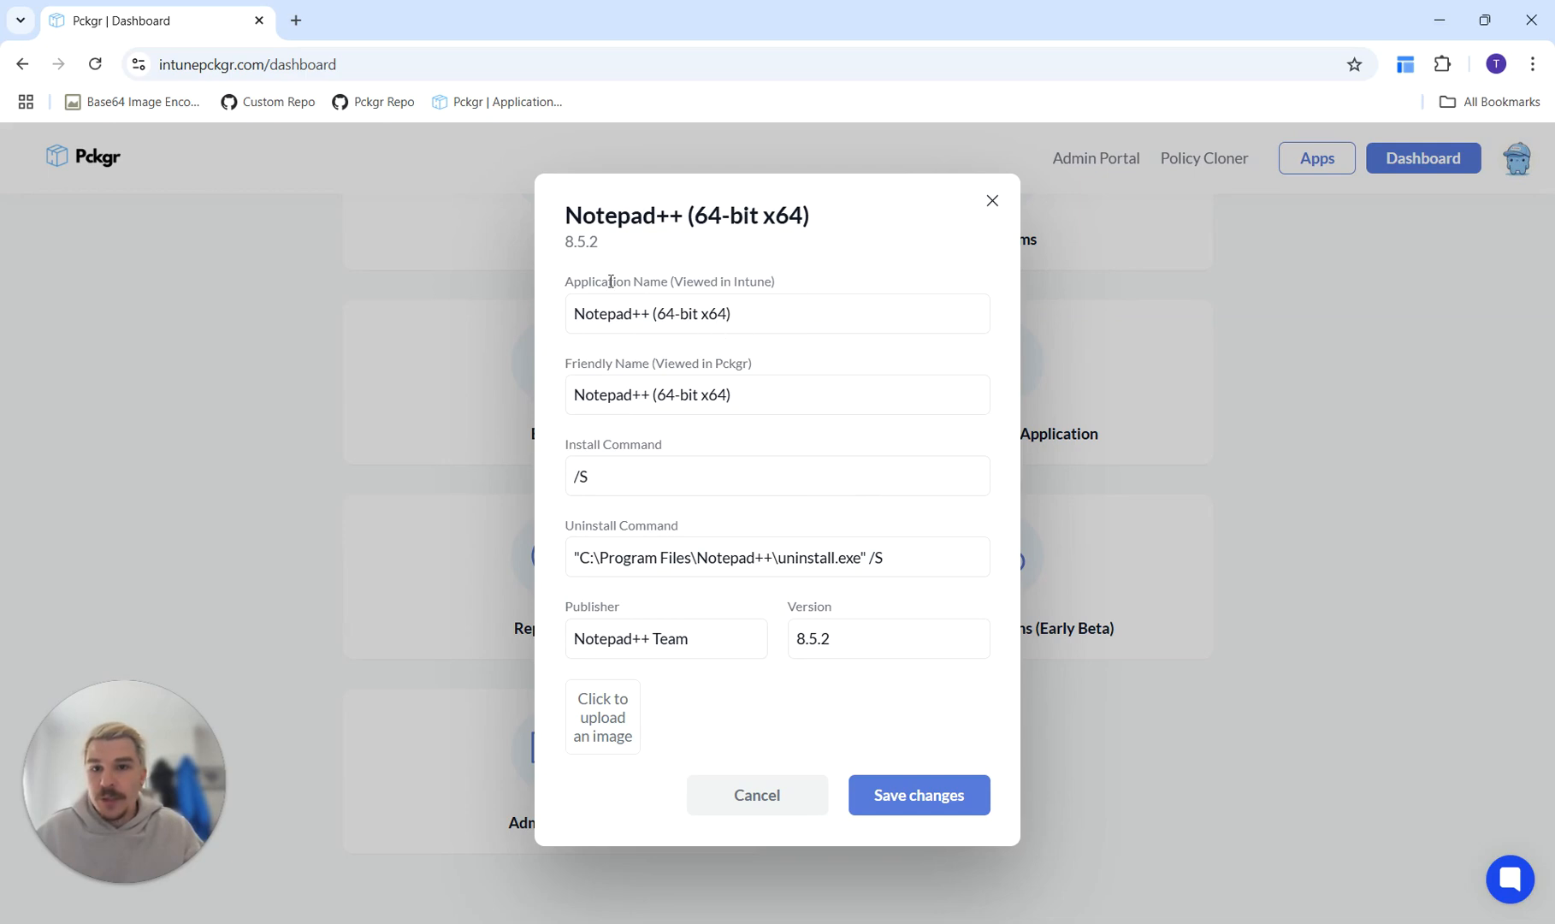
pyautogui.moveTo(784, 295)
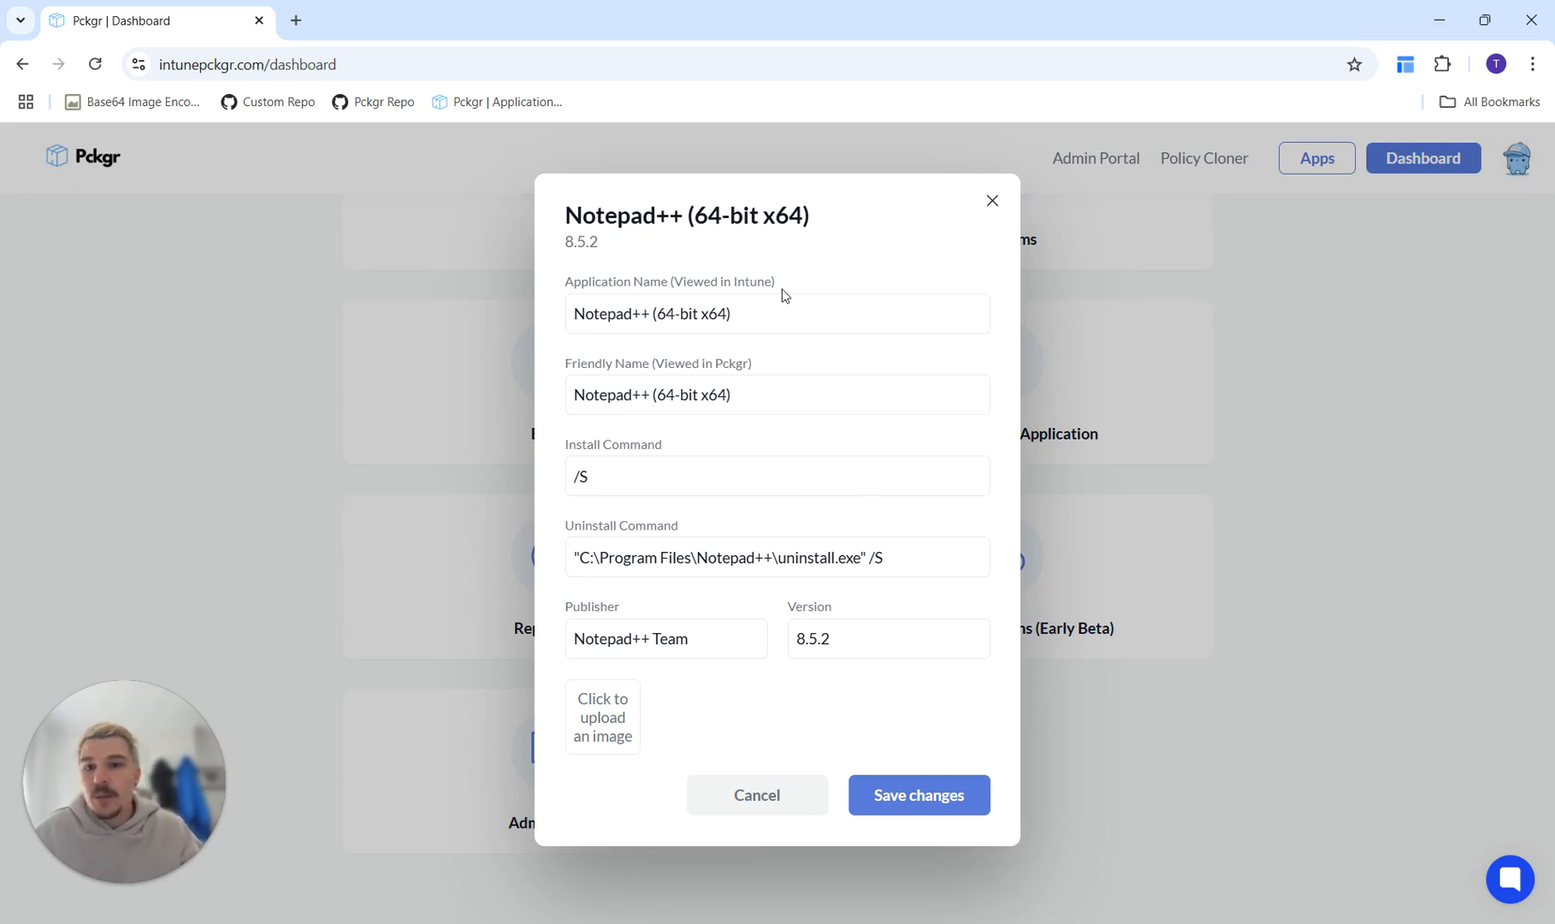
pyautogui.click(737, 313)
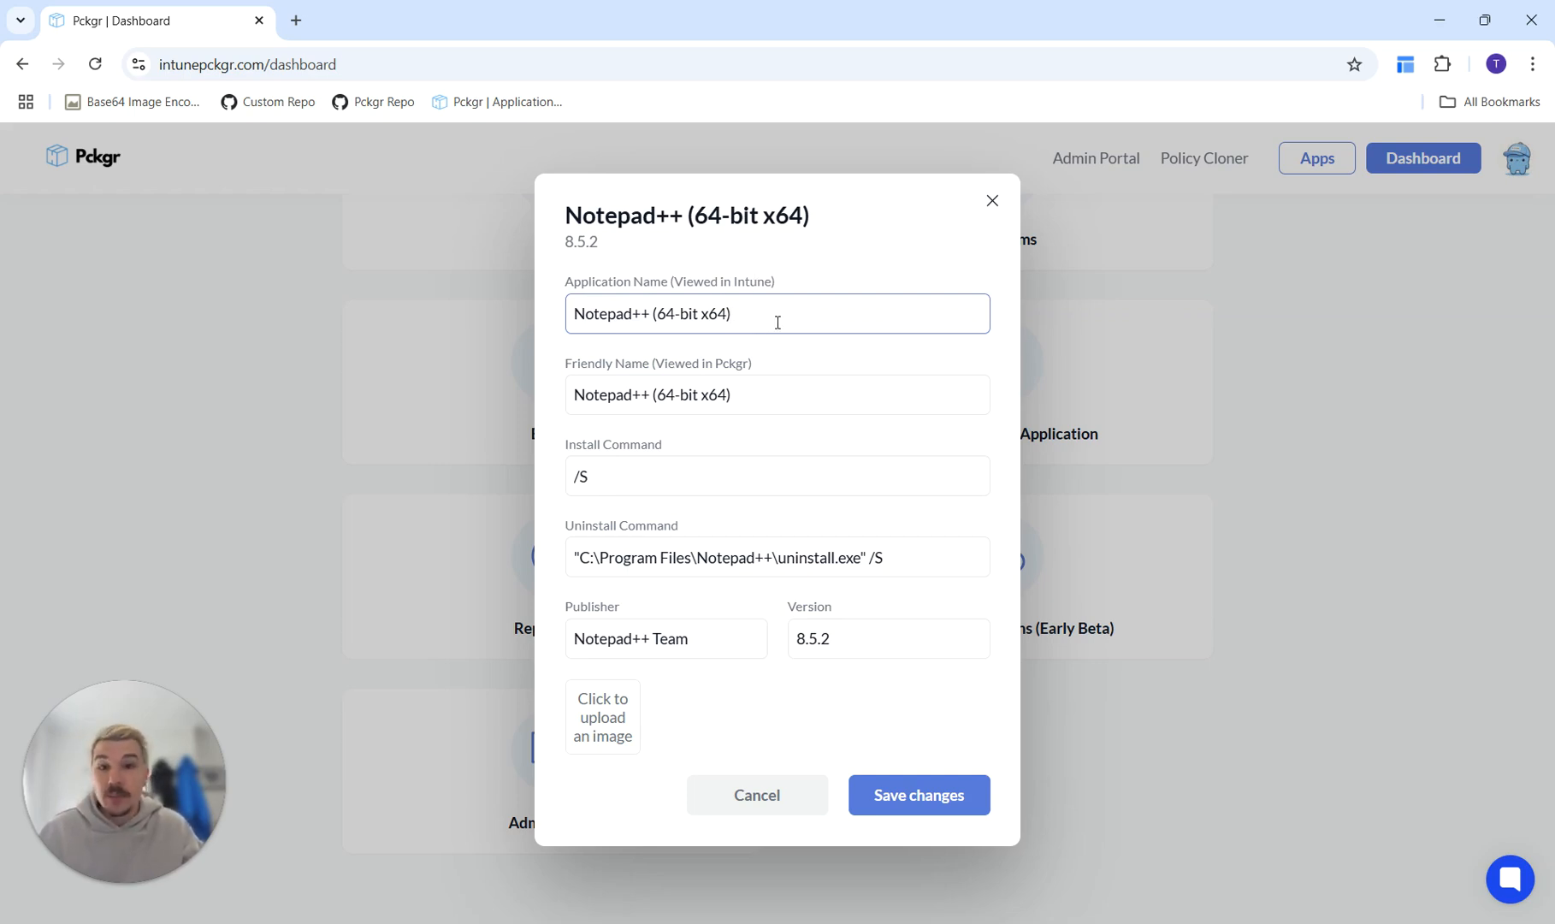
pyautogui.moveTo(783, 390)
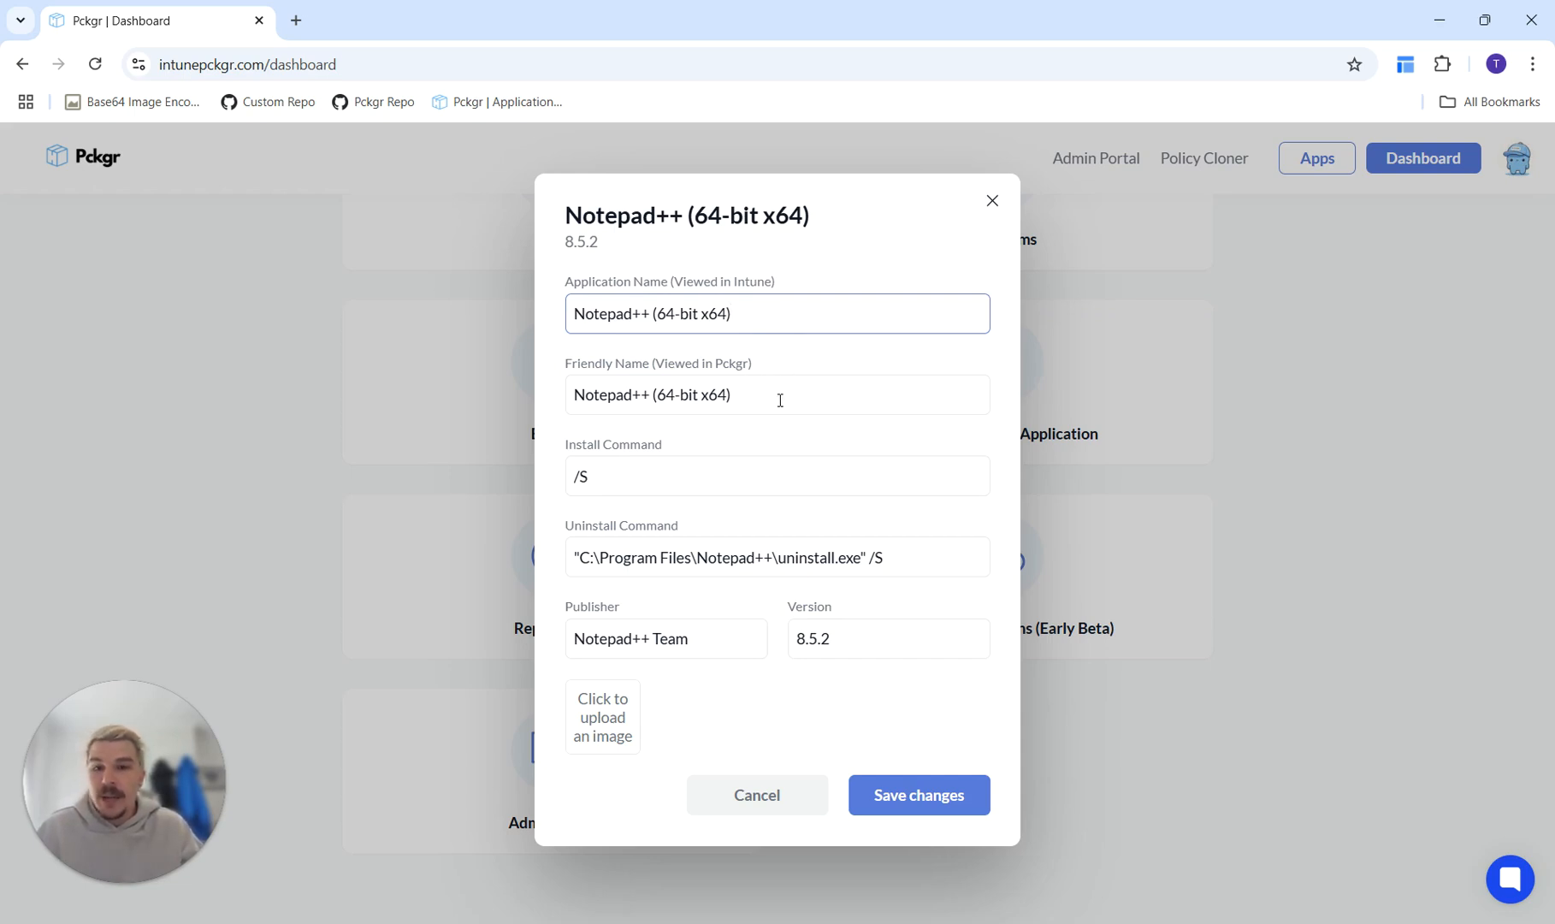
pyautogui.click(779, 394)
pyautogui.write('P')
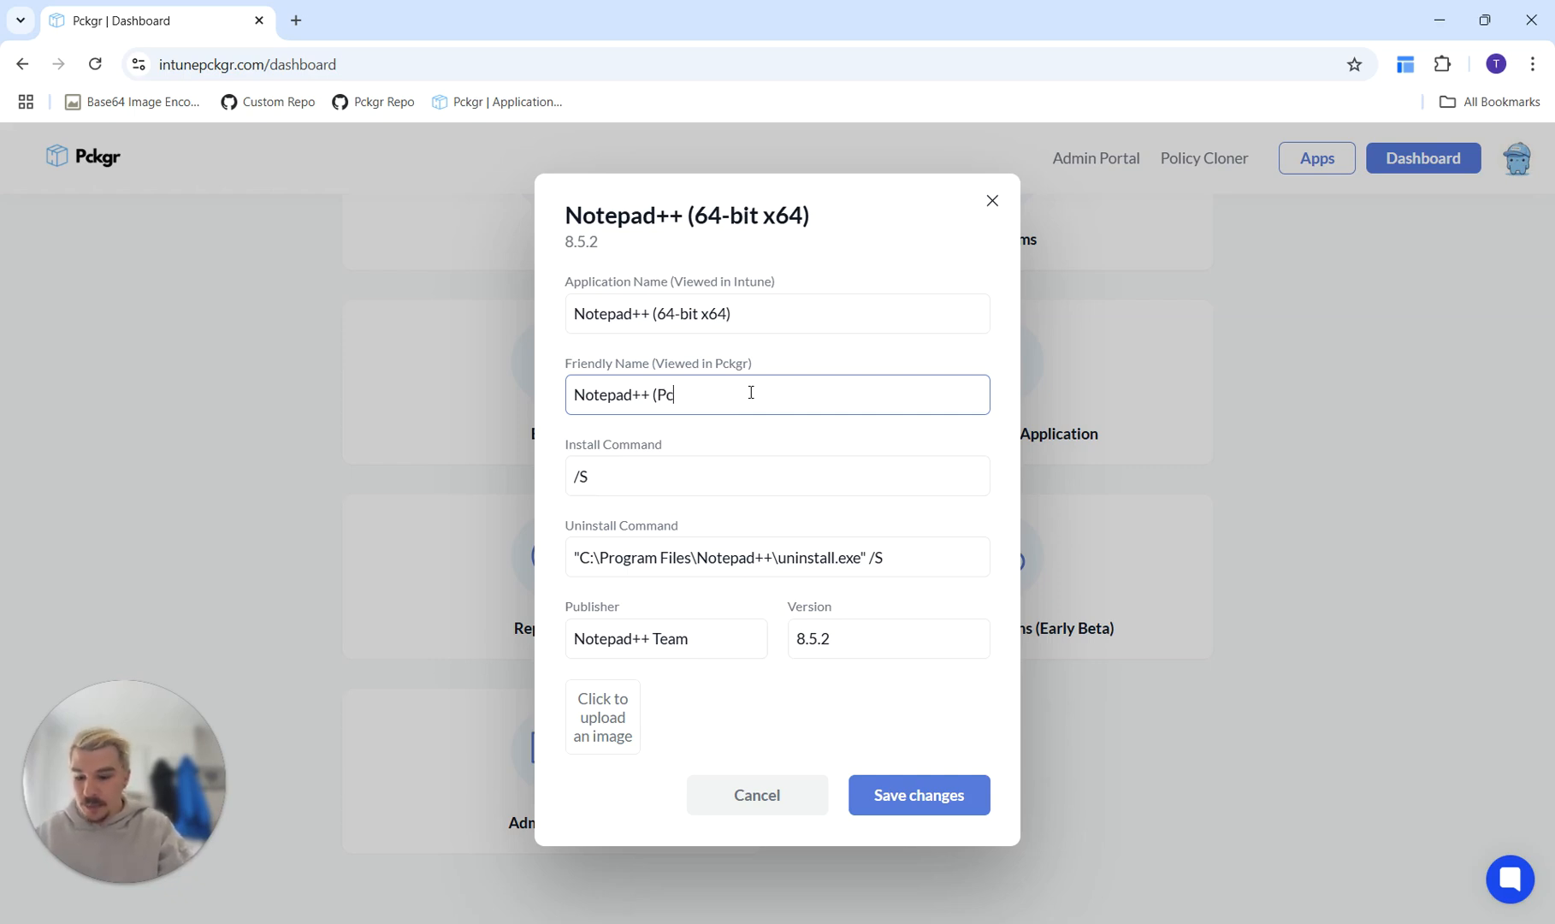
pyautogui.write('ckgr Test)')
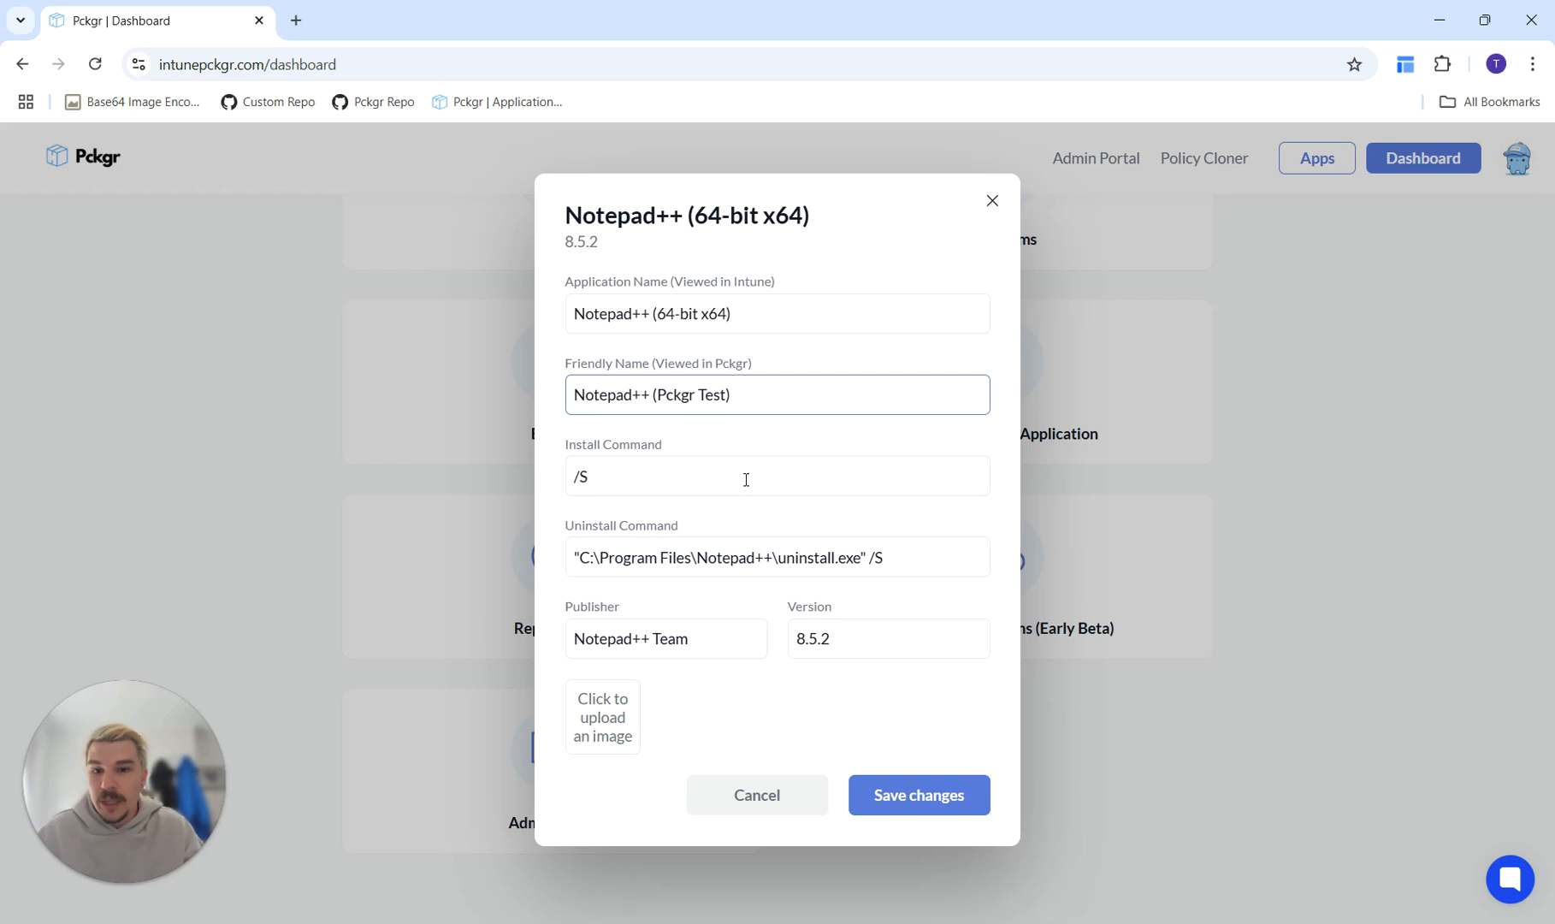
# Check the /S install and uninstall commands, upload the chameleon icon, and save
pyautogui.doubleClick(579, 477)
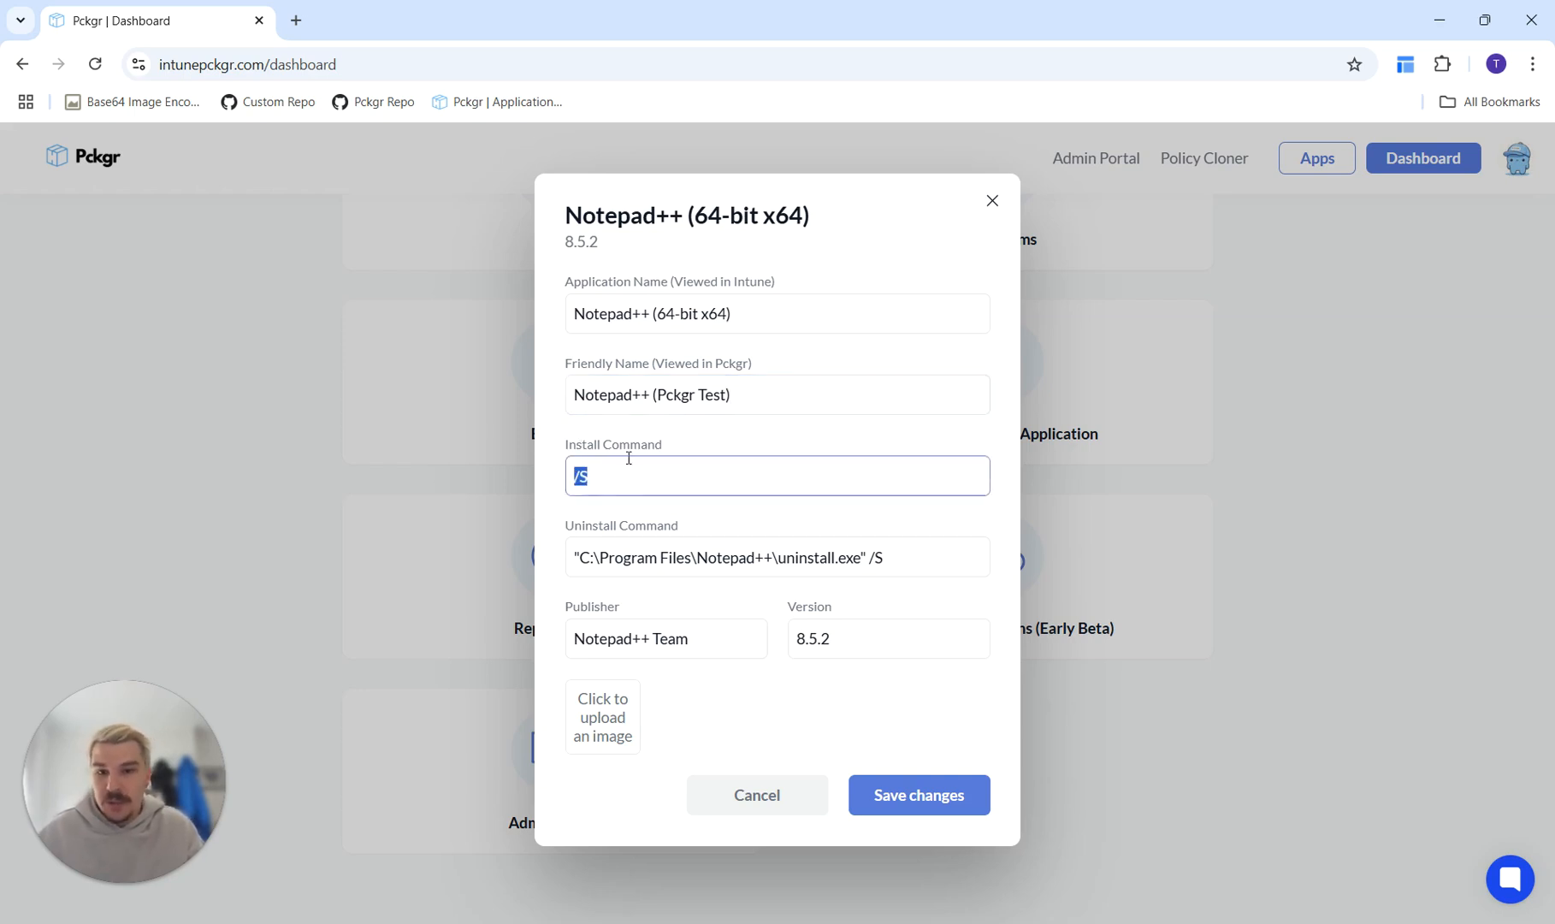
pyautogui.moveTo(678, 541)
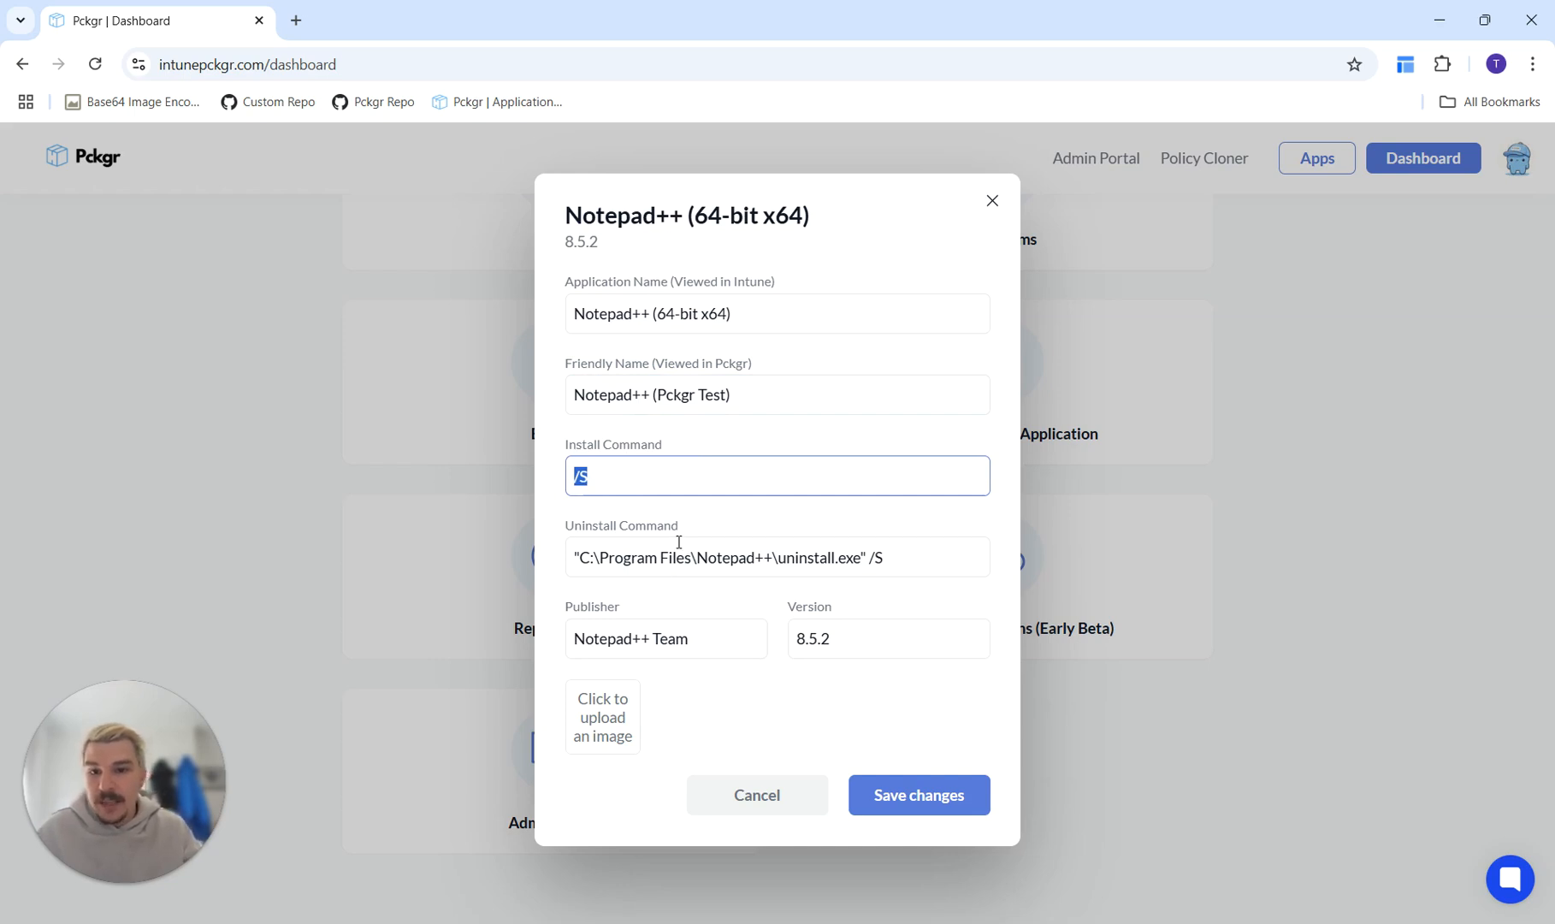
pyautogui.click(803, 557)
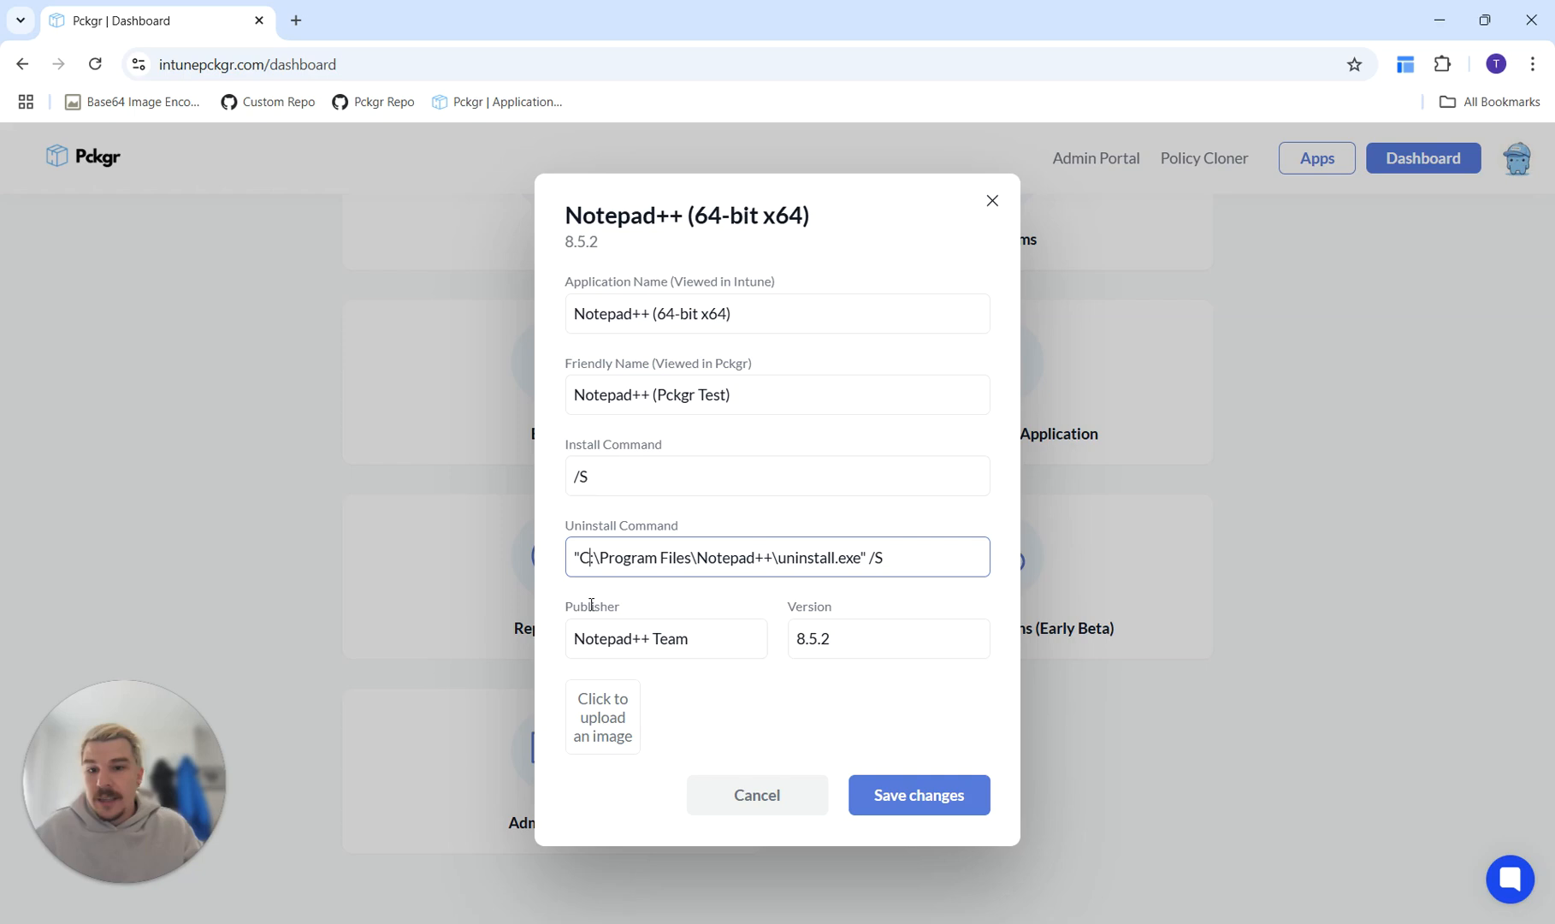
pyautogui.moveTo(738, 661)
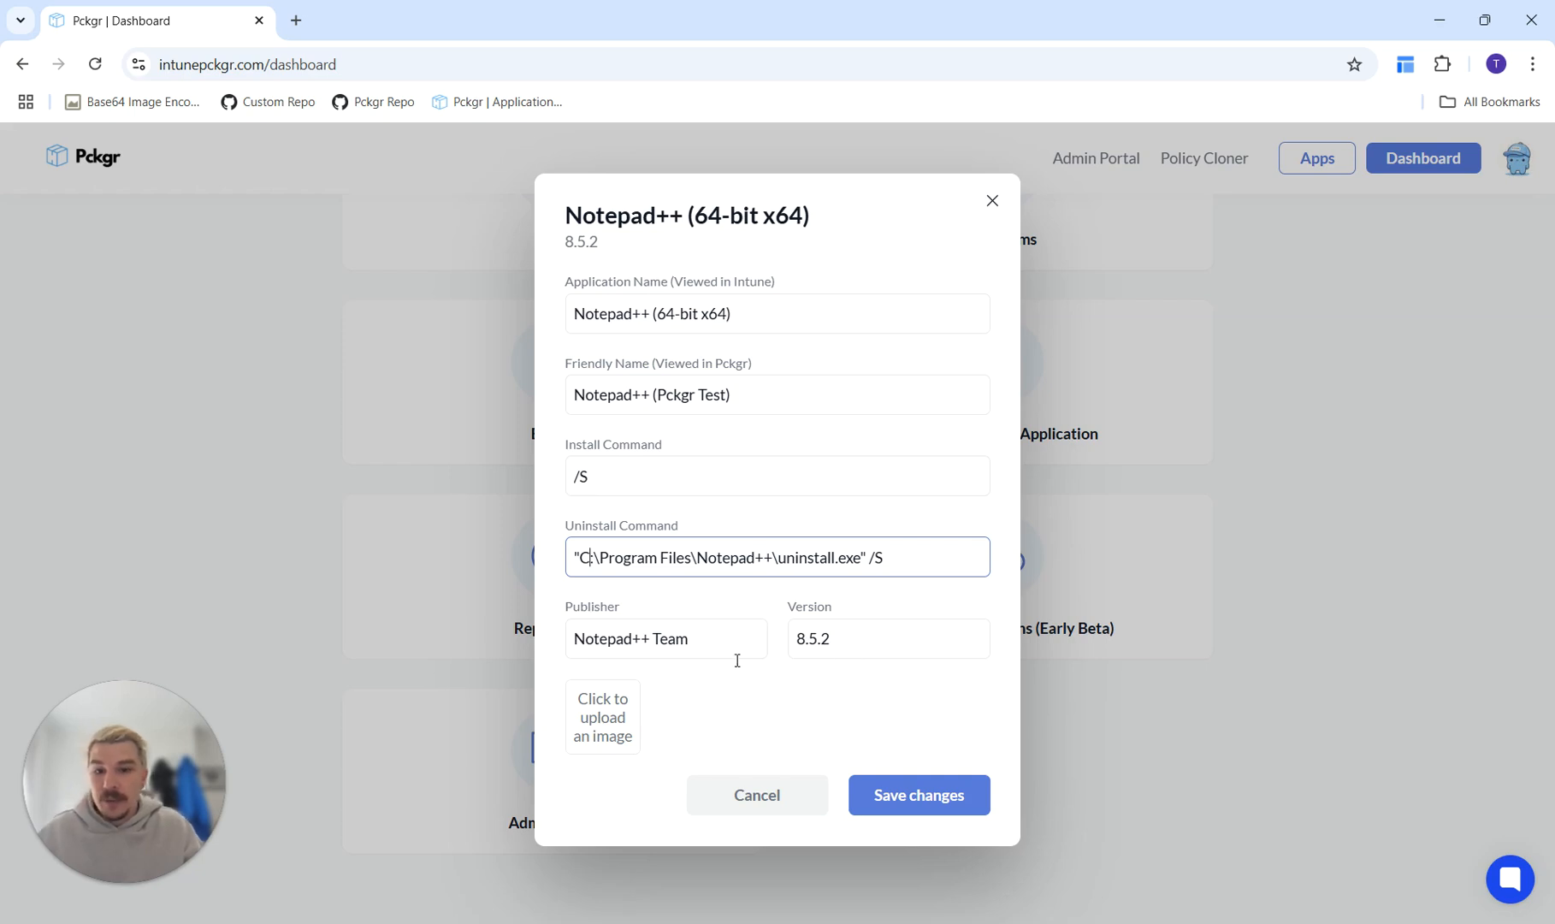
pyautogui.click(602, 716)
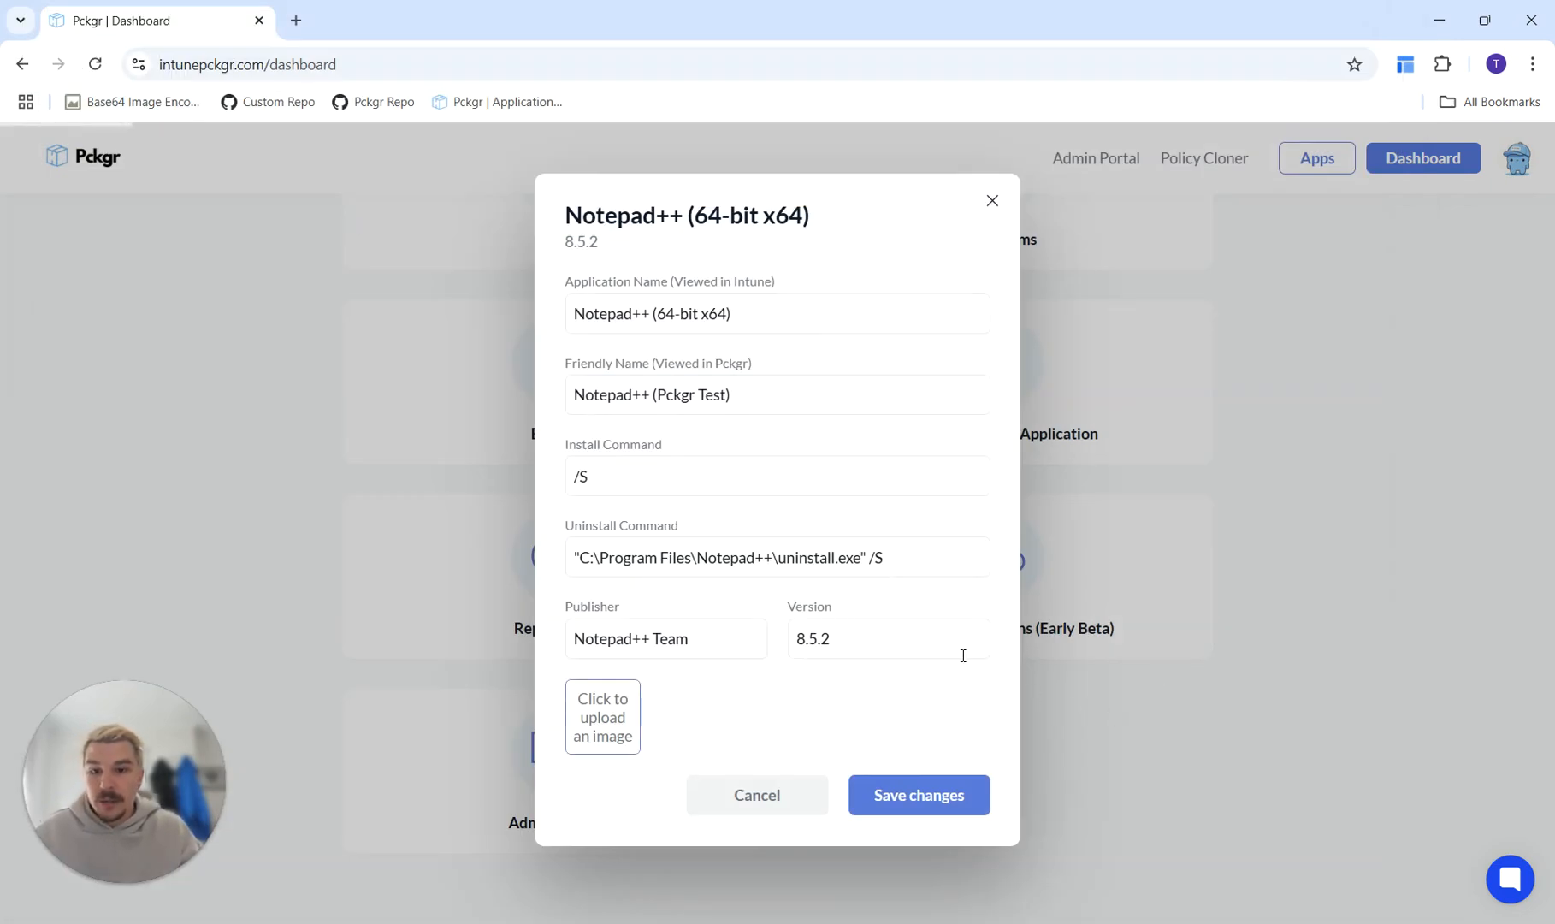
pyautogui.click(602, 716)
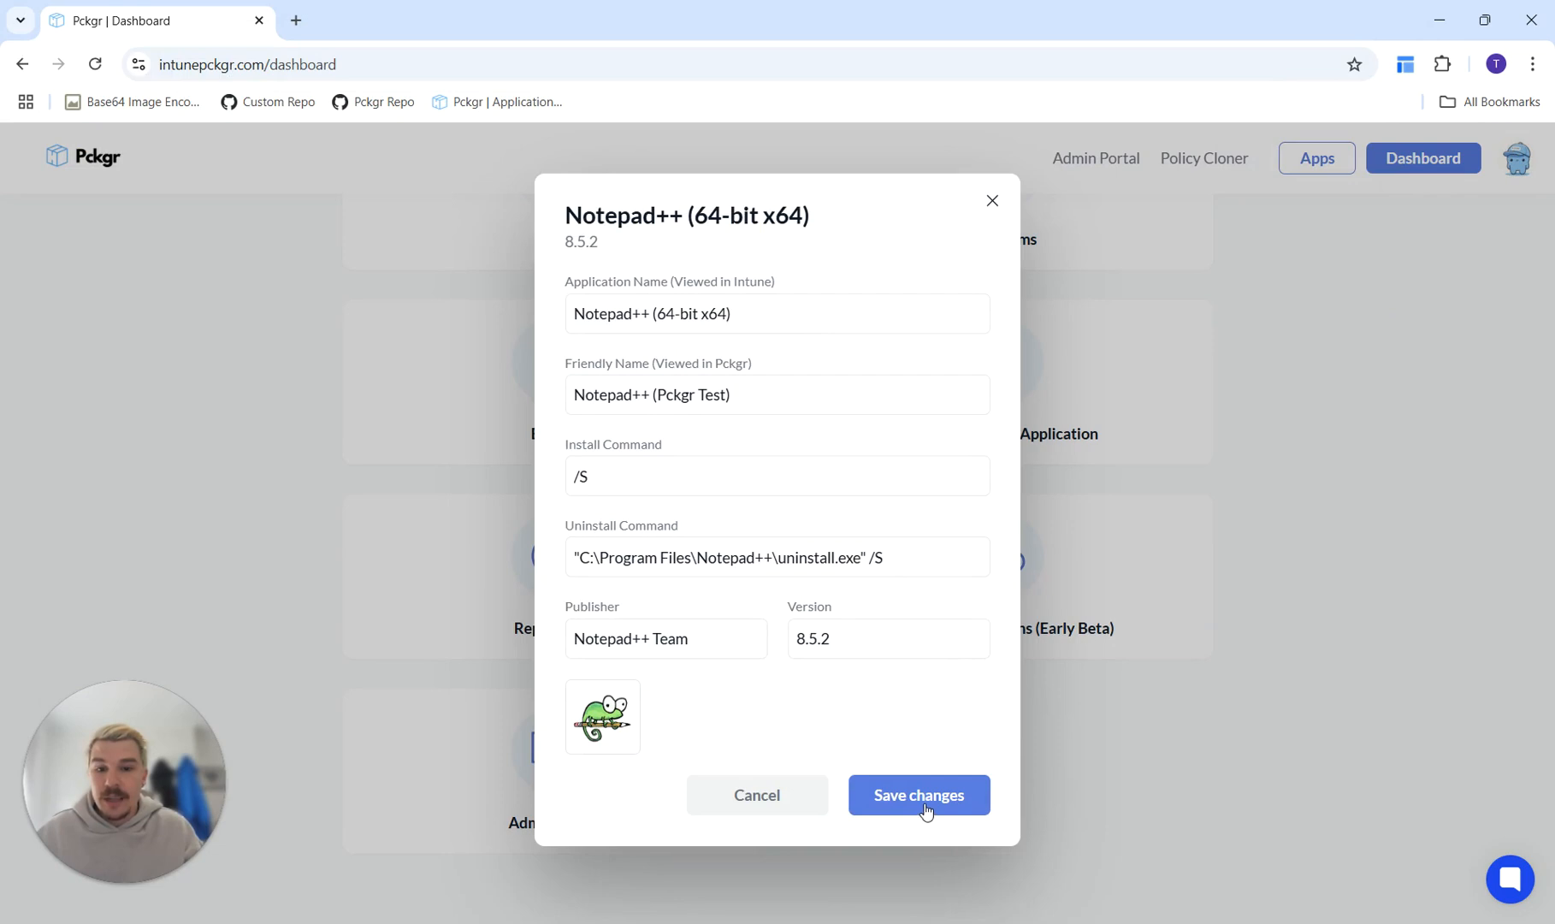
pyautogui.click(918, 795)
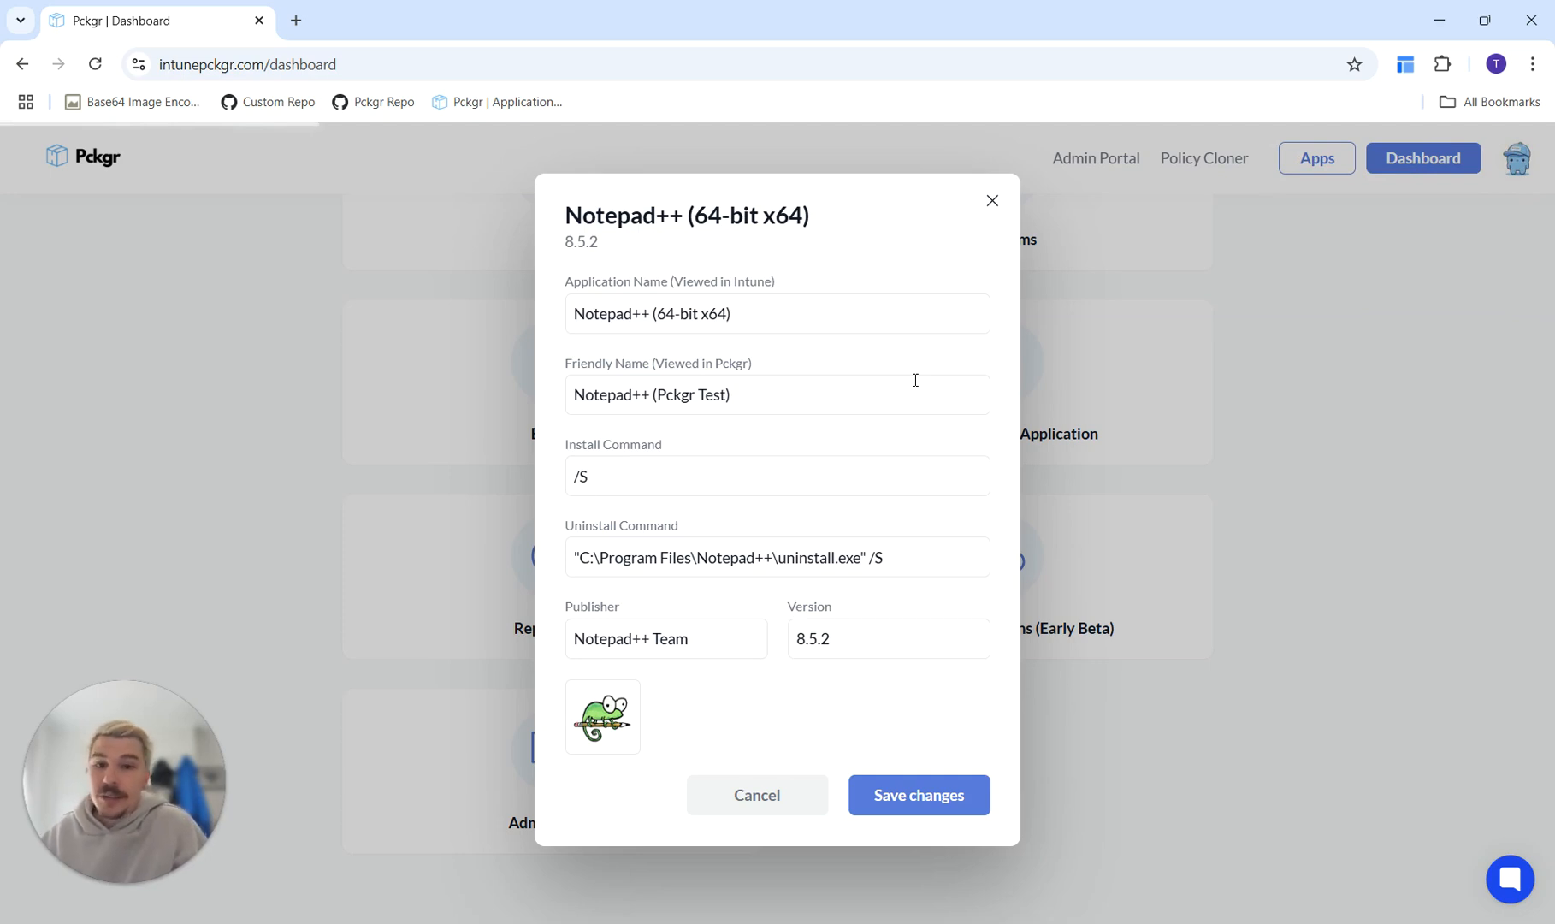
# Confirm the saved app changes and go to the App Library
pyautogui.click(919, 794)
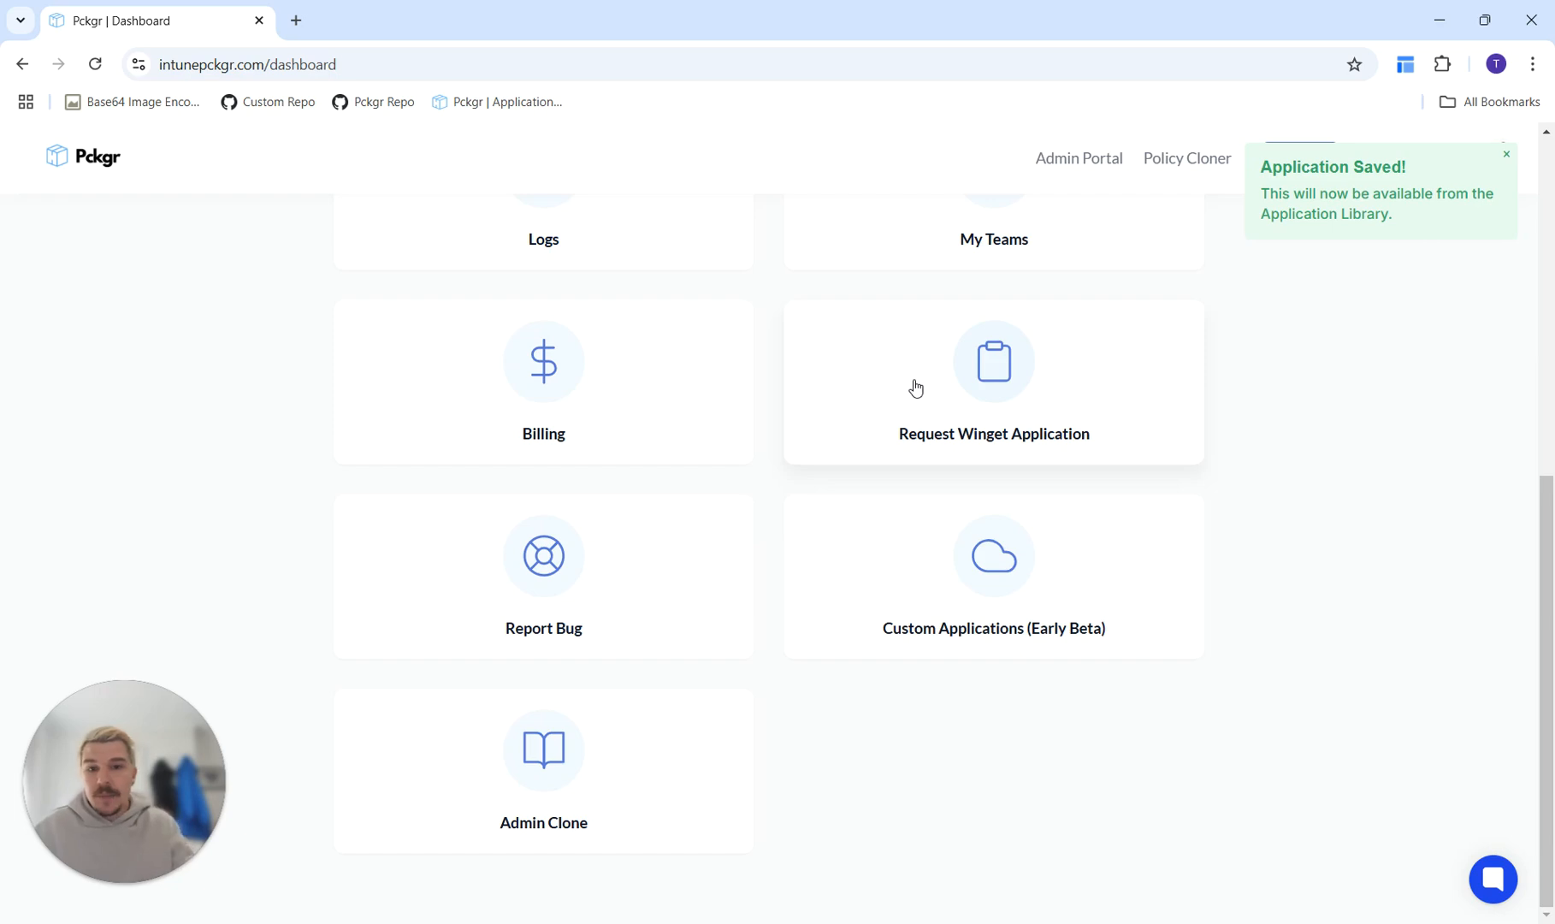
pyautogui.scroll(3)
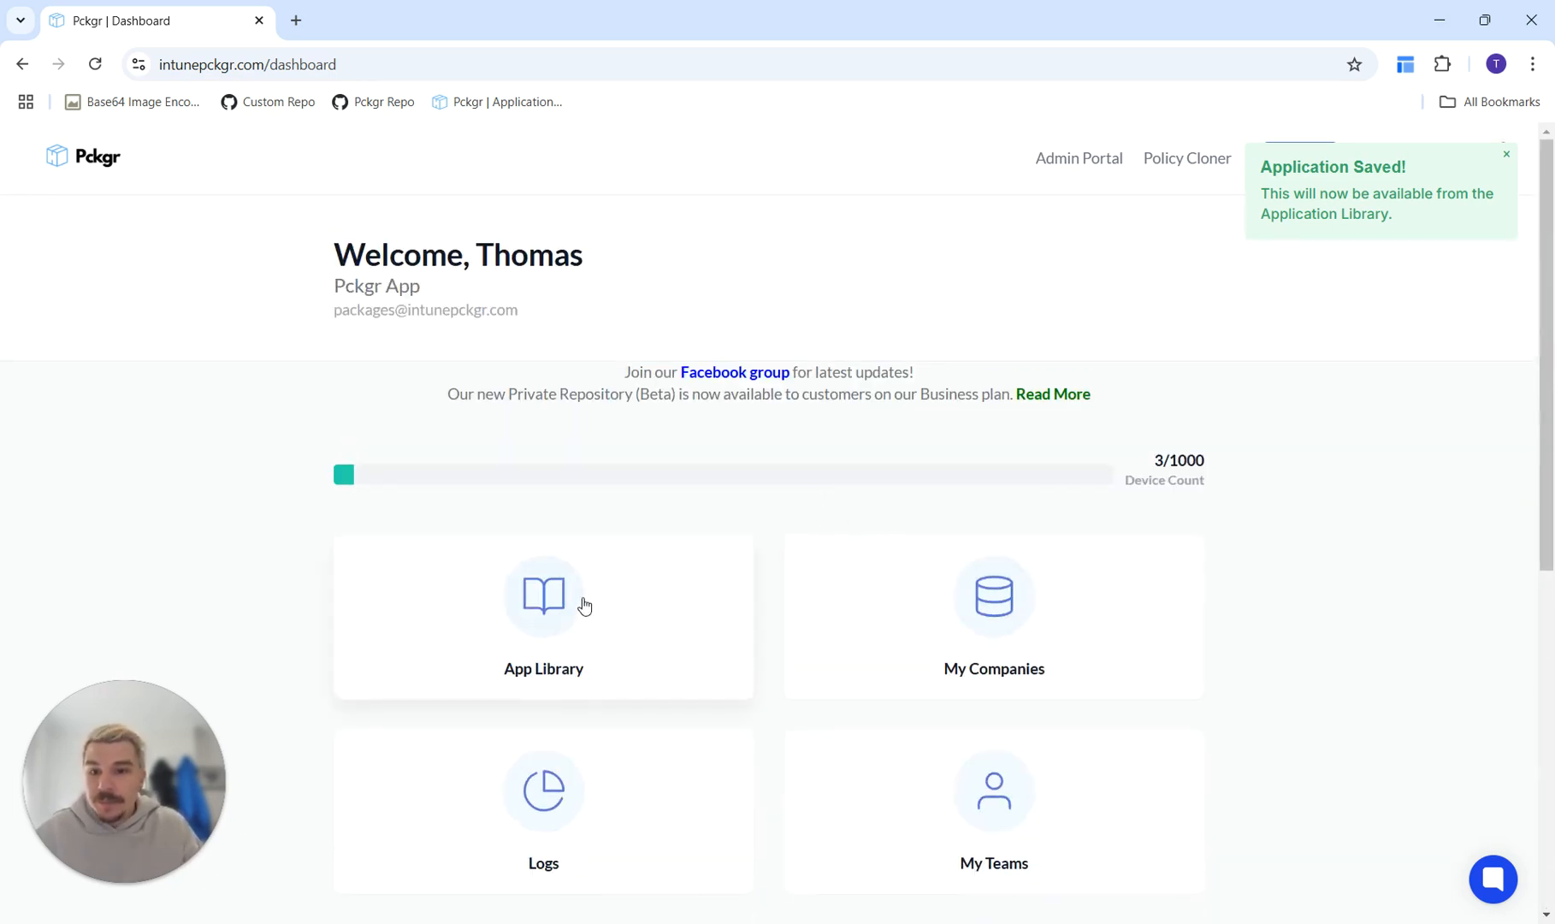
pyautogui.click(543, 604)
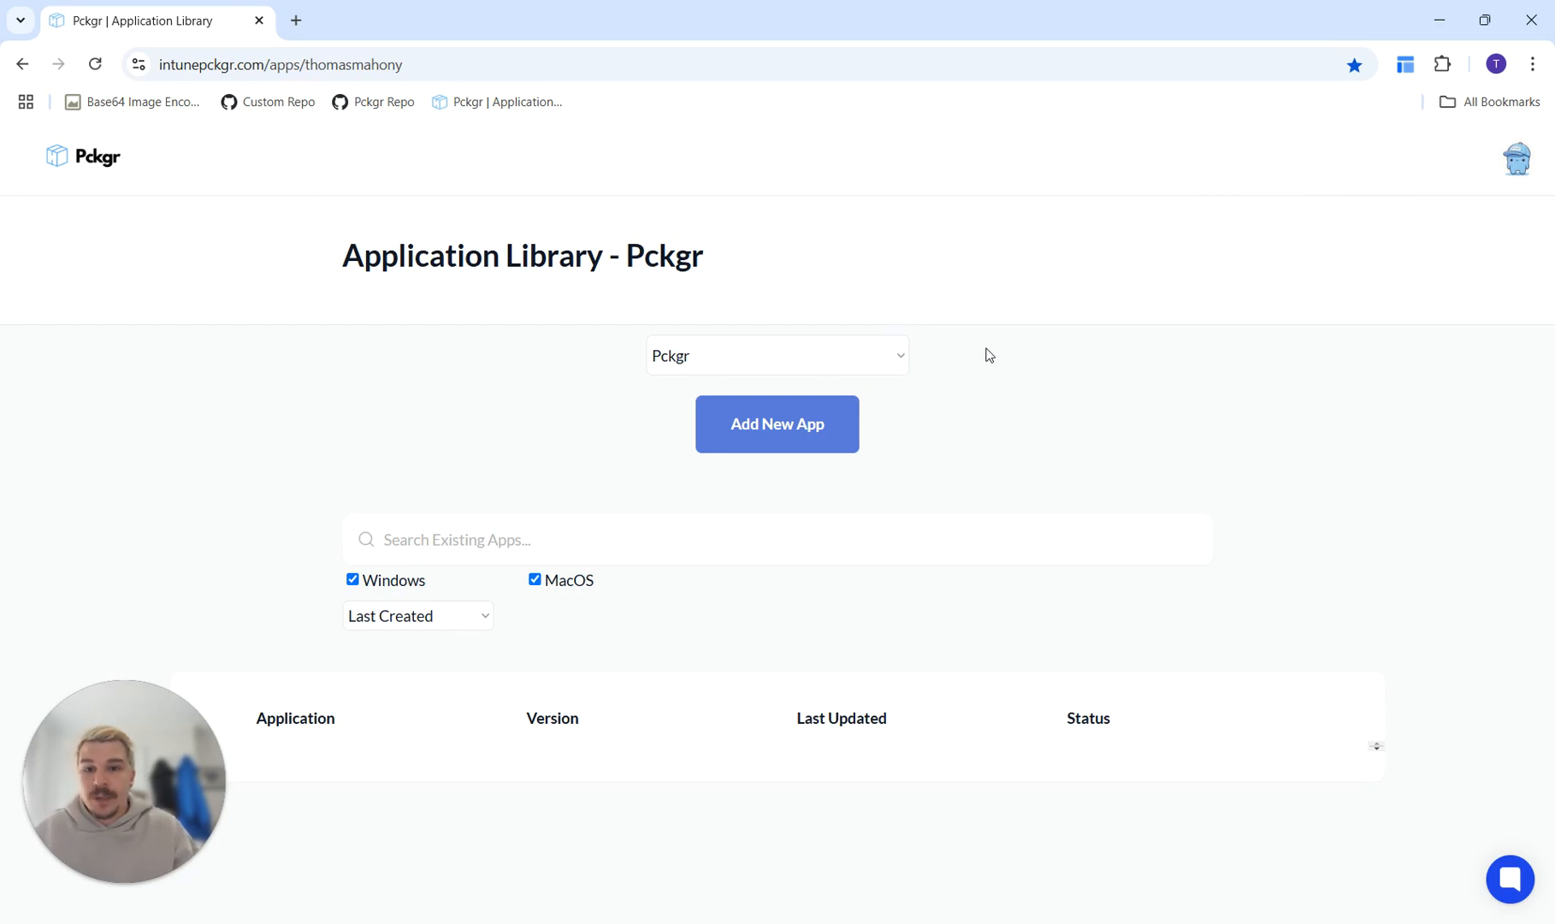
# Add the Notepad++ (Pckgr Test) private custom app to the customer's library
pyautogui.click(776, 423)
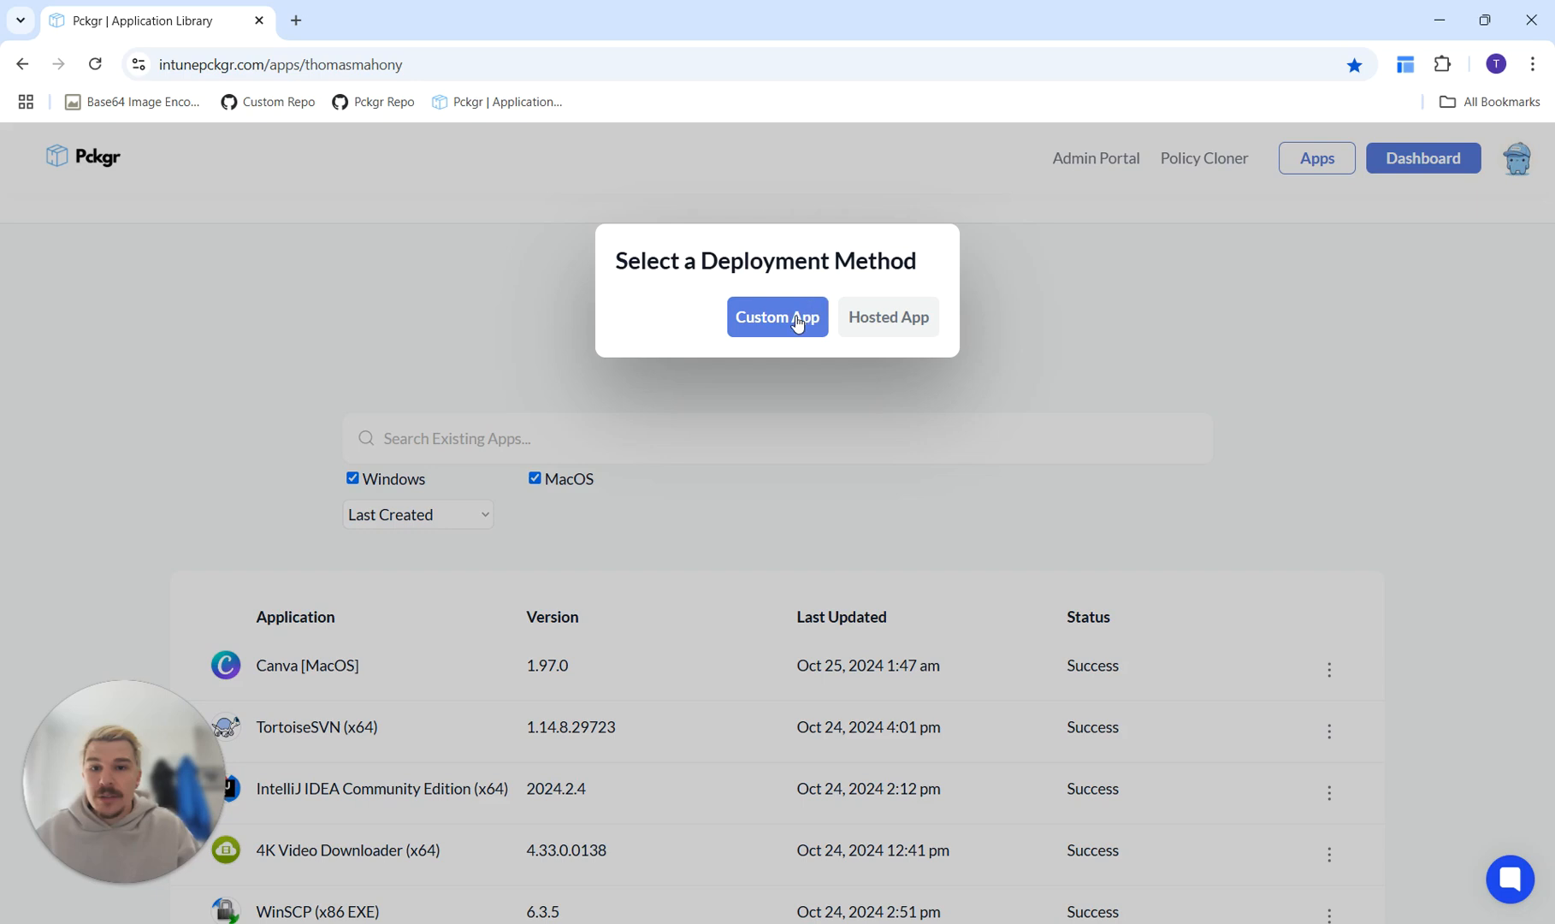
pyautogui.click(777, 316)
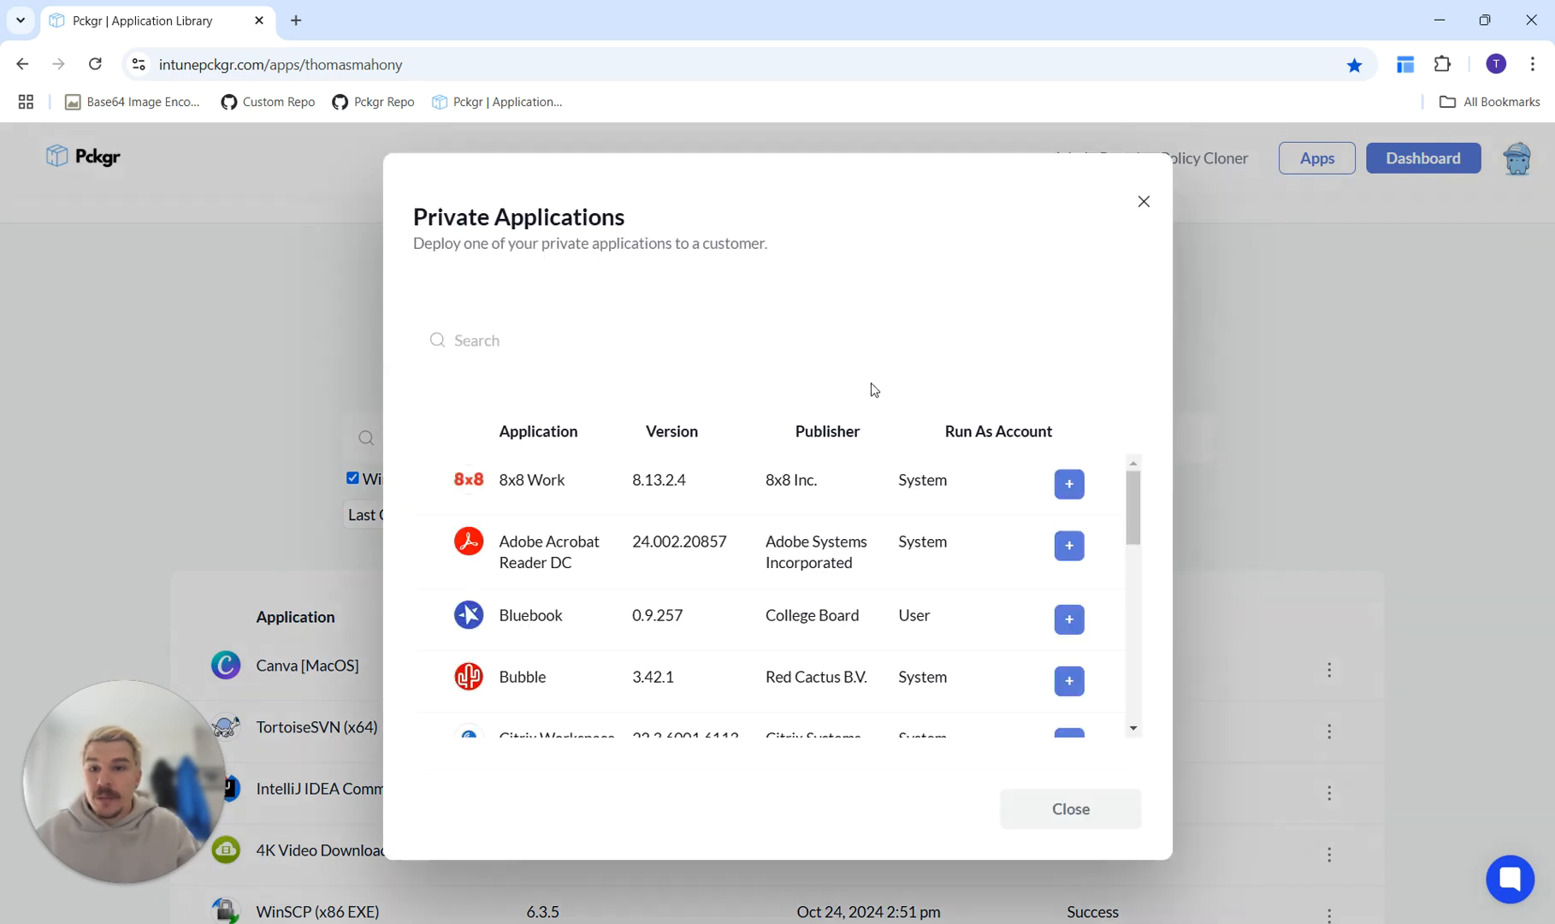
pyautogui.scroll(-3)
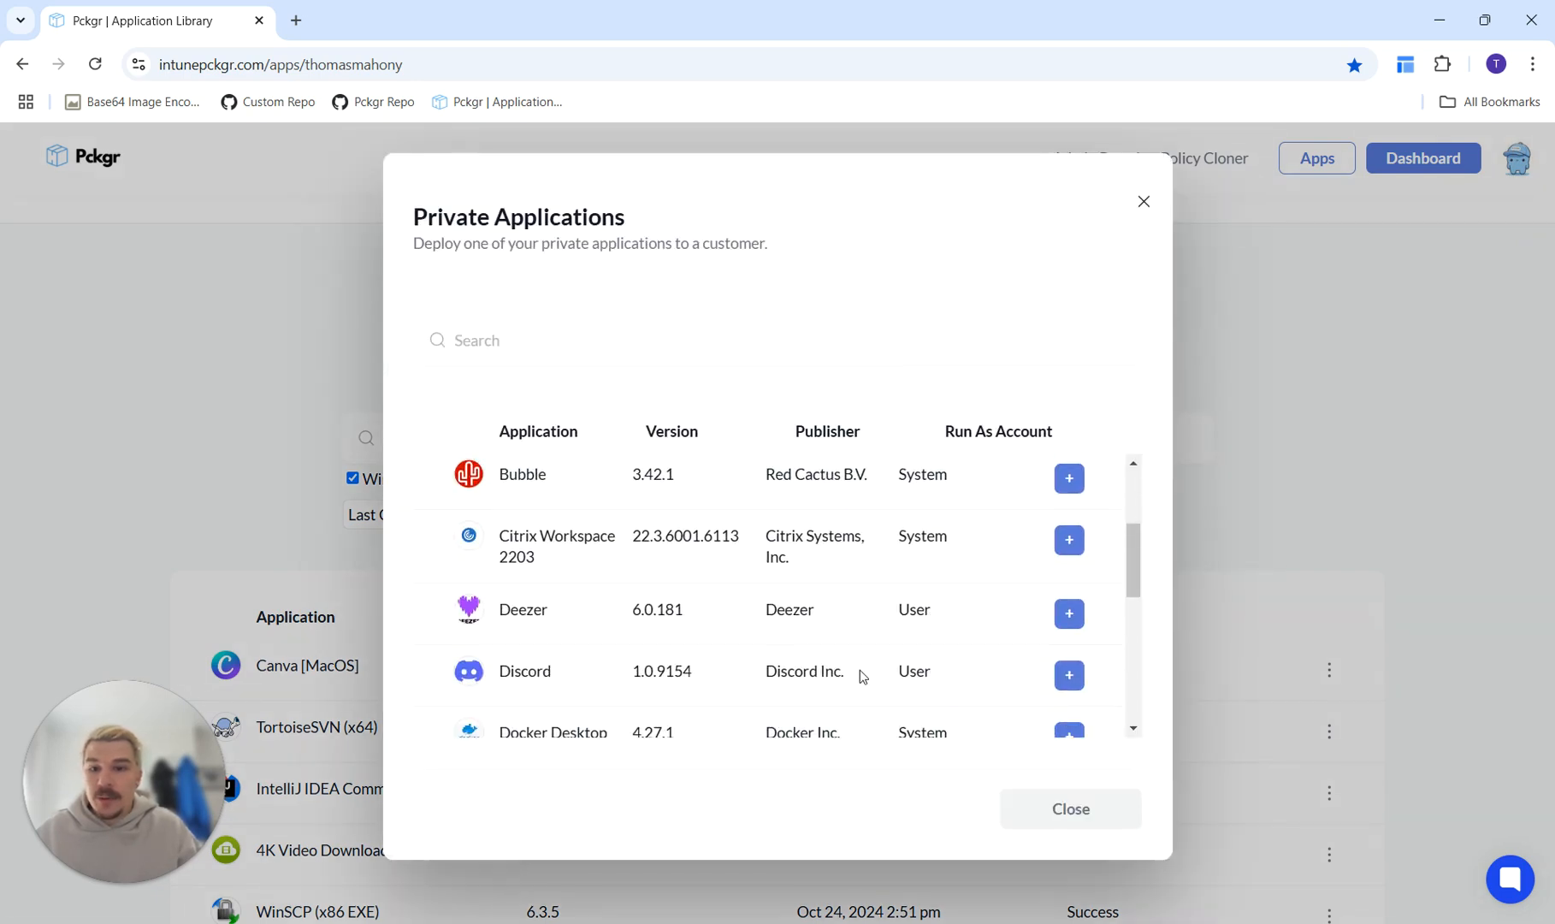
pyautogui.scroll(-3)
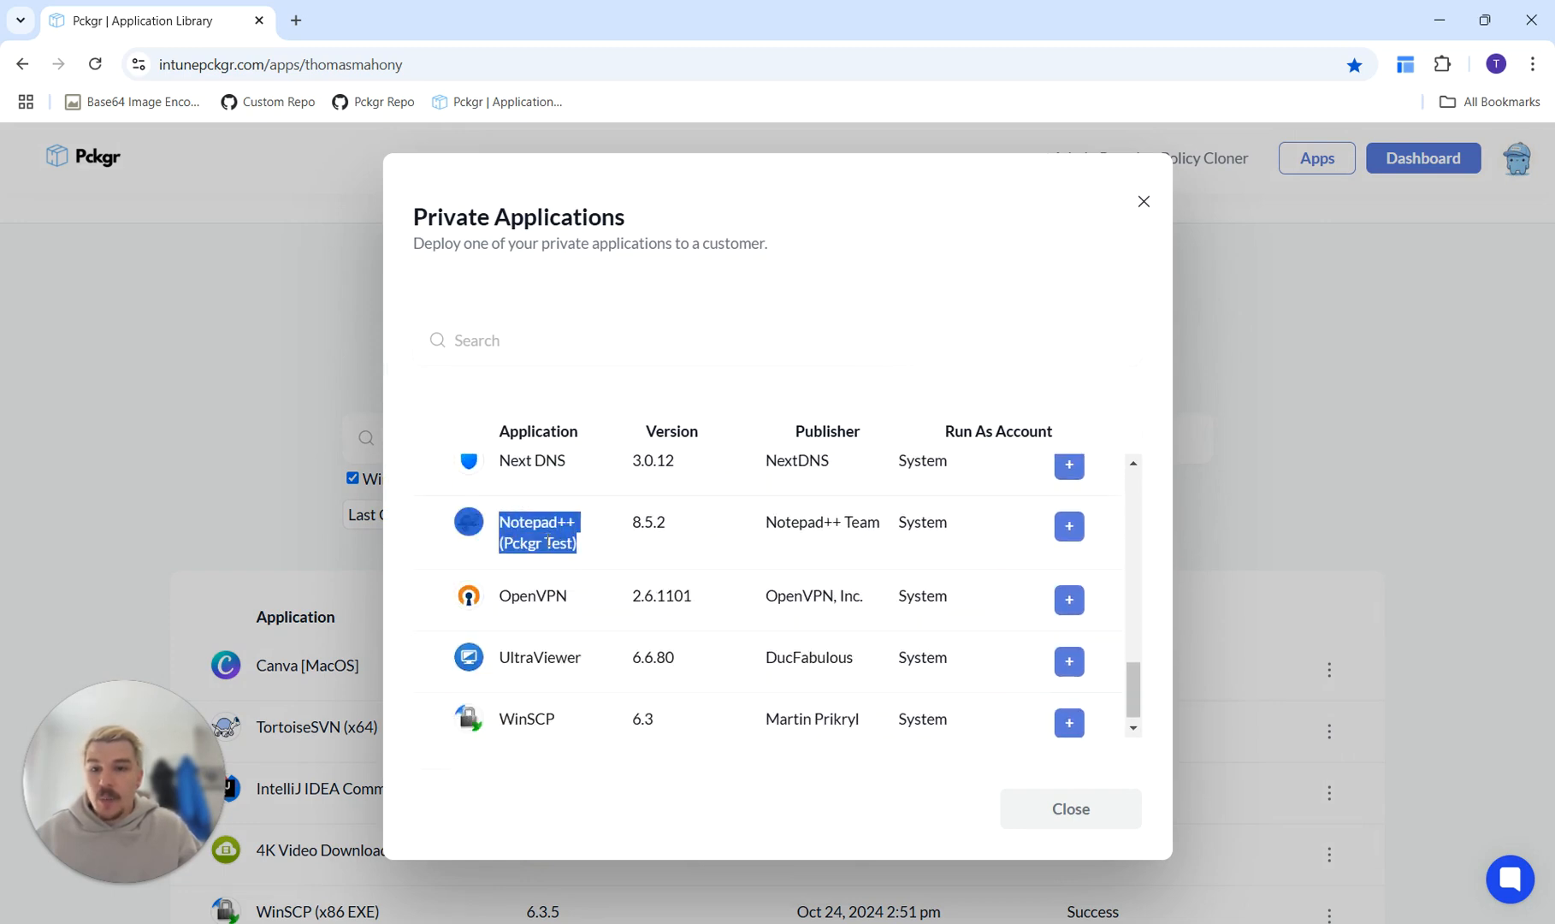
pyautogui.click(1069, 526)
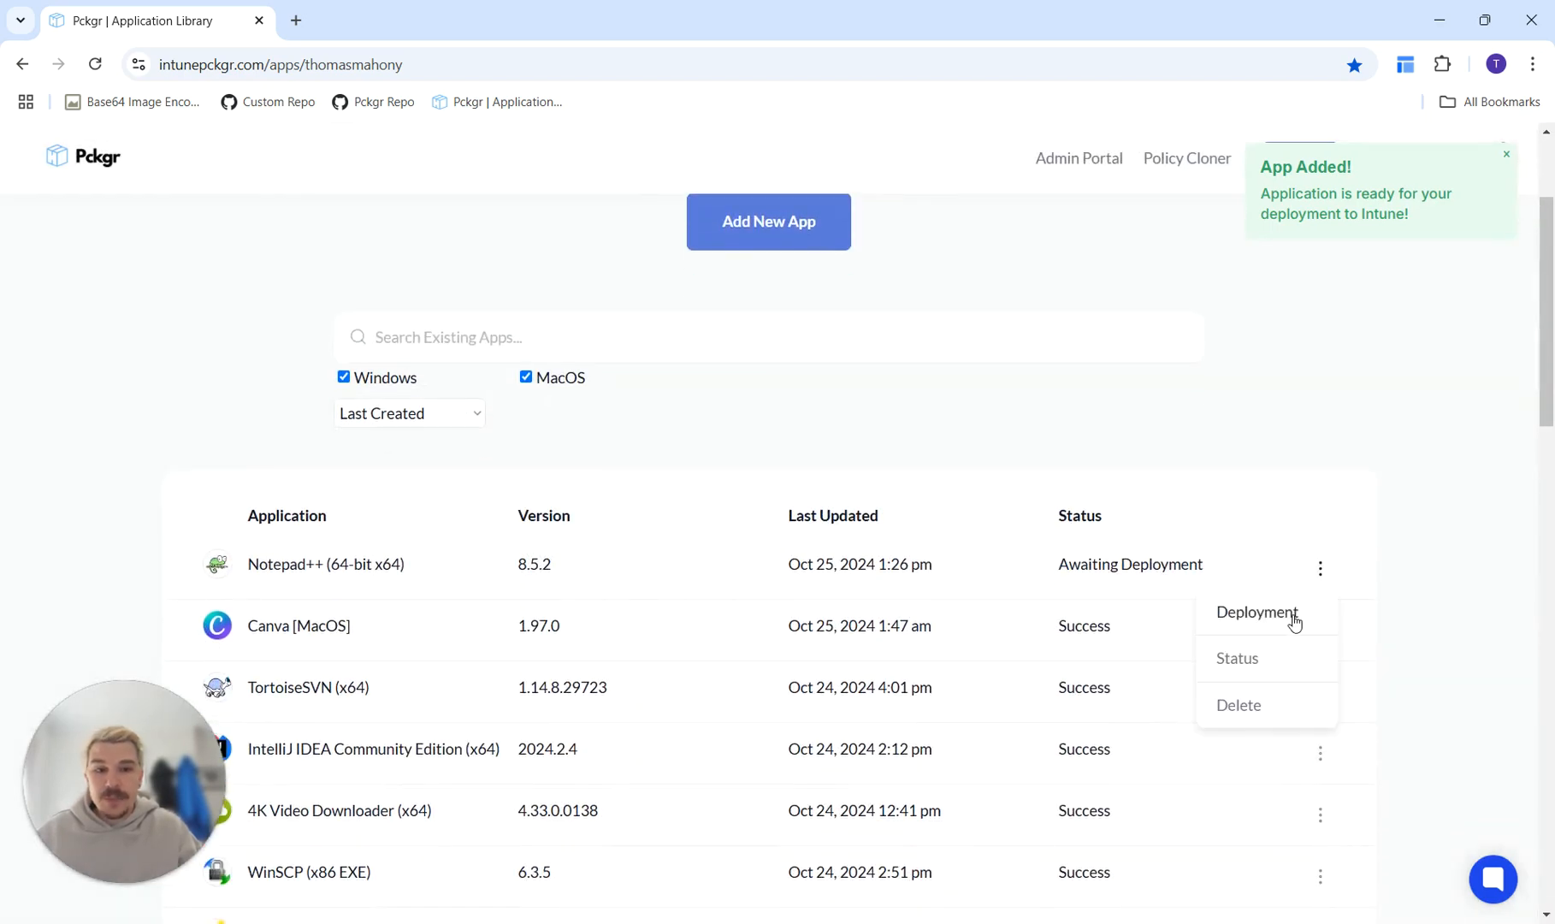
# Deploy Notepad++ (64-bit x64) to Intune, keeping the /S install and uninstall commands
pyautogui.click(1257, 612)
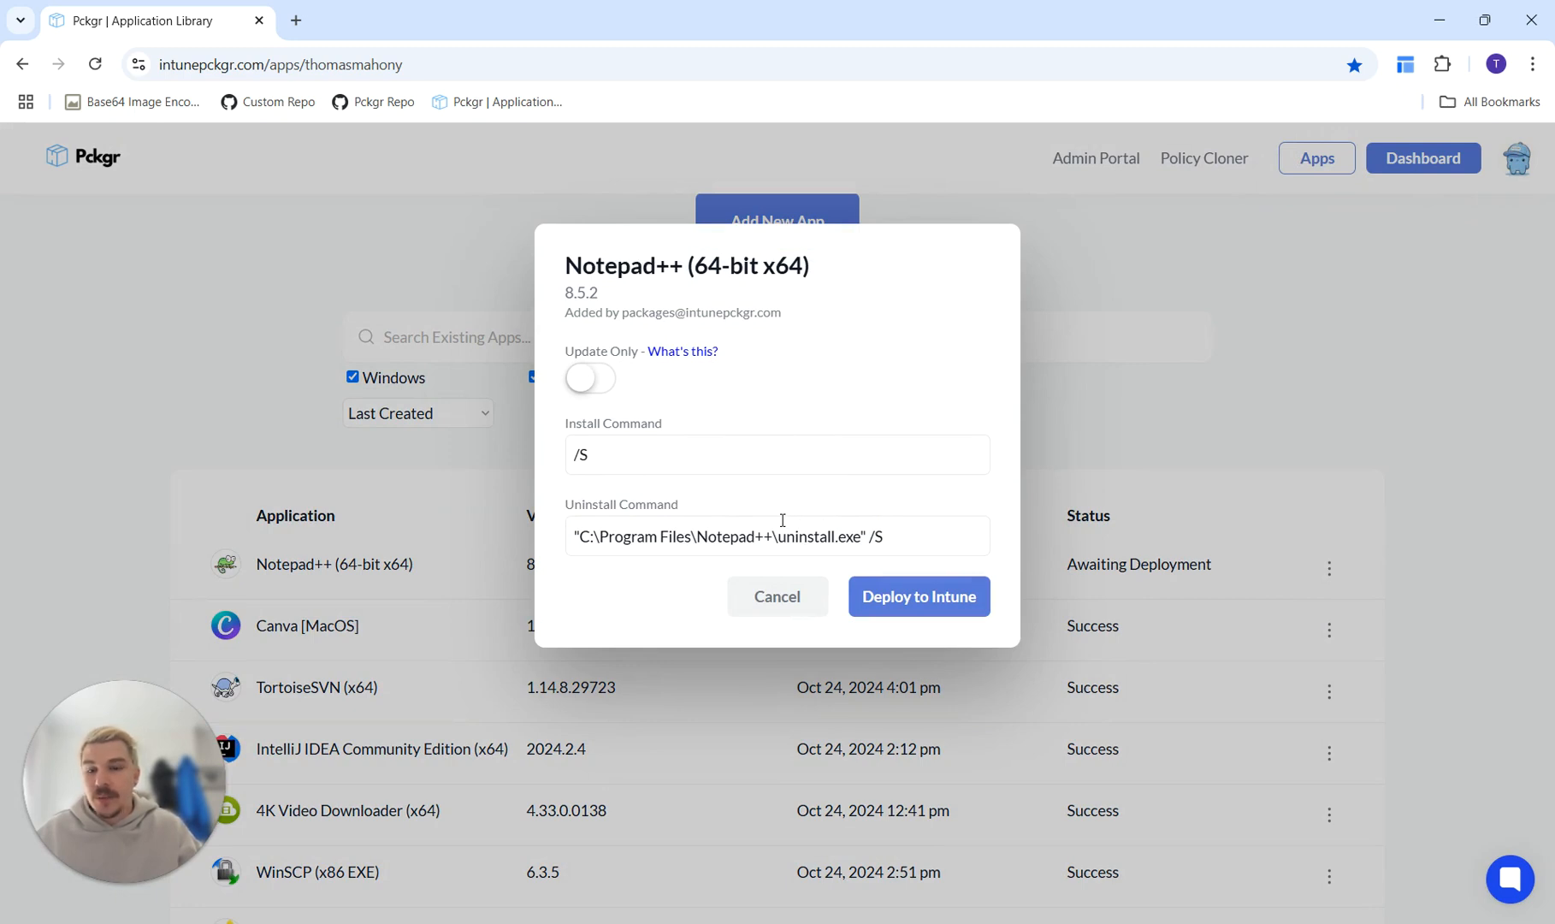
pyautogui.moveTo(756, 463)
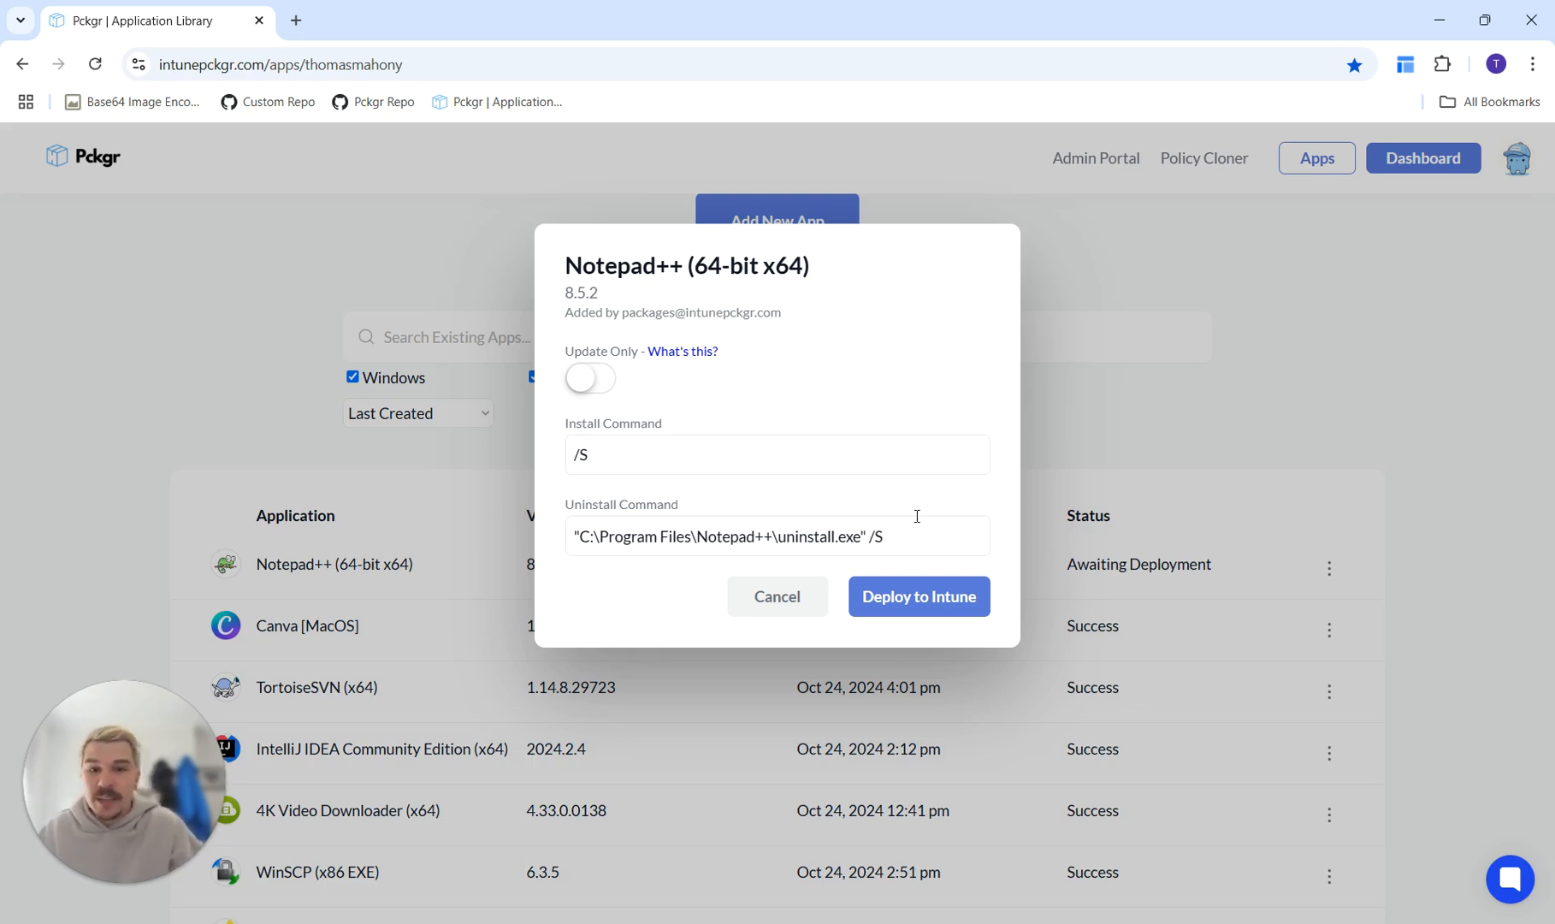
pyautogui.moveTo(961, 592)
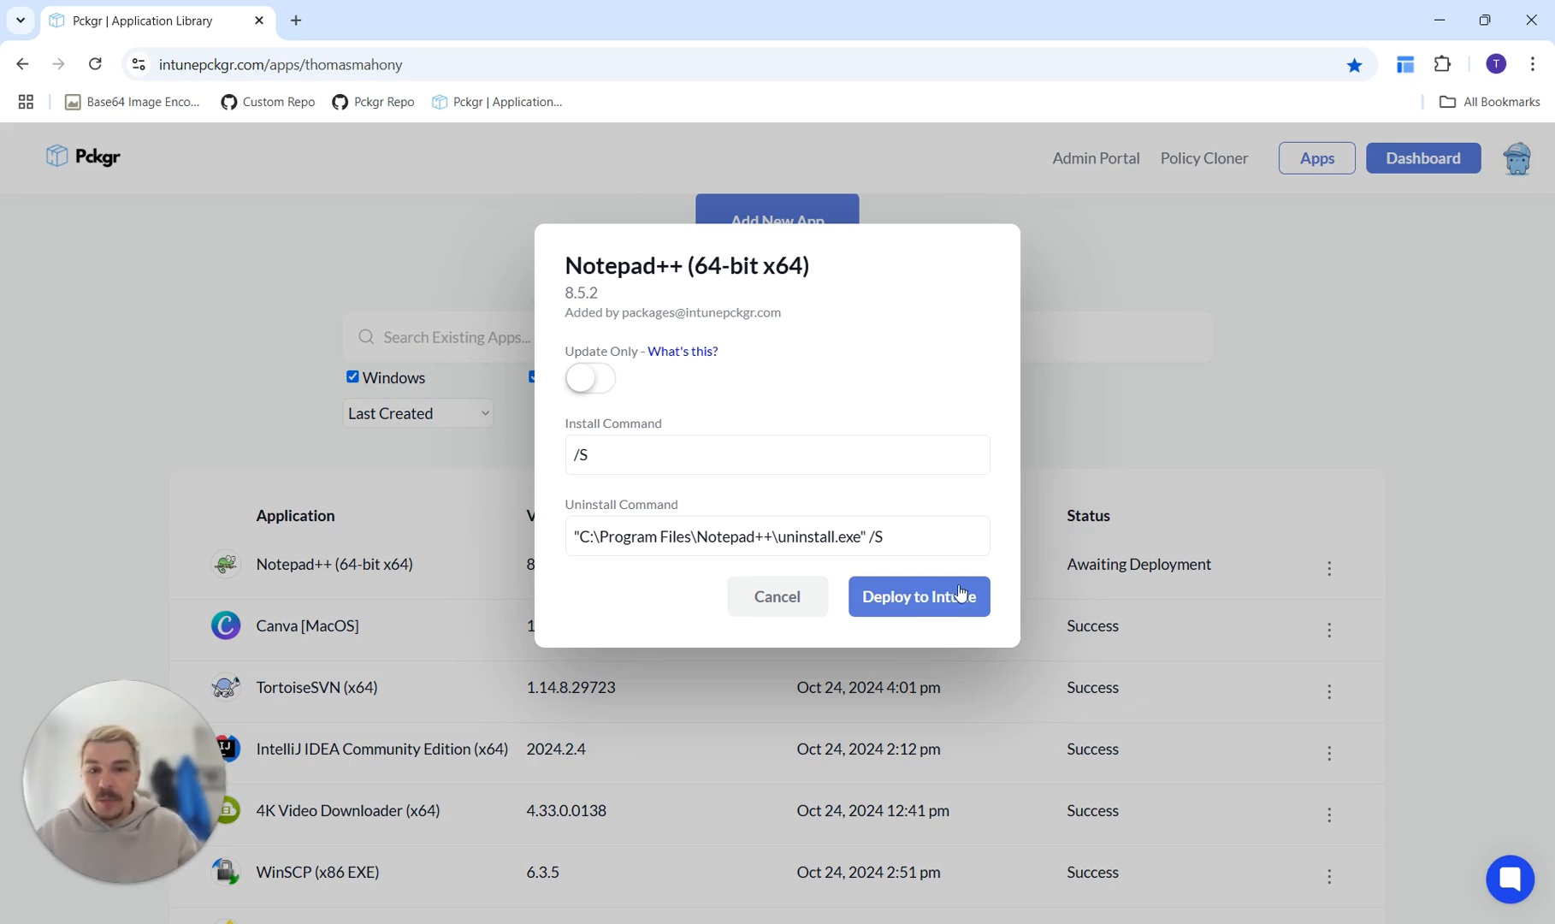
pyautogui.click(918, 596)
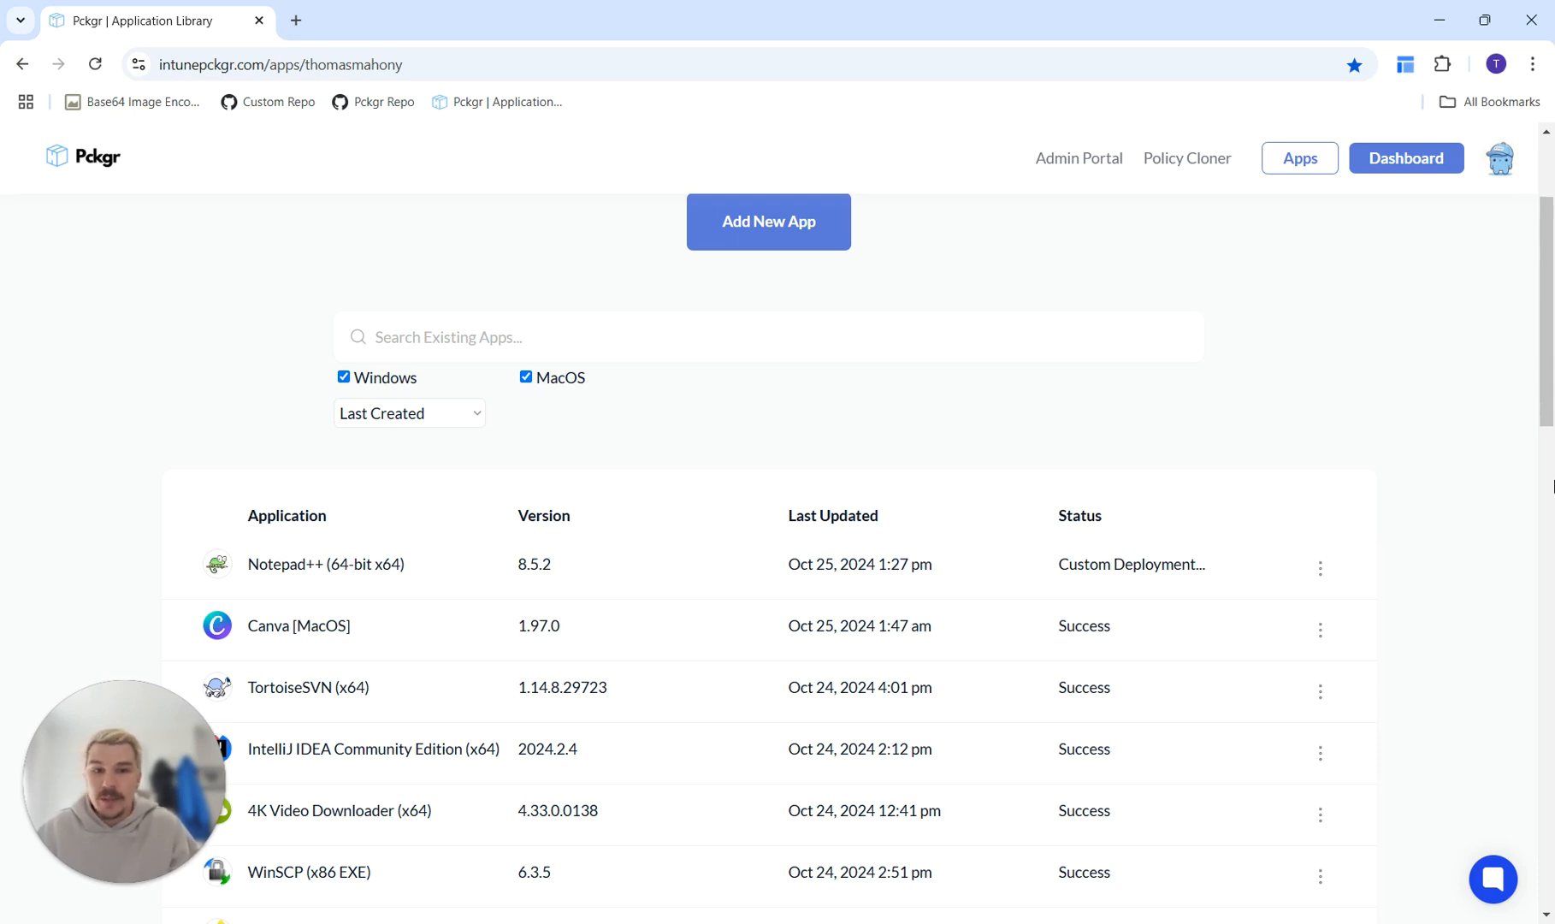
pyautogui.moveTo(1527, 509)
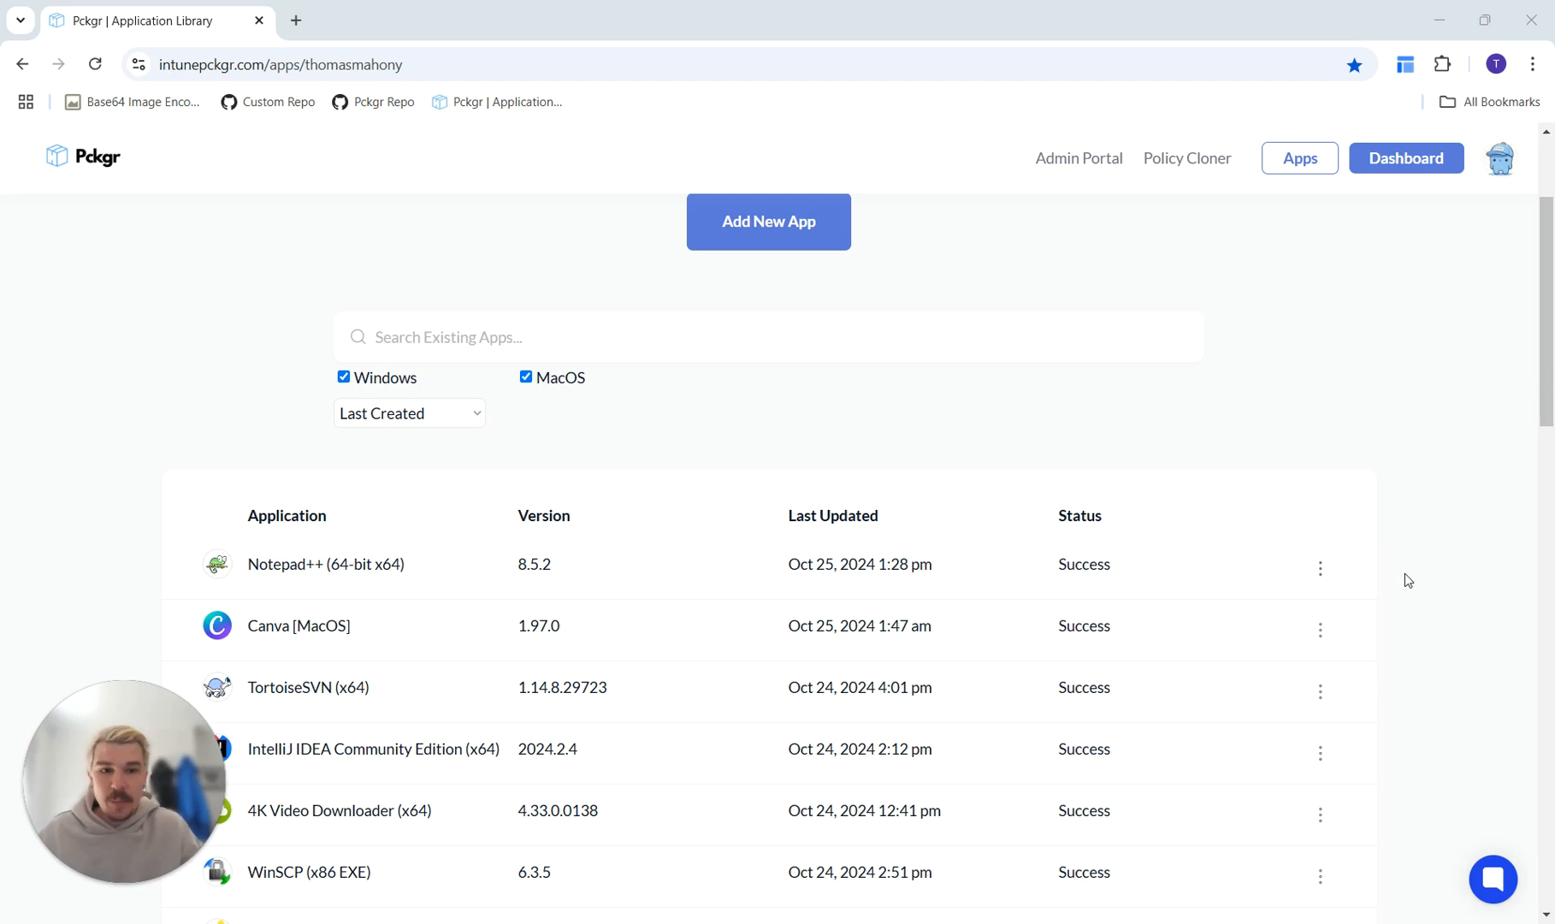
# Open Notepad++ (64-bit x64) in Intune and view its Properties
pyautogui.click(1319, 568)
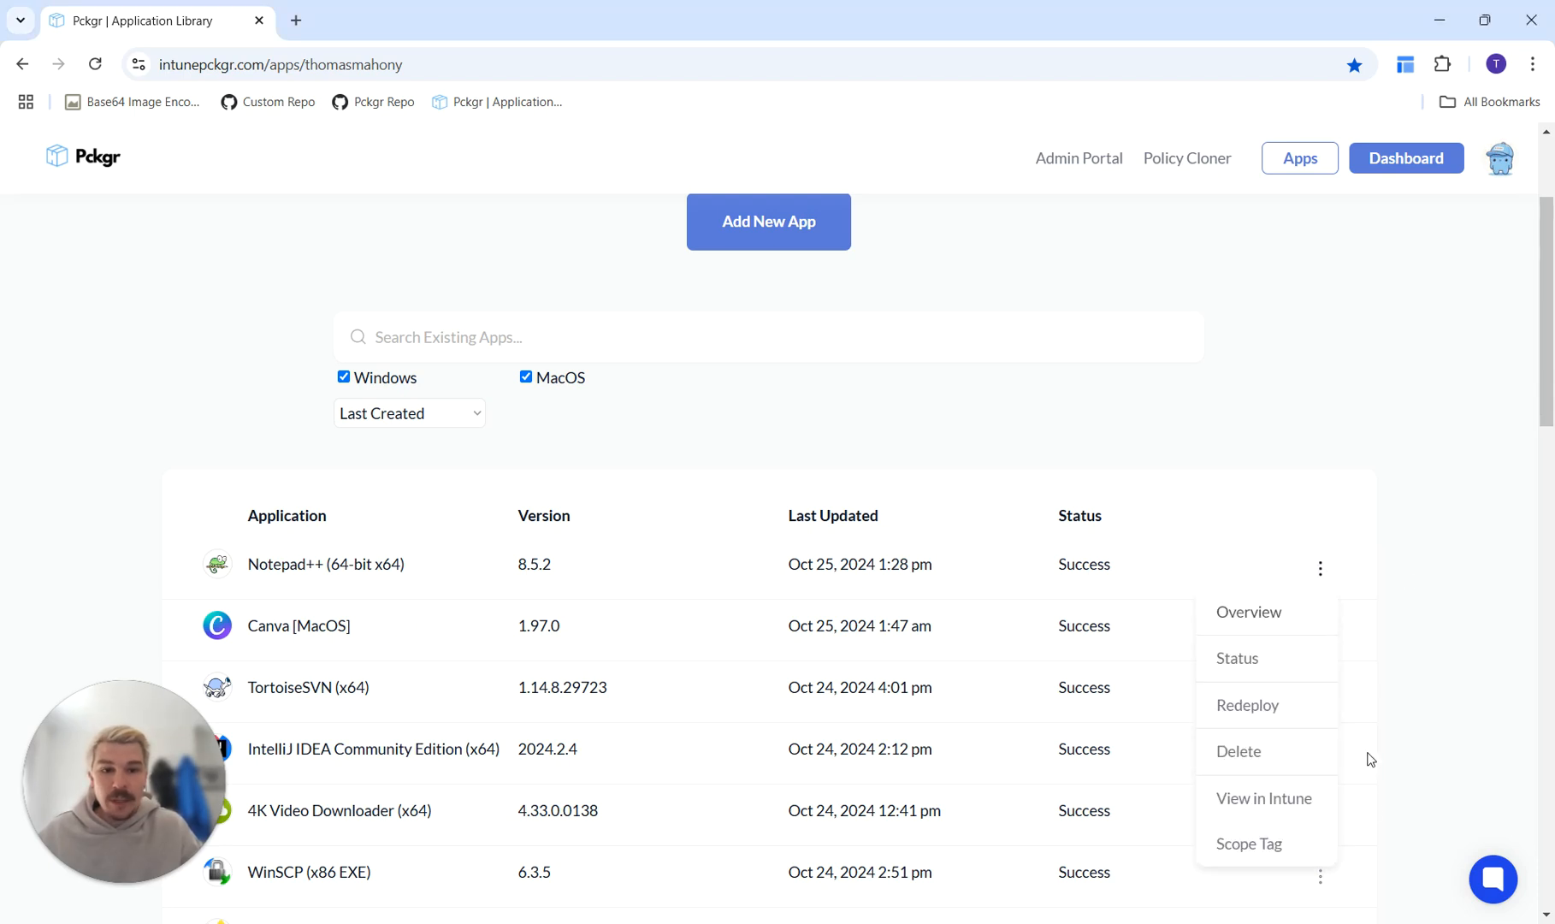
pyautogui.click(1264, 798)
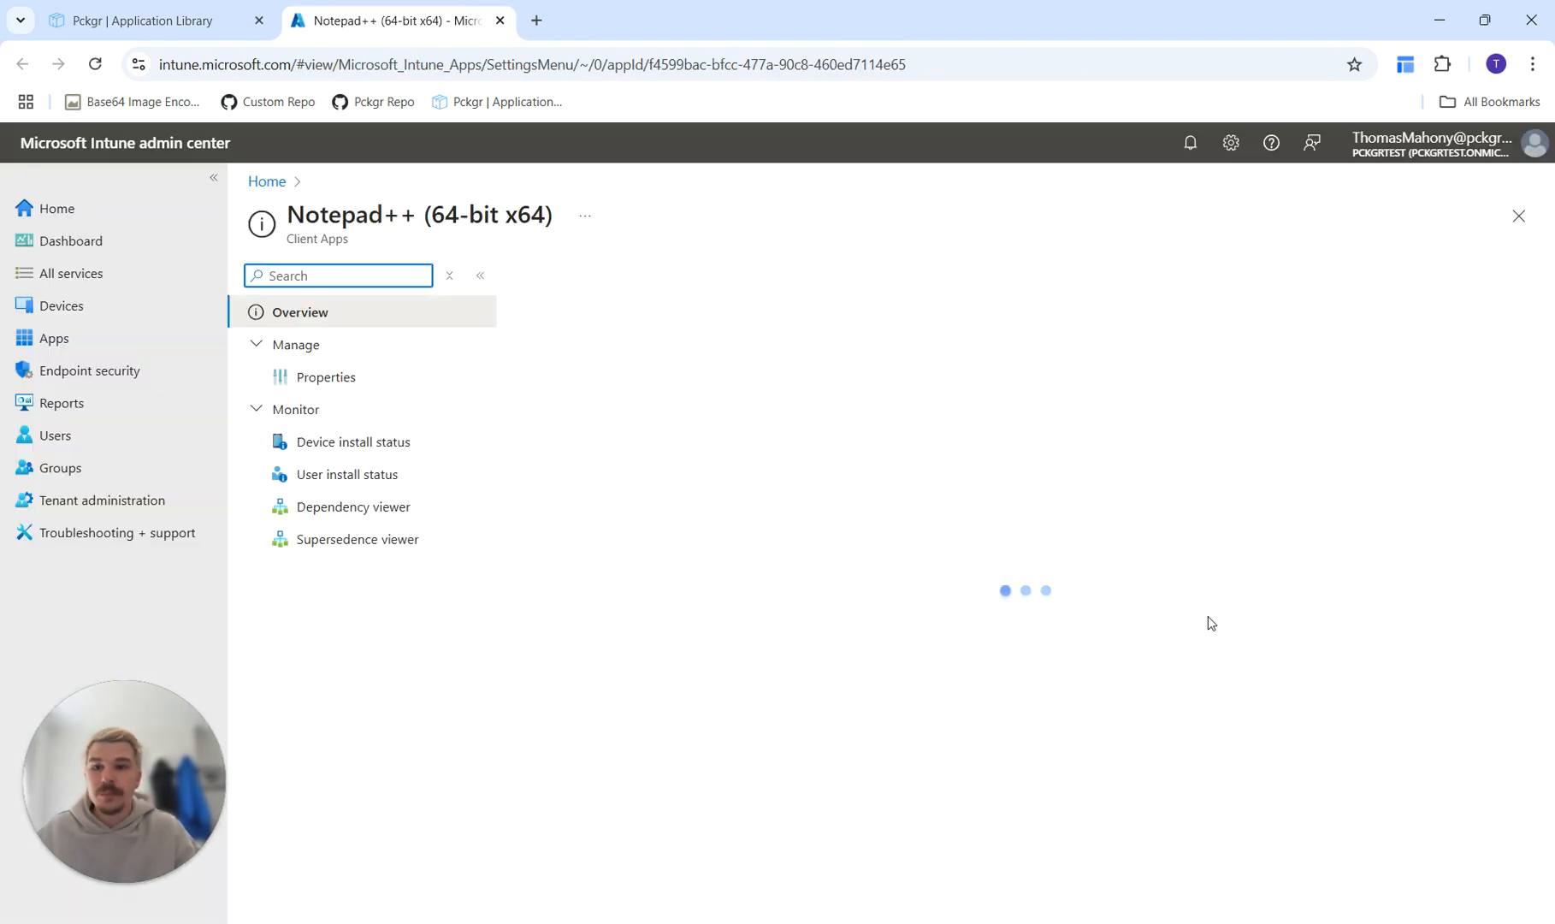
pyautogui.click(326, 378)
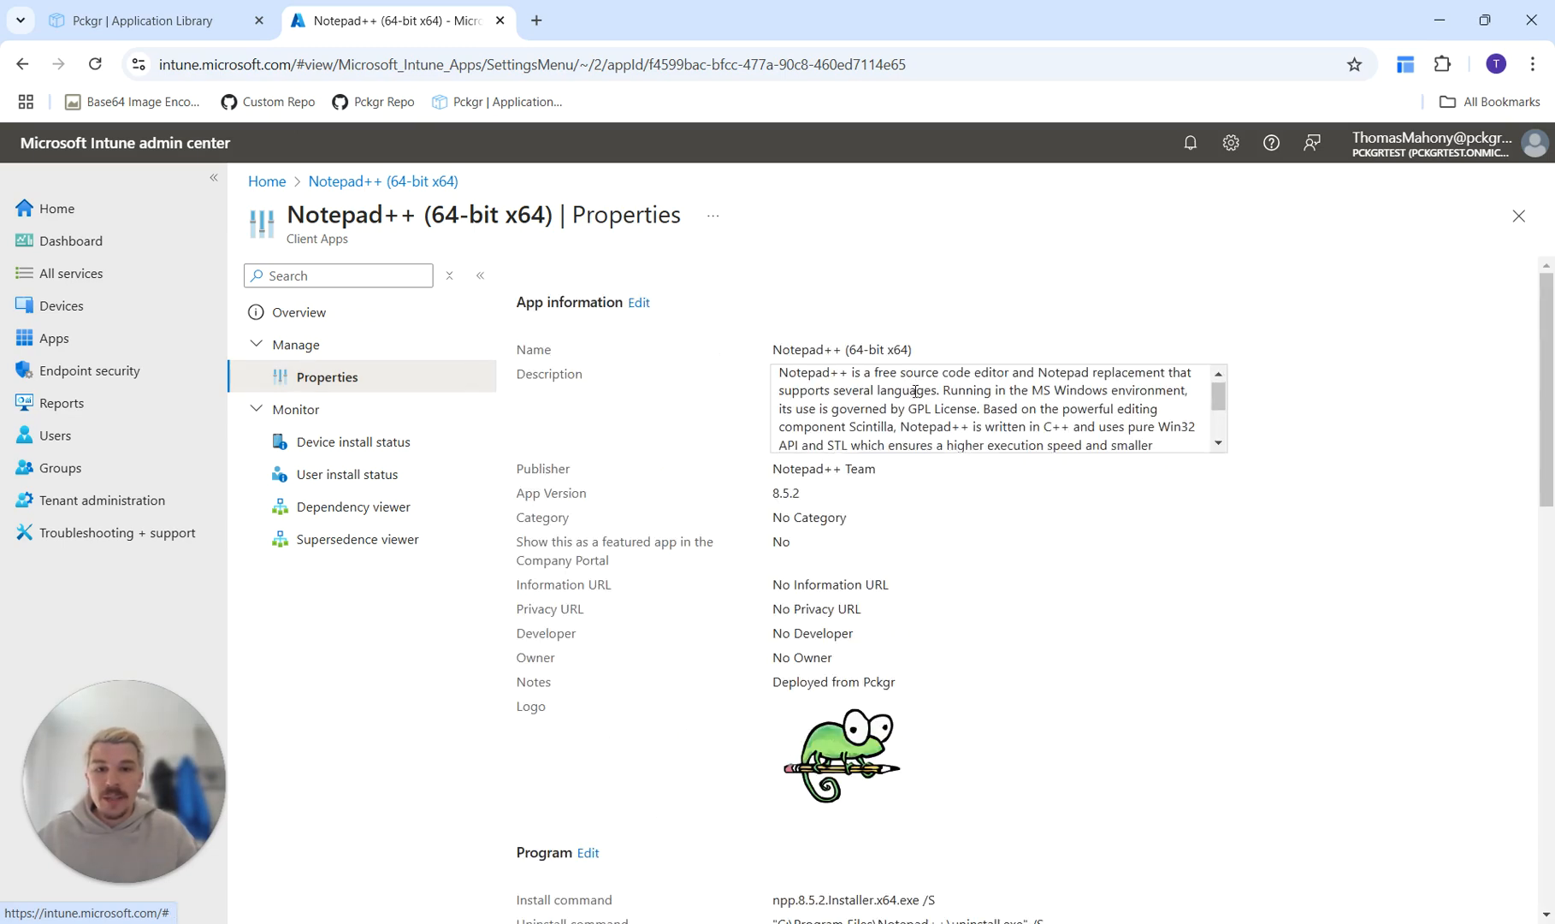
# Save a Required assignment to All users and dismiss the saved notification
pyautogui.scroll(-3)
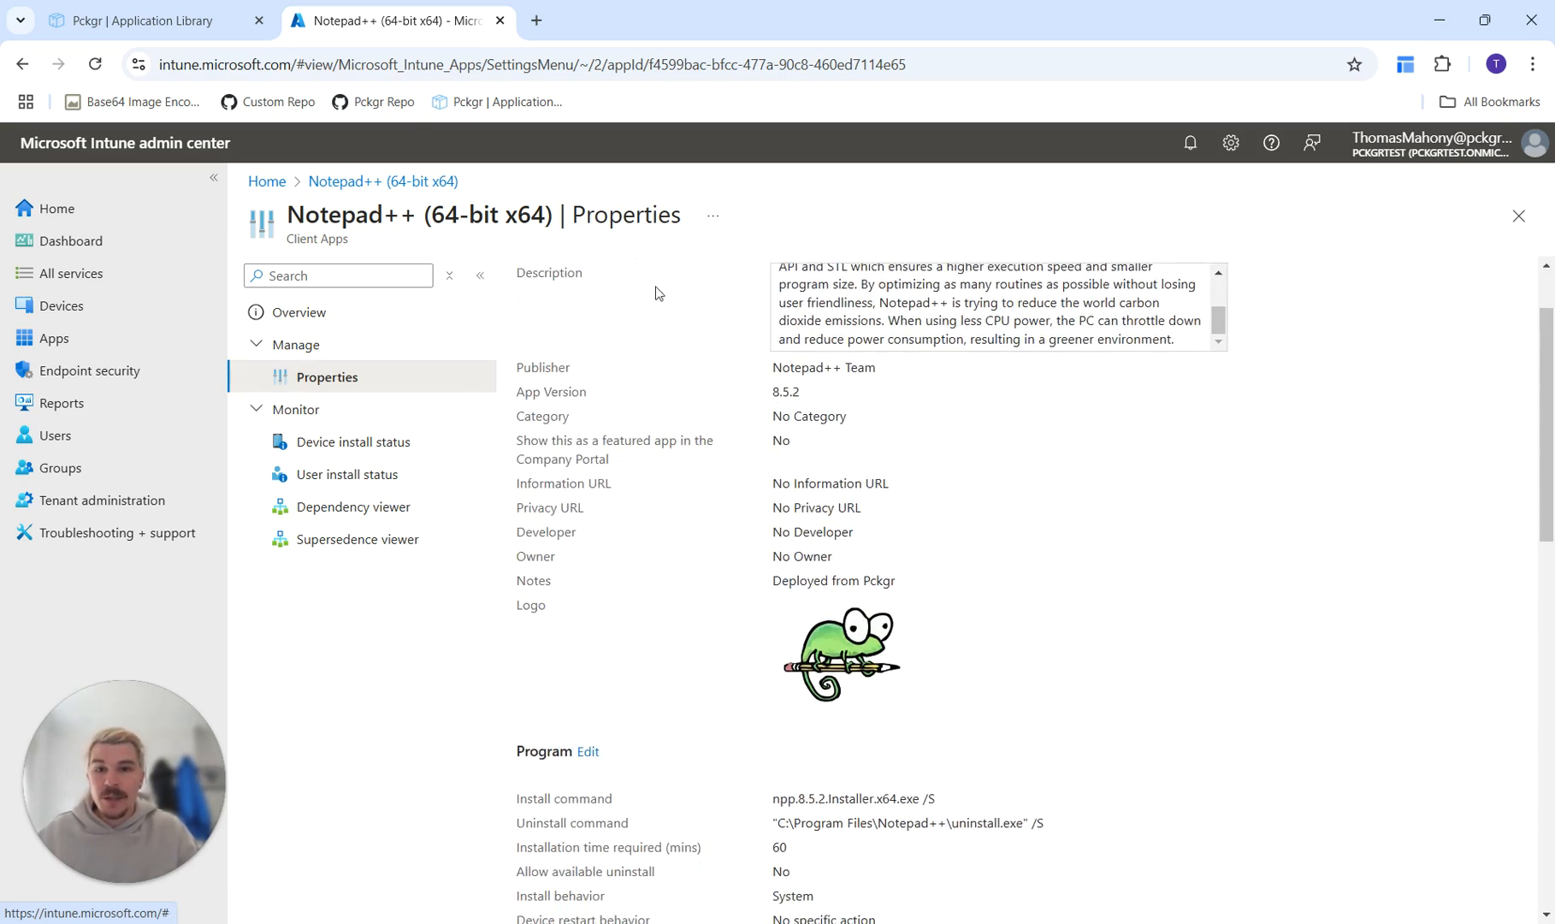
pyautogui.scroll(-3)
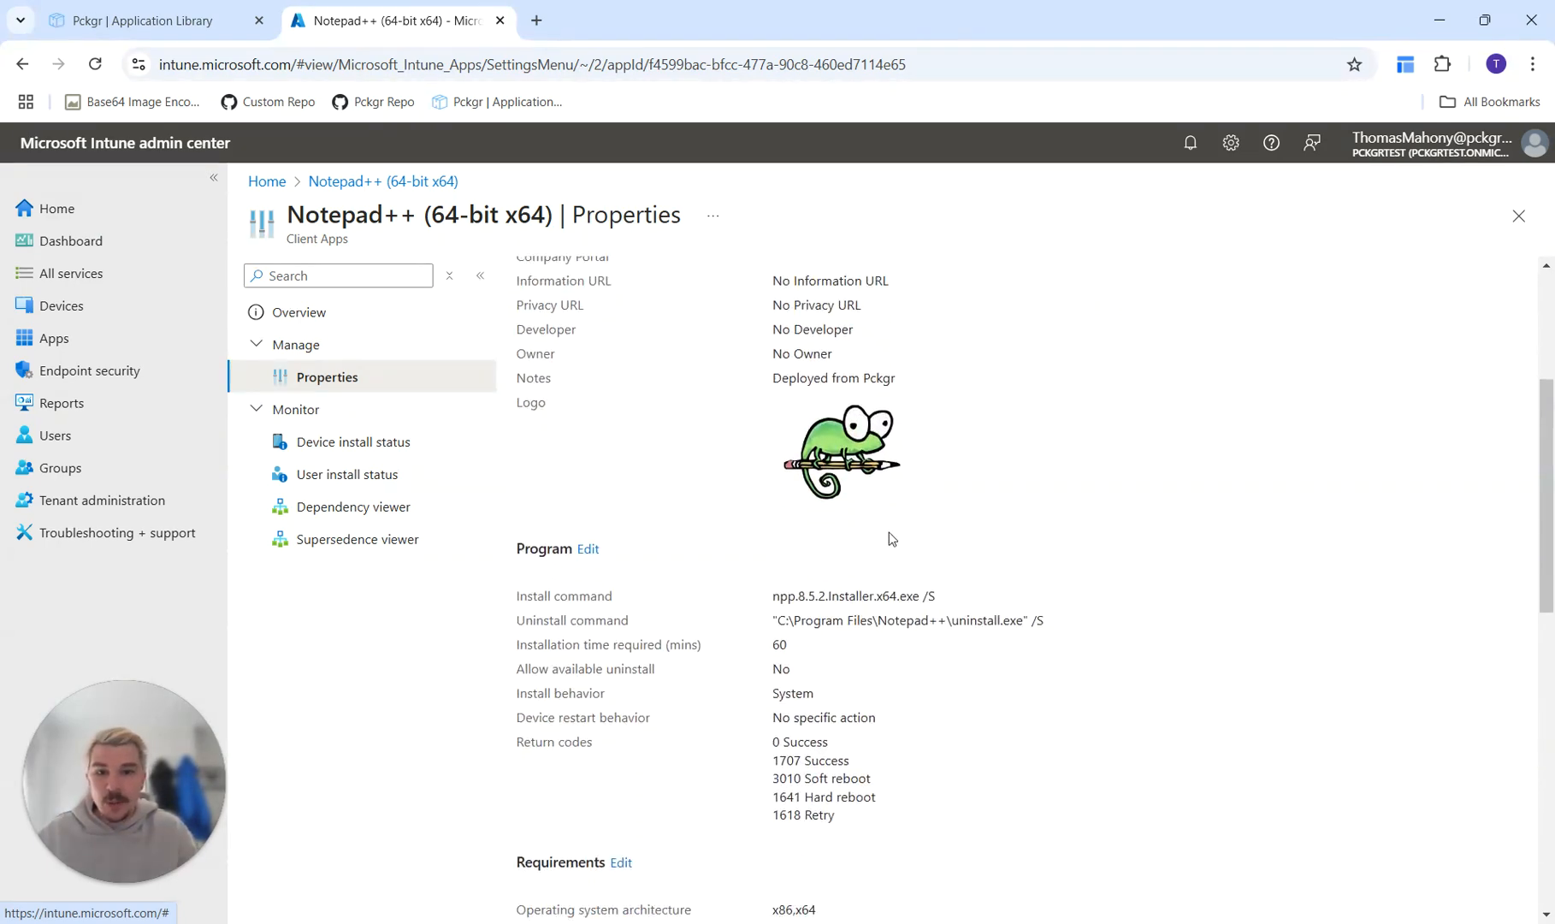
pyautogui.scroll(-3)
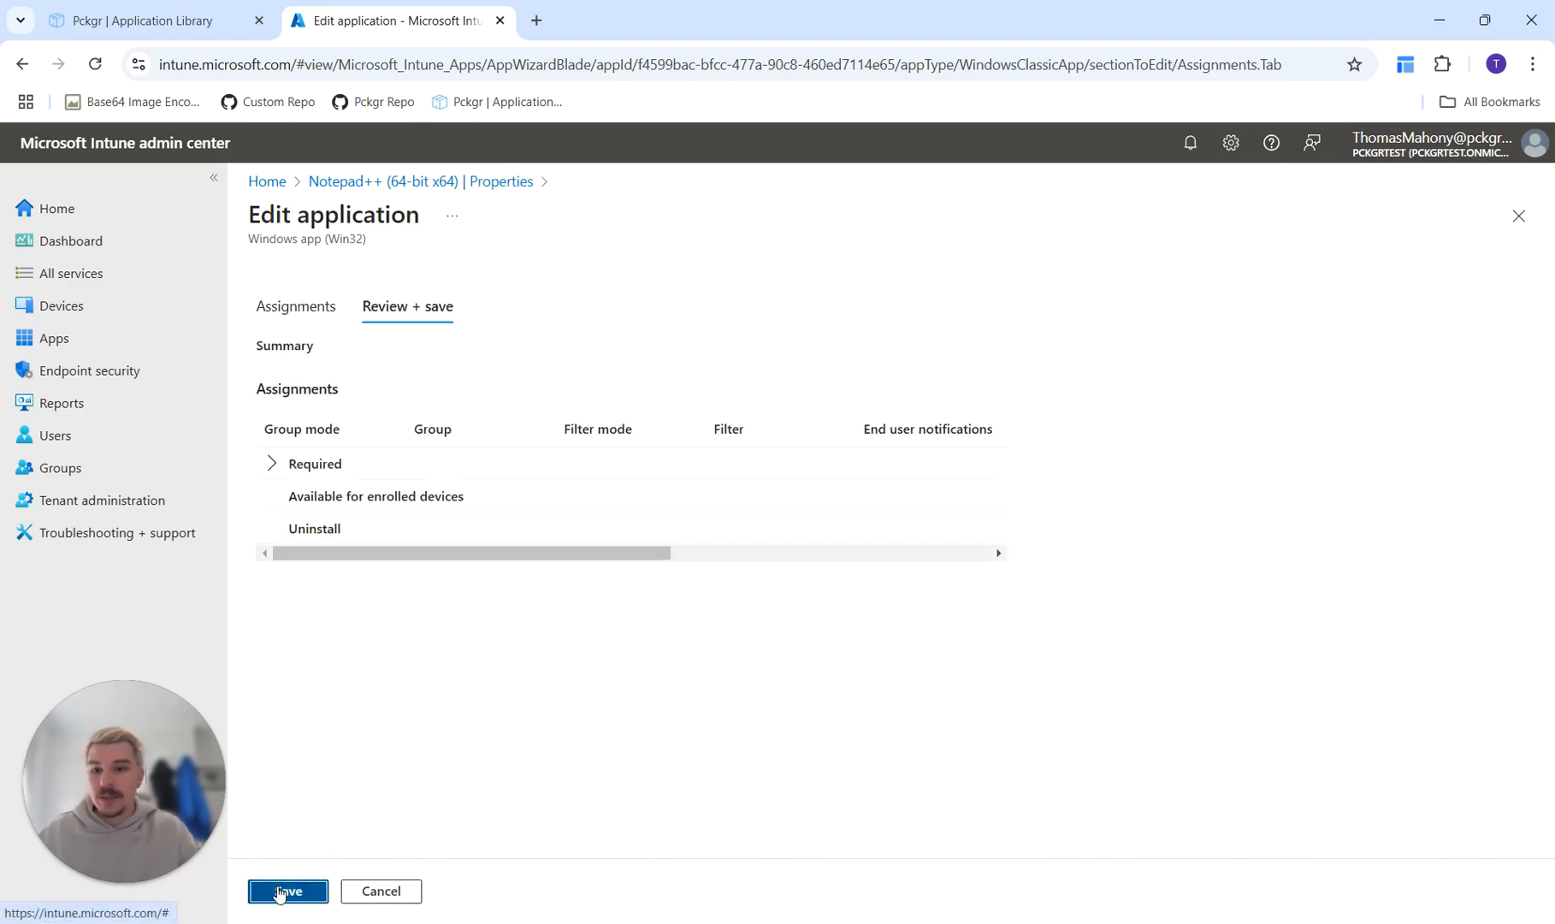
pyautogui.click(287, 892)
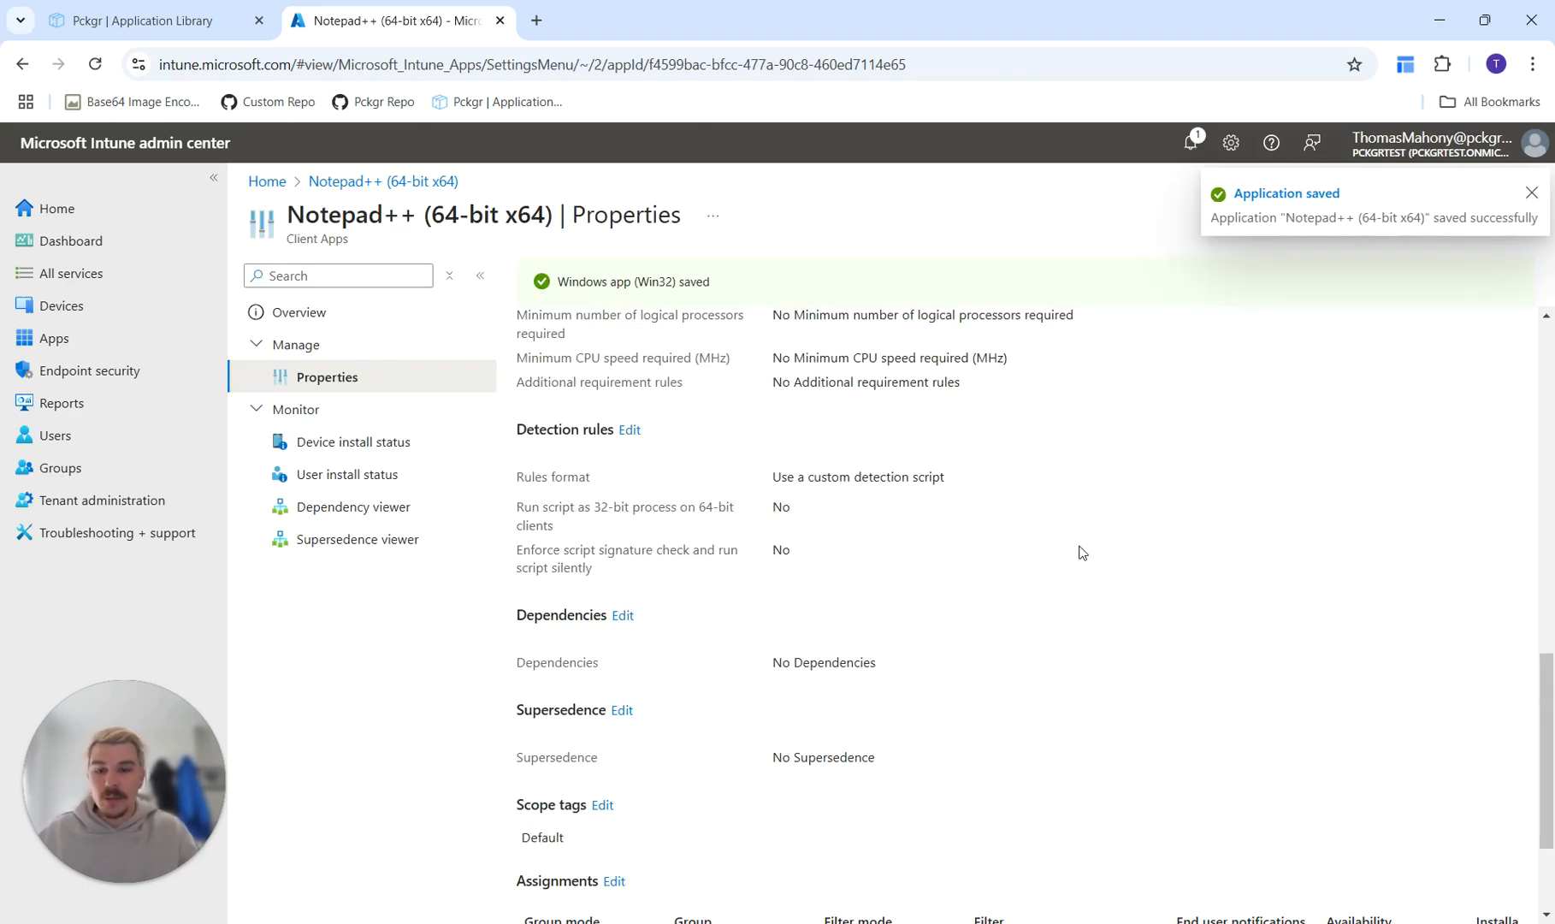
pyautogui.scroll(-3)
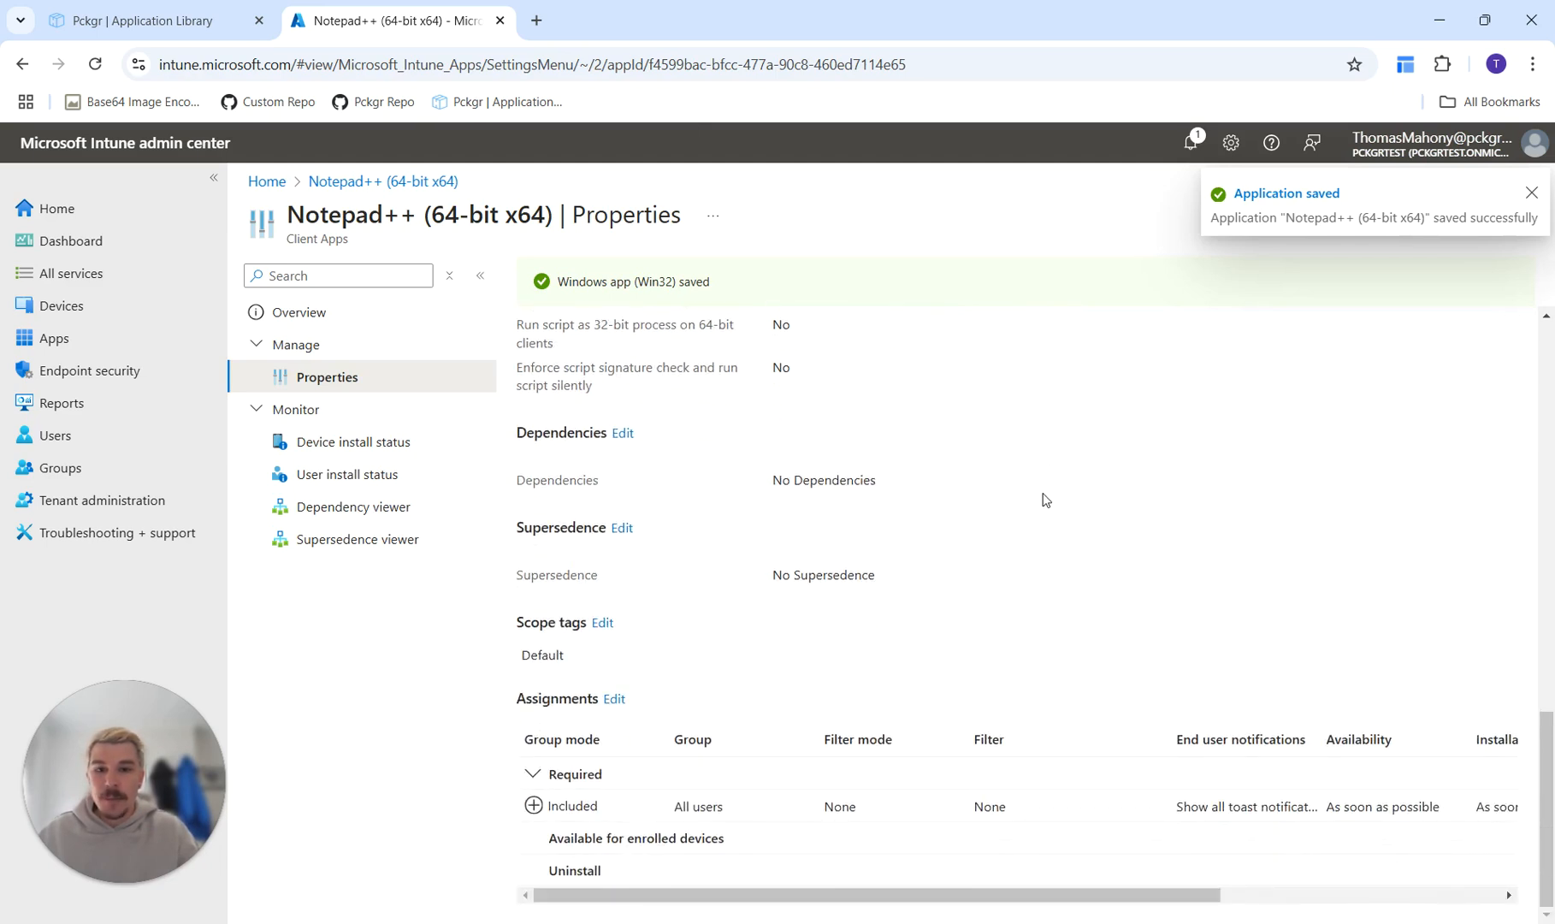
pyautogui.click(1530, 192)
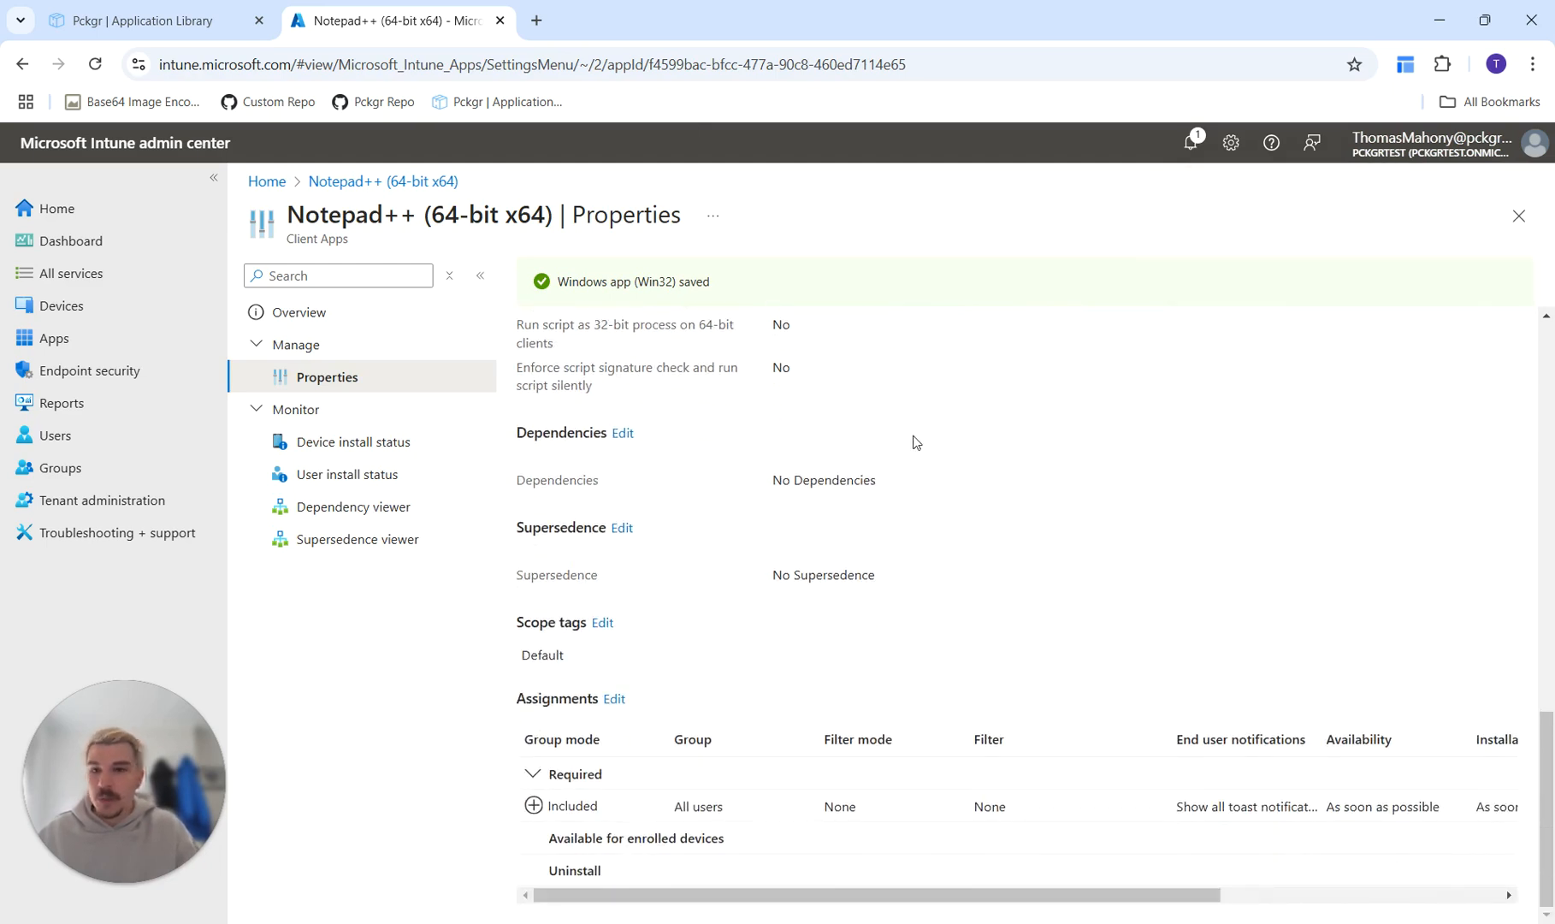
pyautogui.moveTo(43, 403)
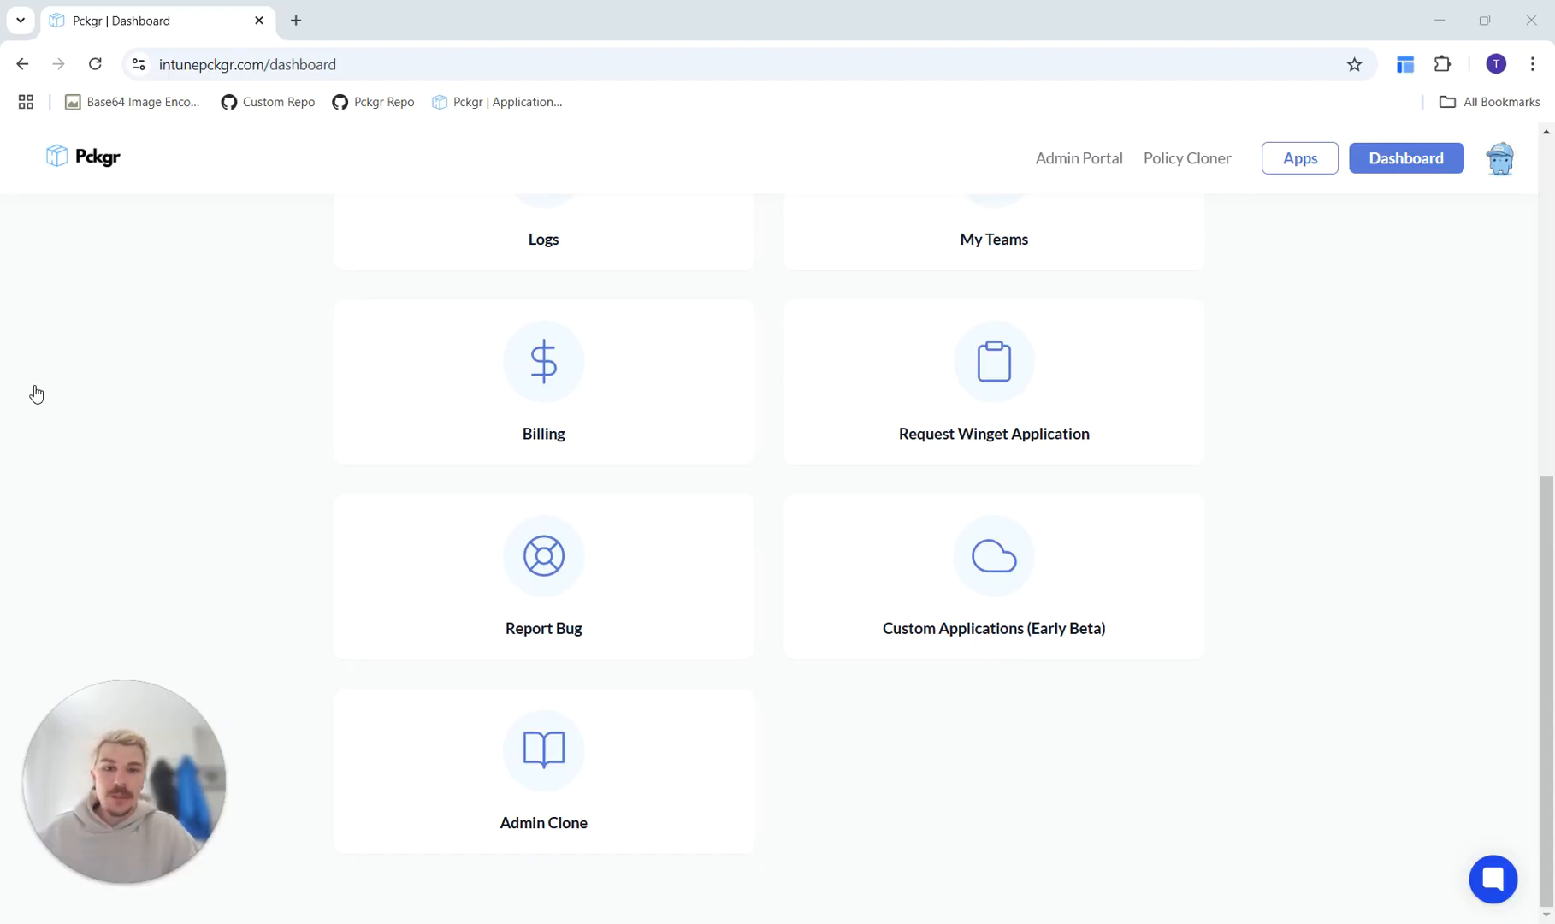
pyautogui.moveTo(729, 784)
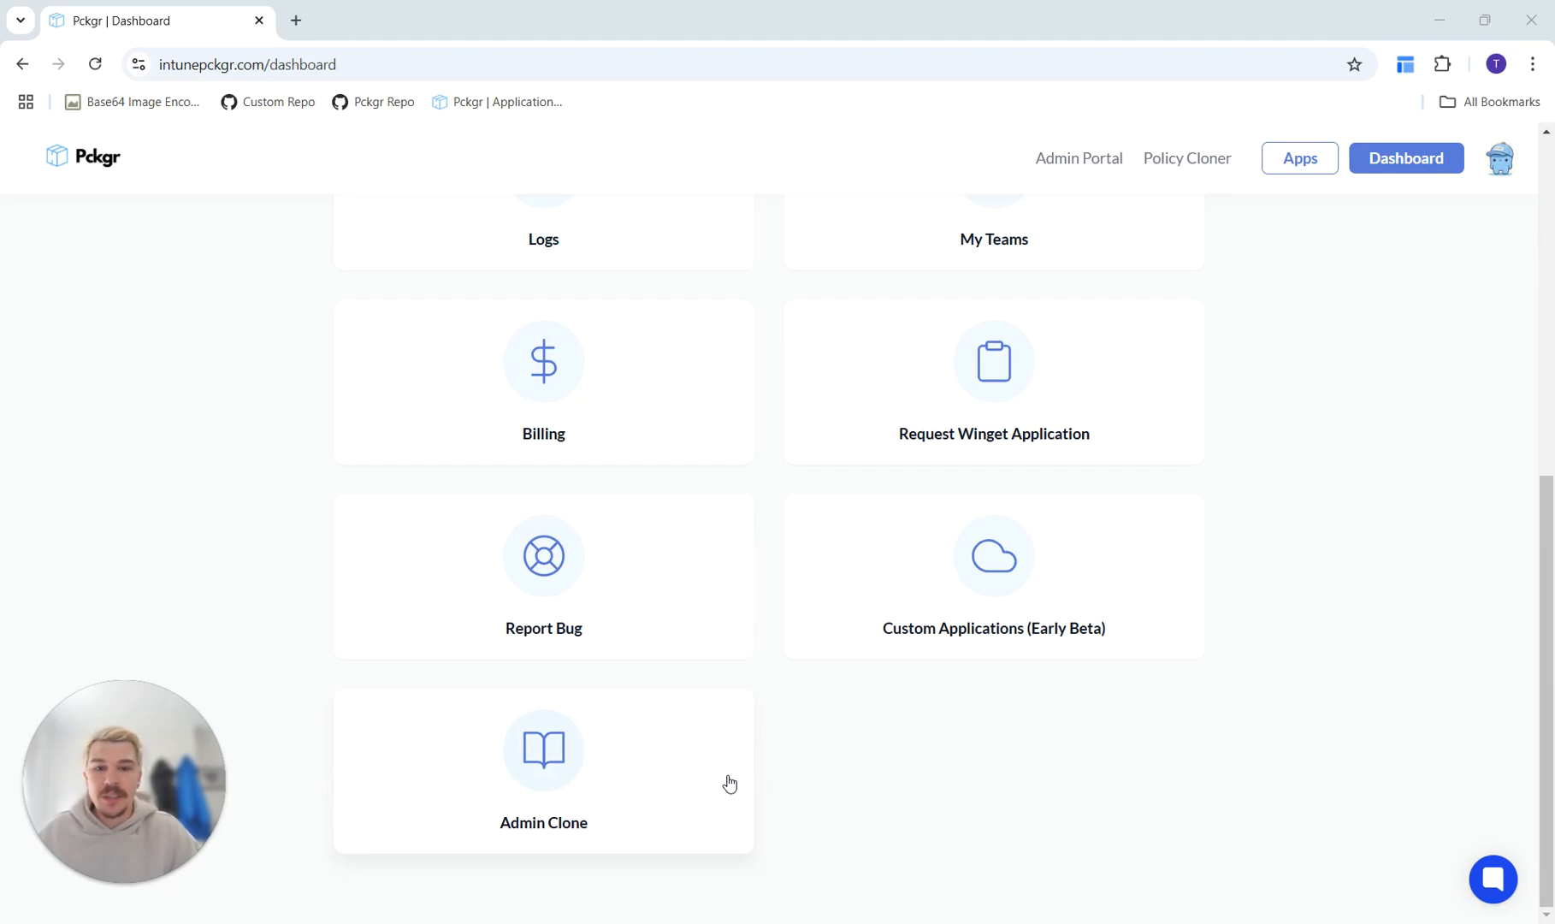
pyautogui.moveTo(994, 600)
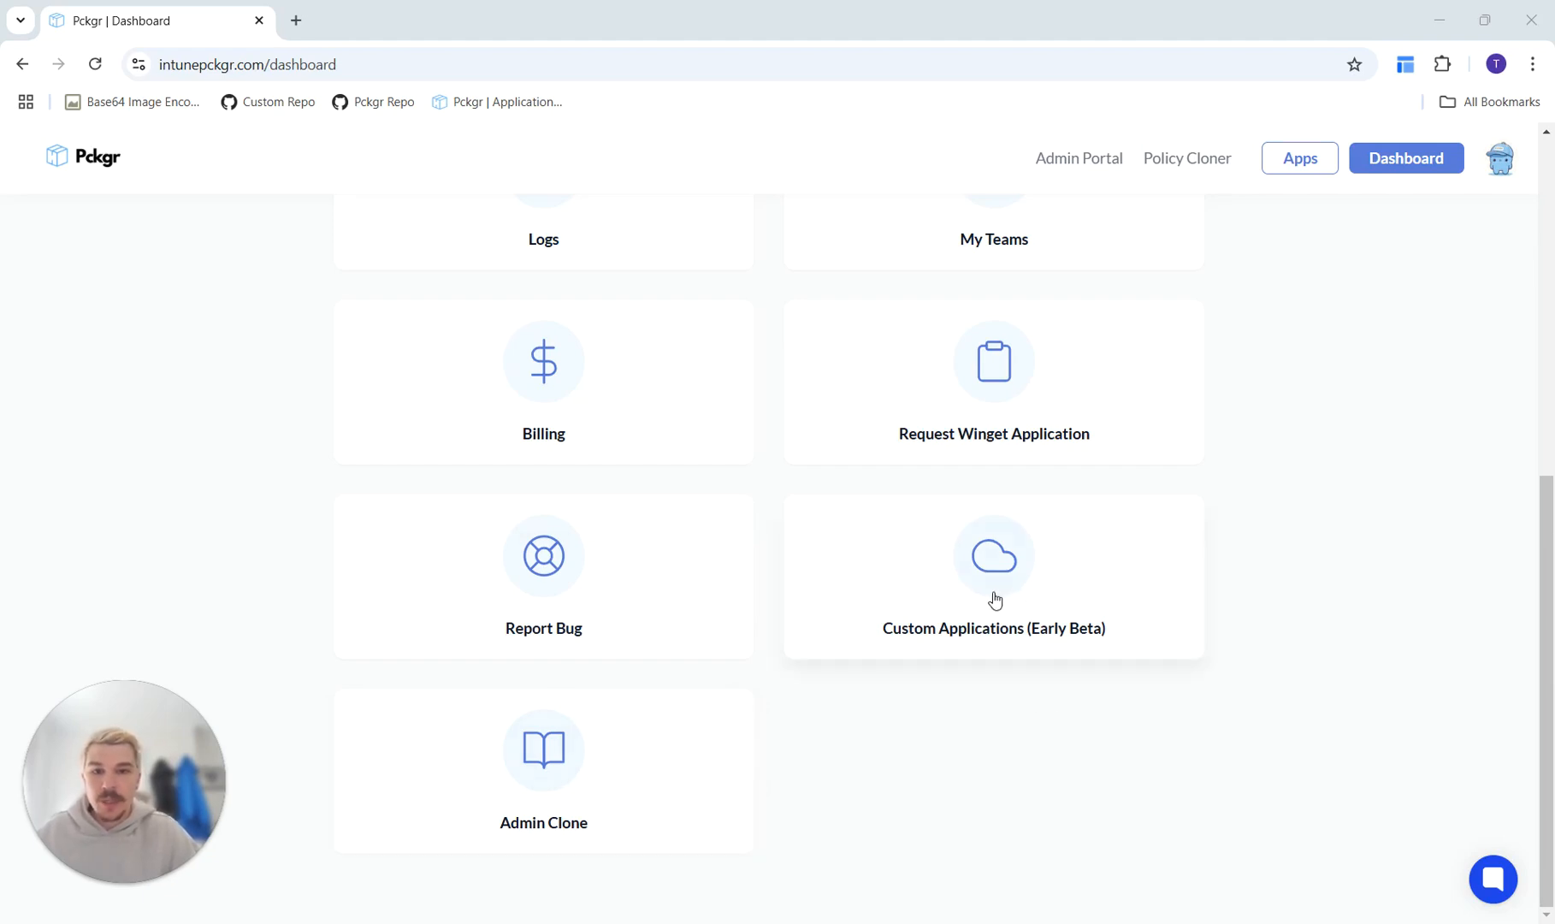
# Under Custom Applications (Early Beta) > Manage, edit Notepad++ (Pckgr Test) and save changes
pyautogui.click(994, 575)
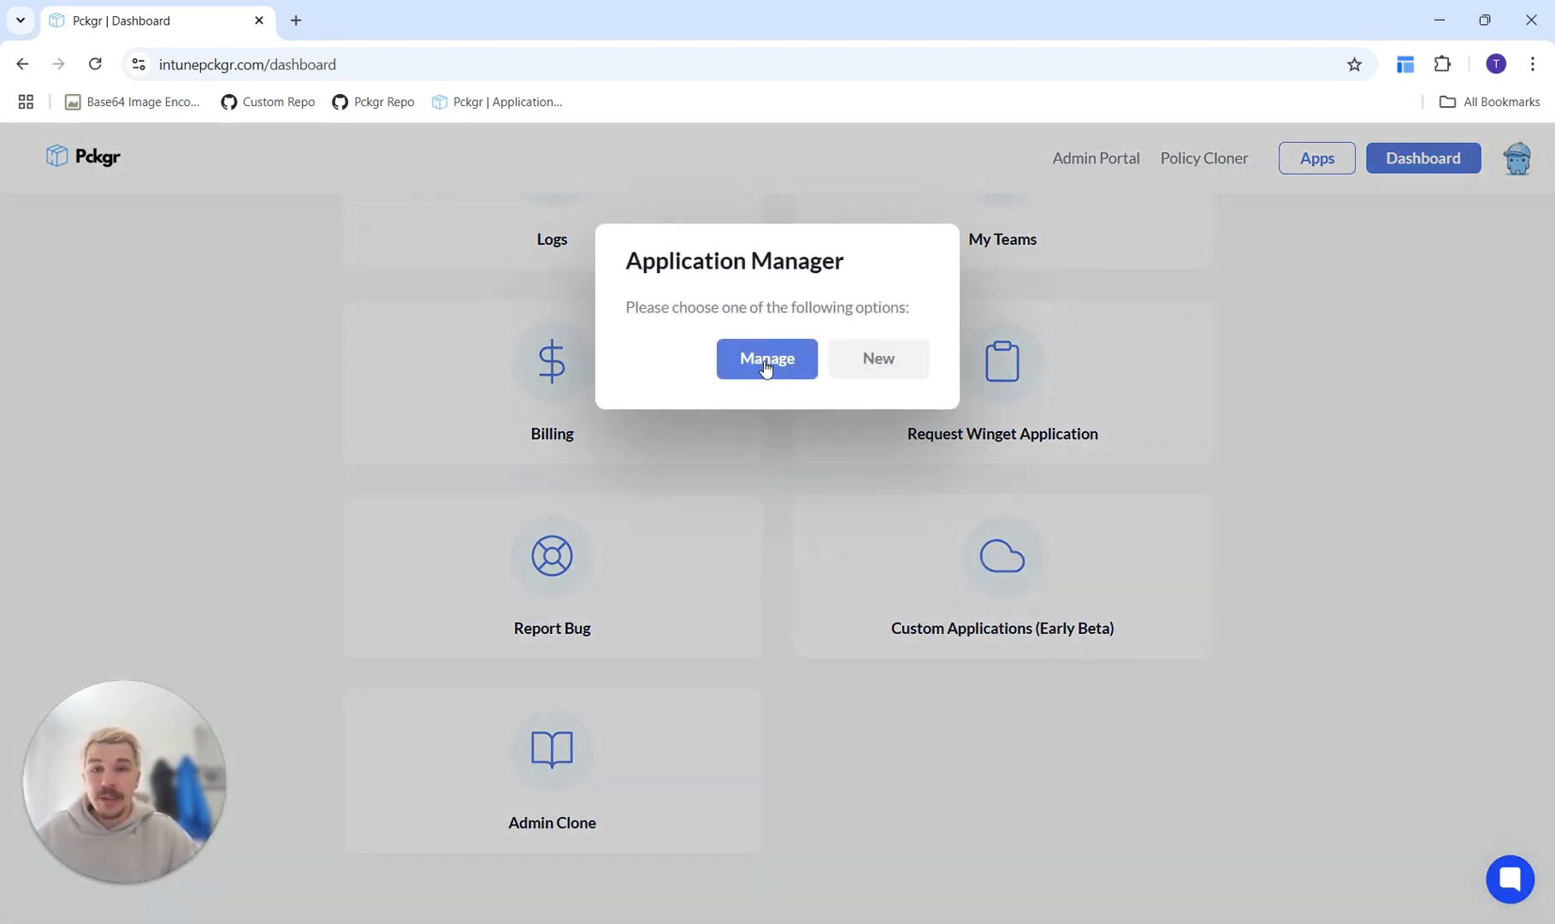
pyautogui.click(767, 358)
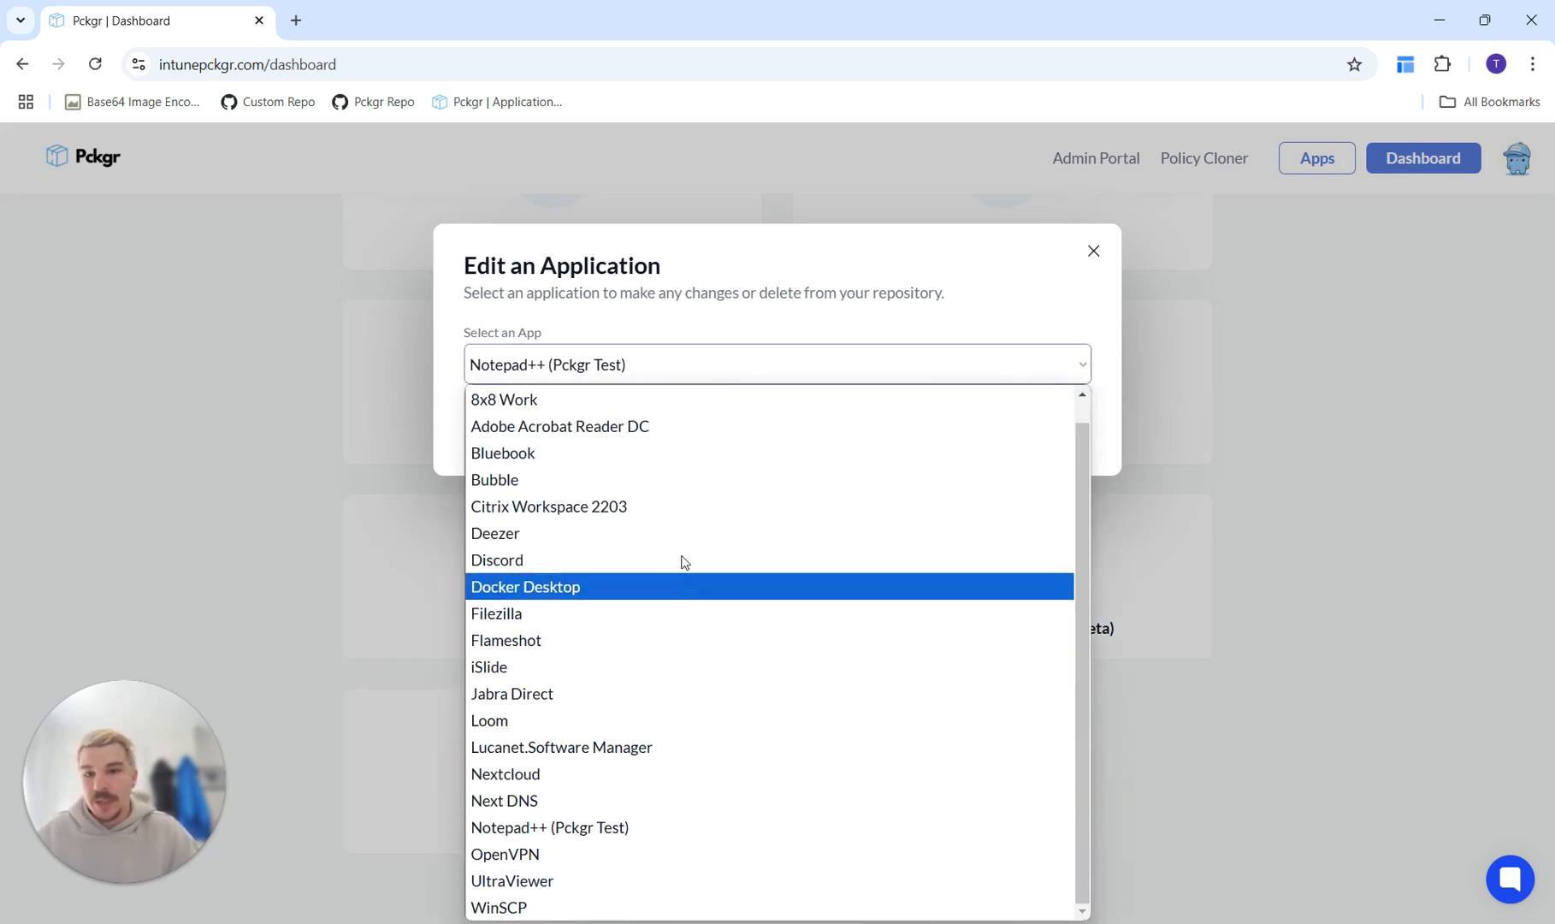
pyautogui.moveTo(692, 867)
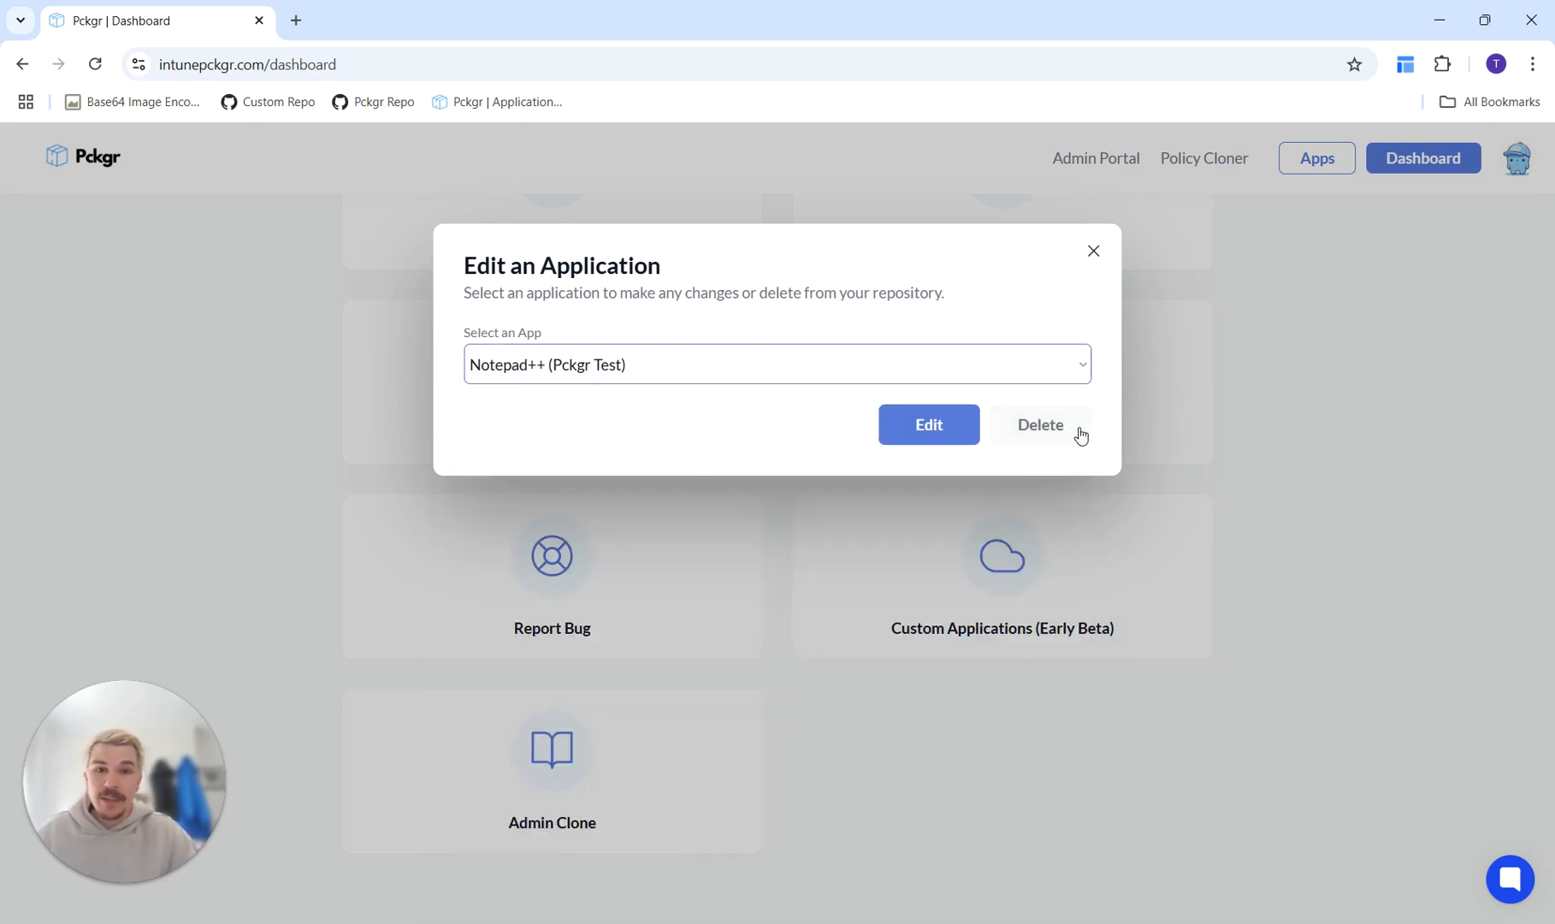
pyautogui.click(929, 424)
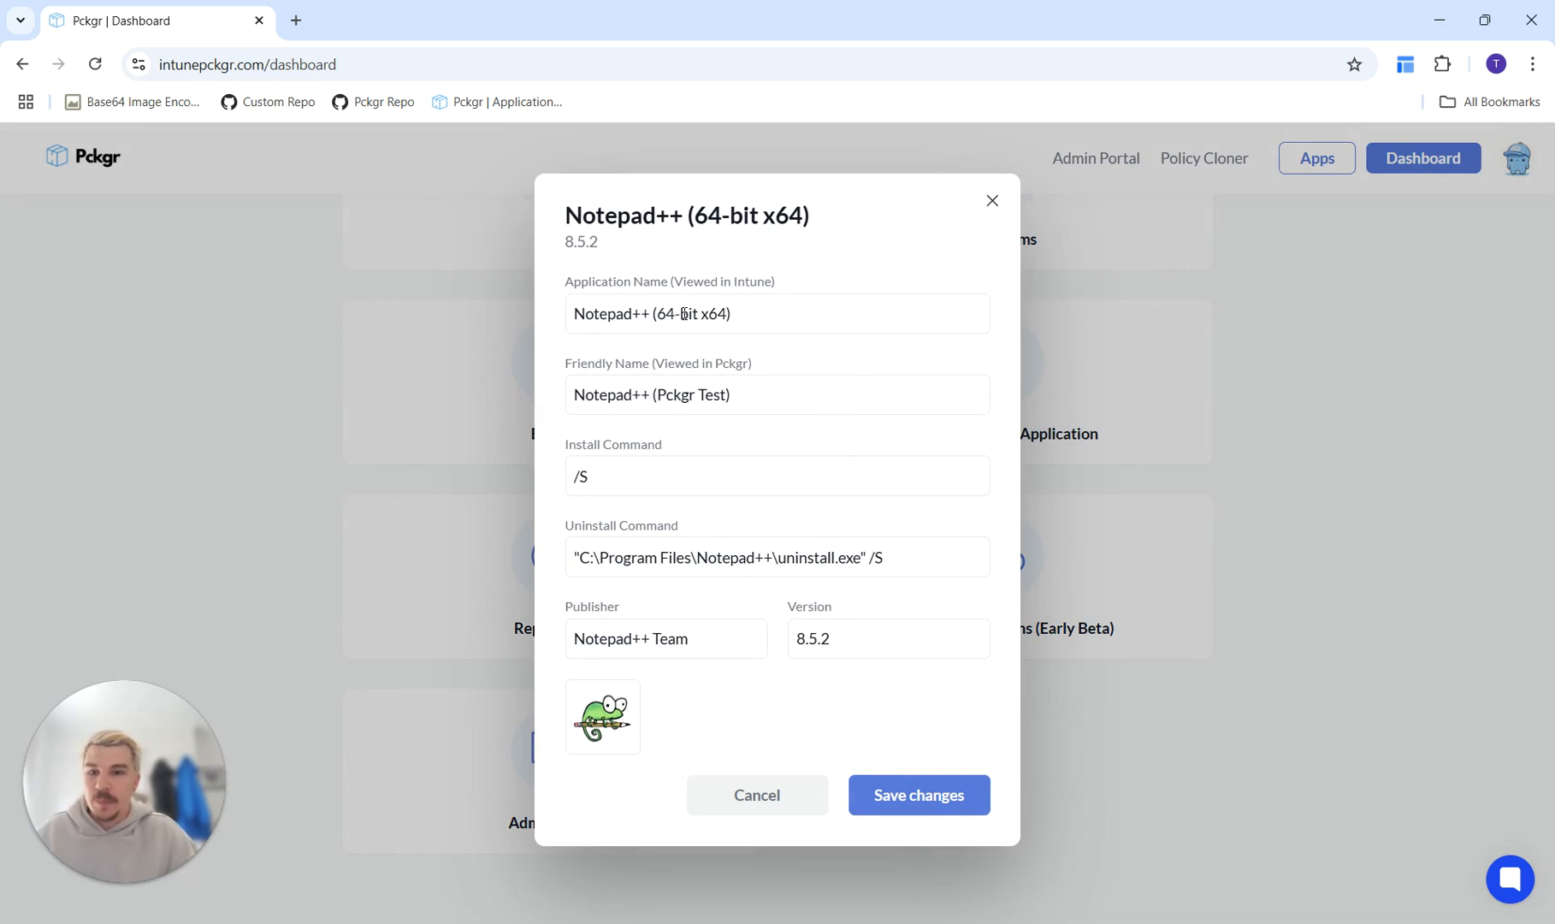
pyautogui.moveTo(887, 696)
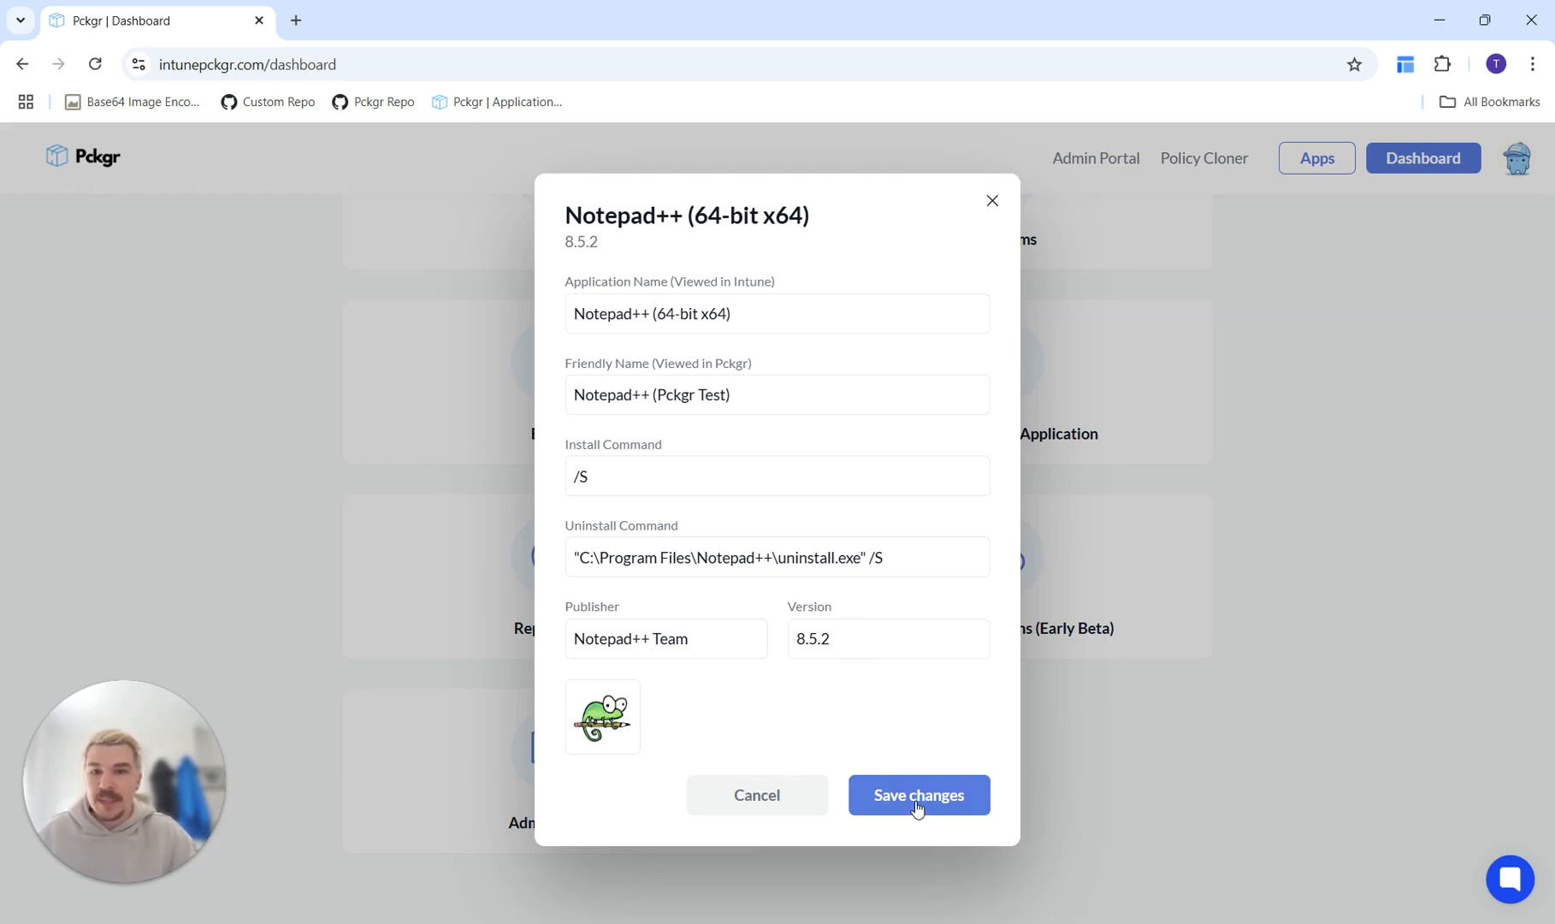
pyautogui.click(918, 794)
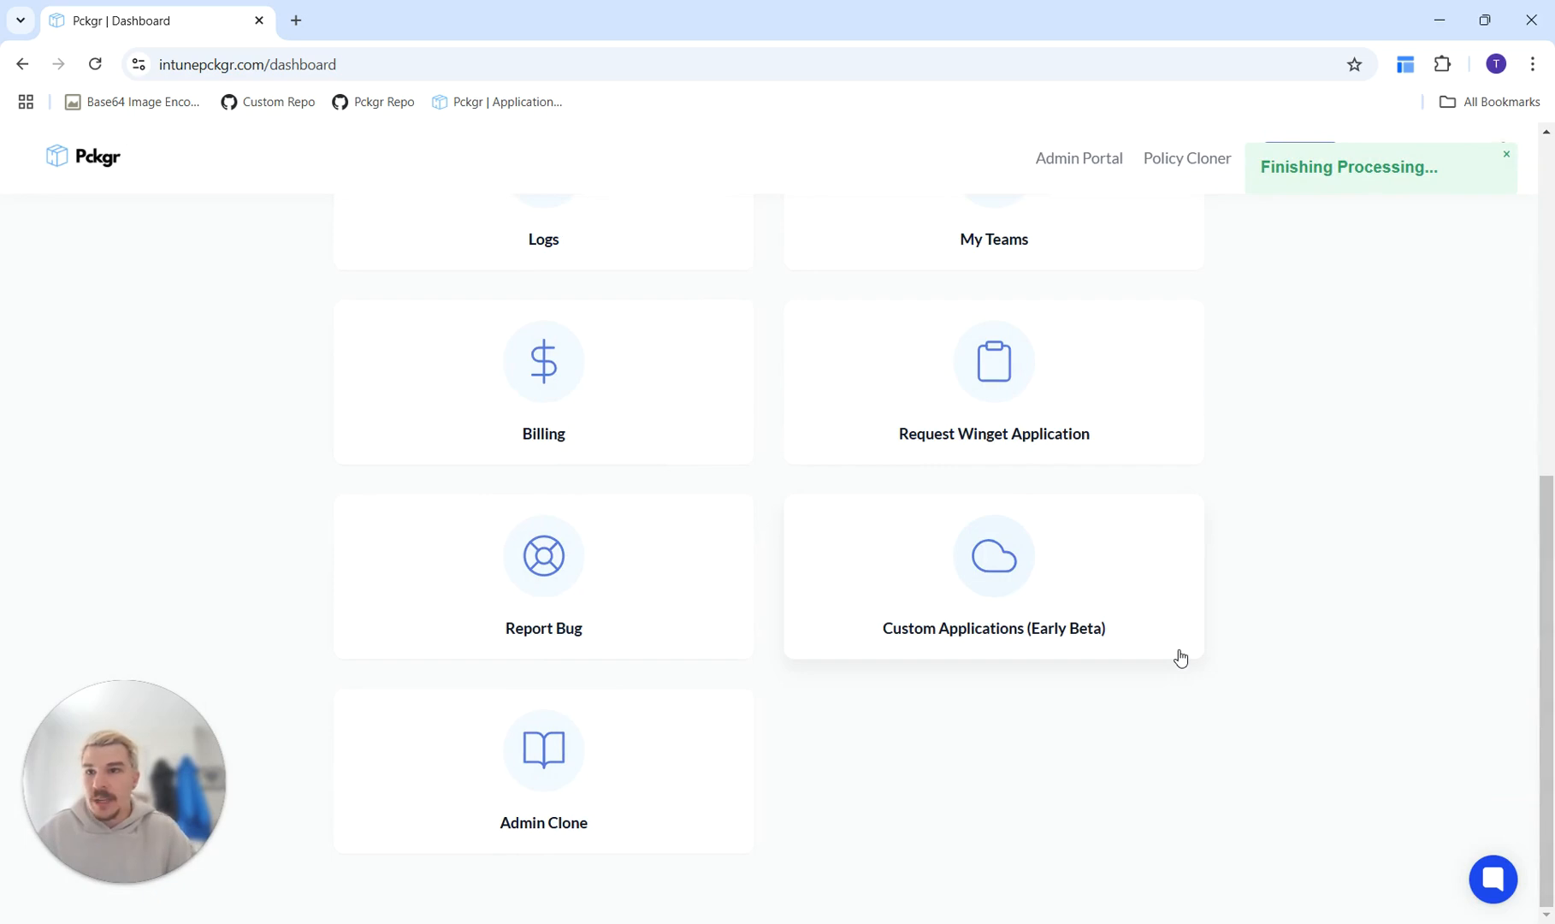